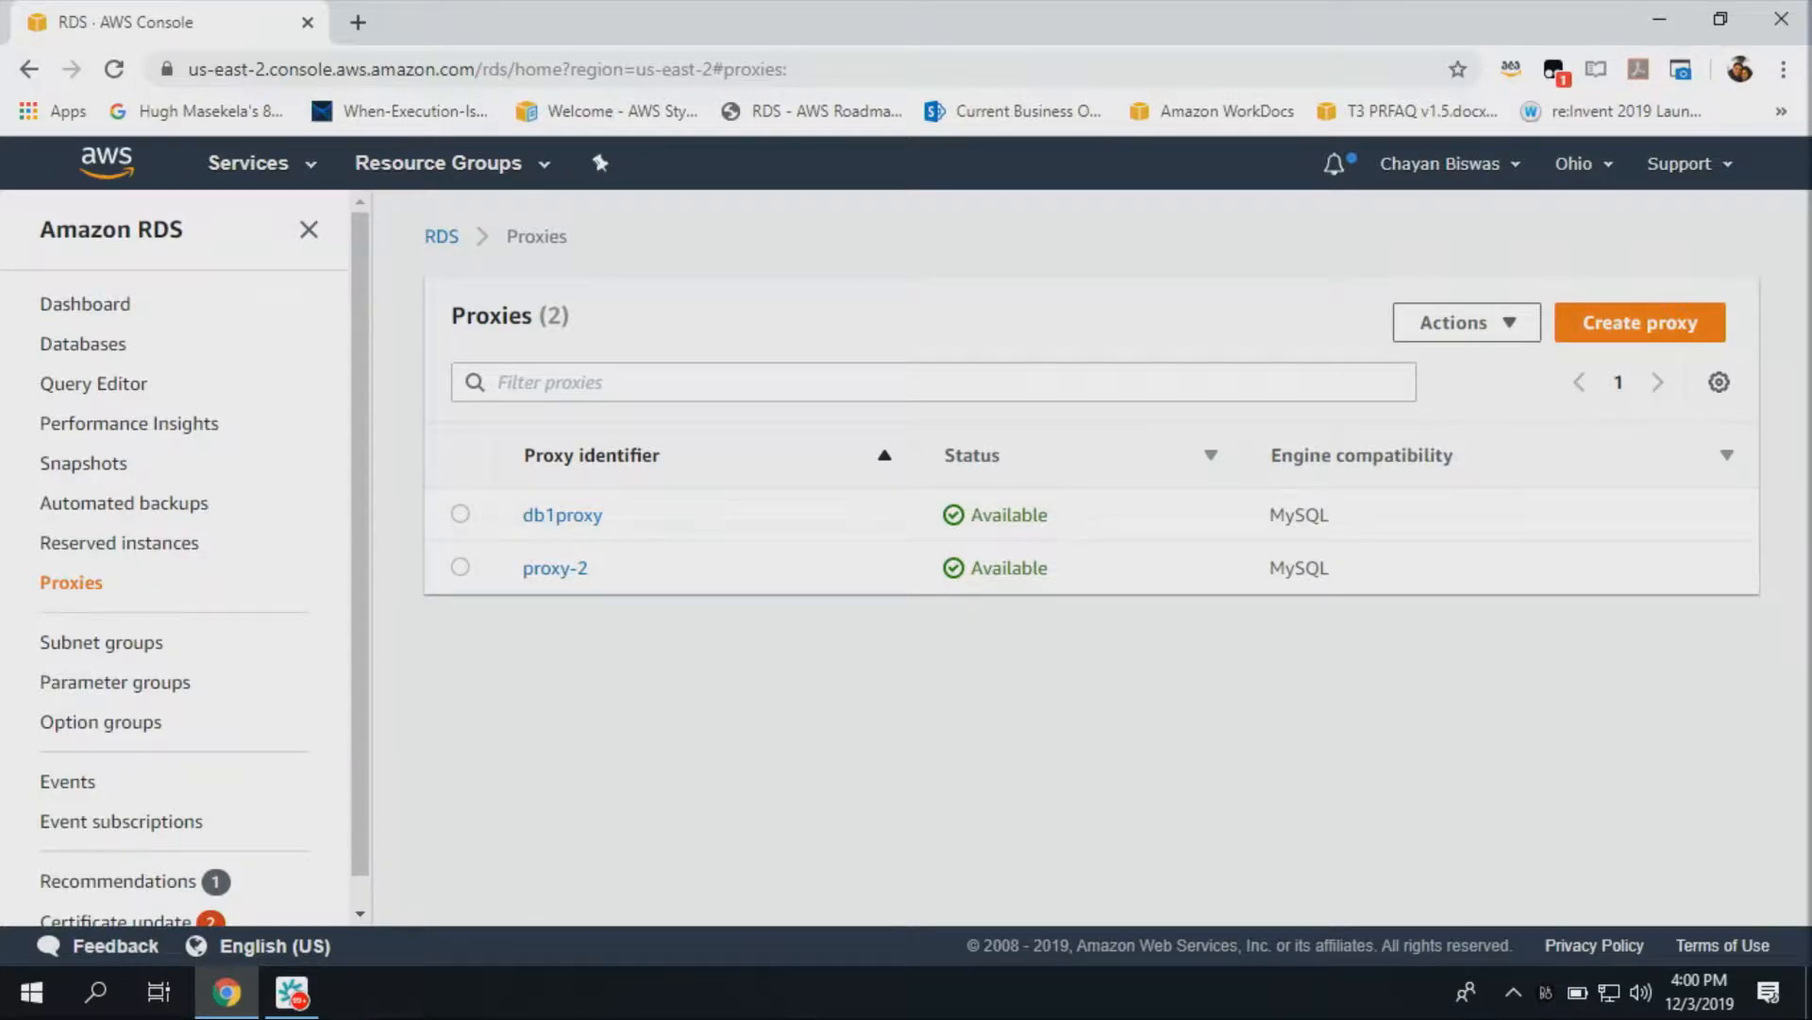
{"action": "mouse_move", "coordinate": [85, 600]}
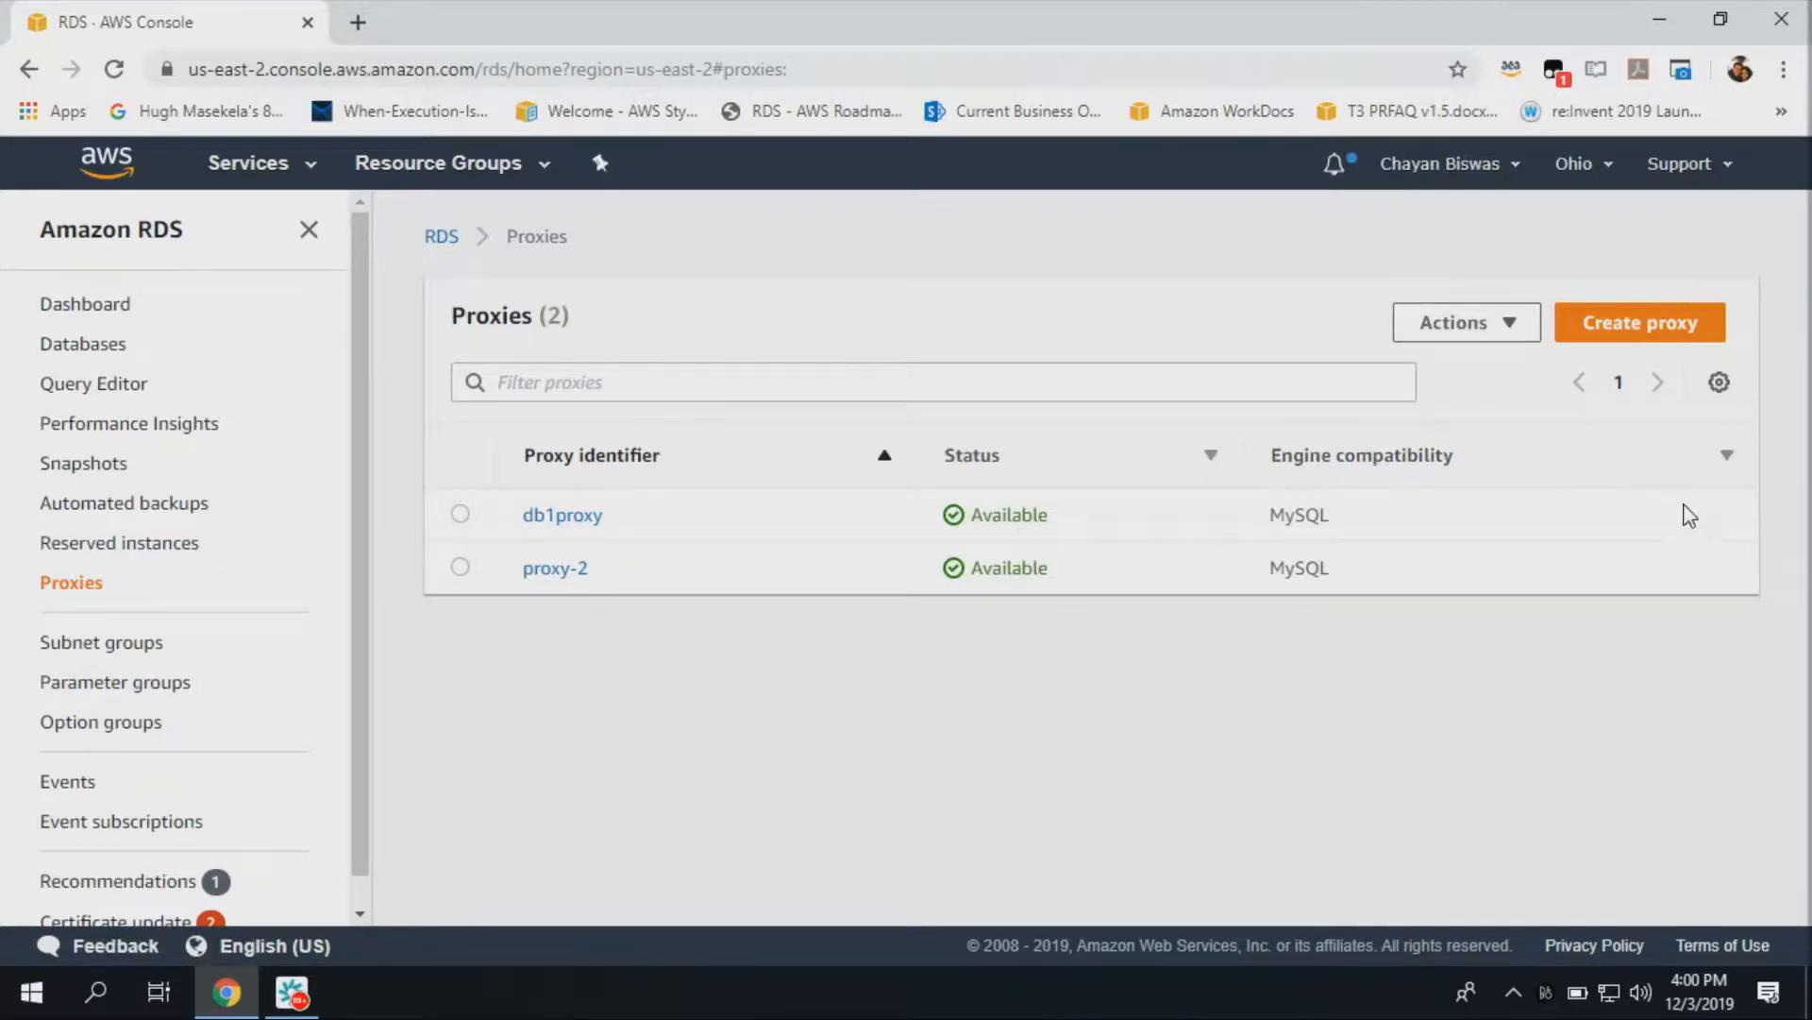
{"action": "mouse_move", "coordinate": [1650, 323]}
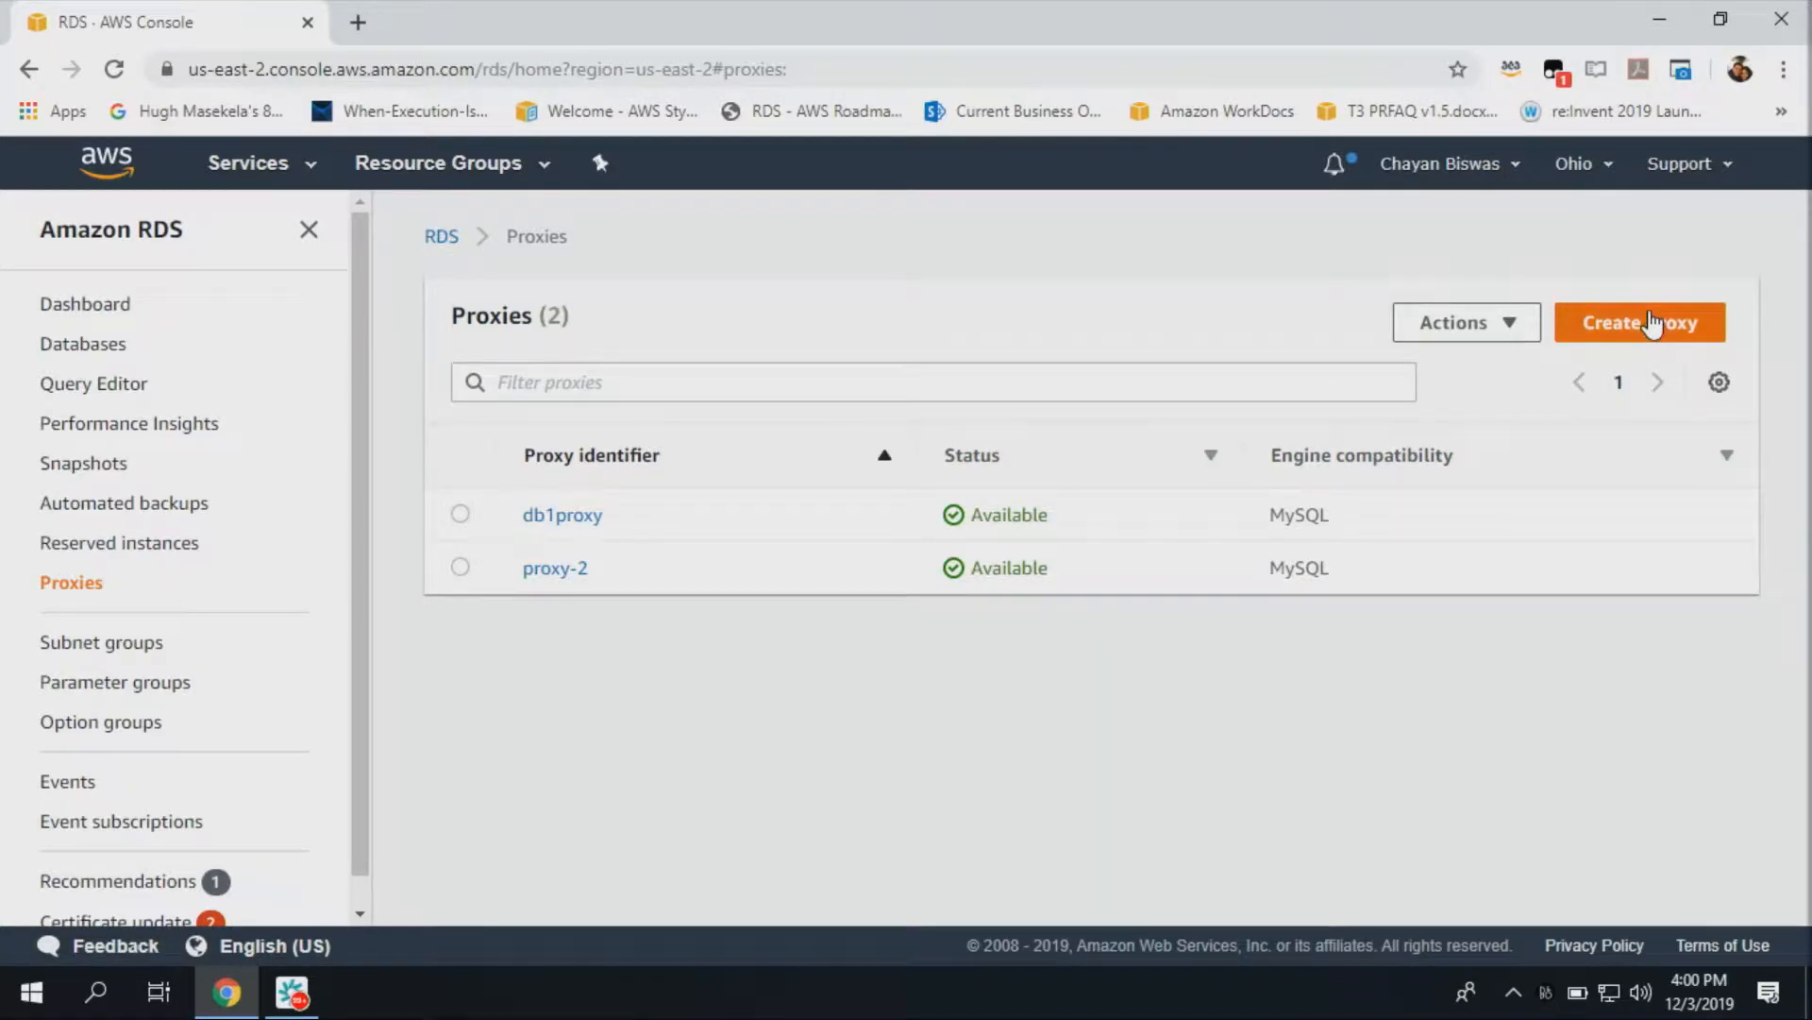
Leave the RDS Proxies page for the AWS Management Console home page
{"action": "left_click", "coordinate": [1641, 322]}
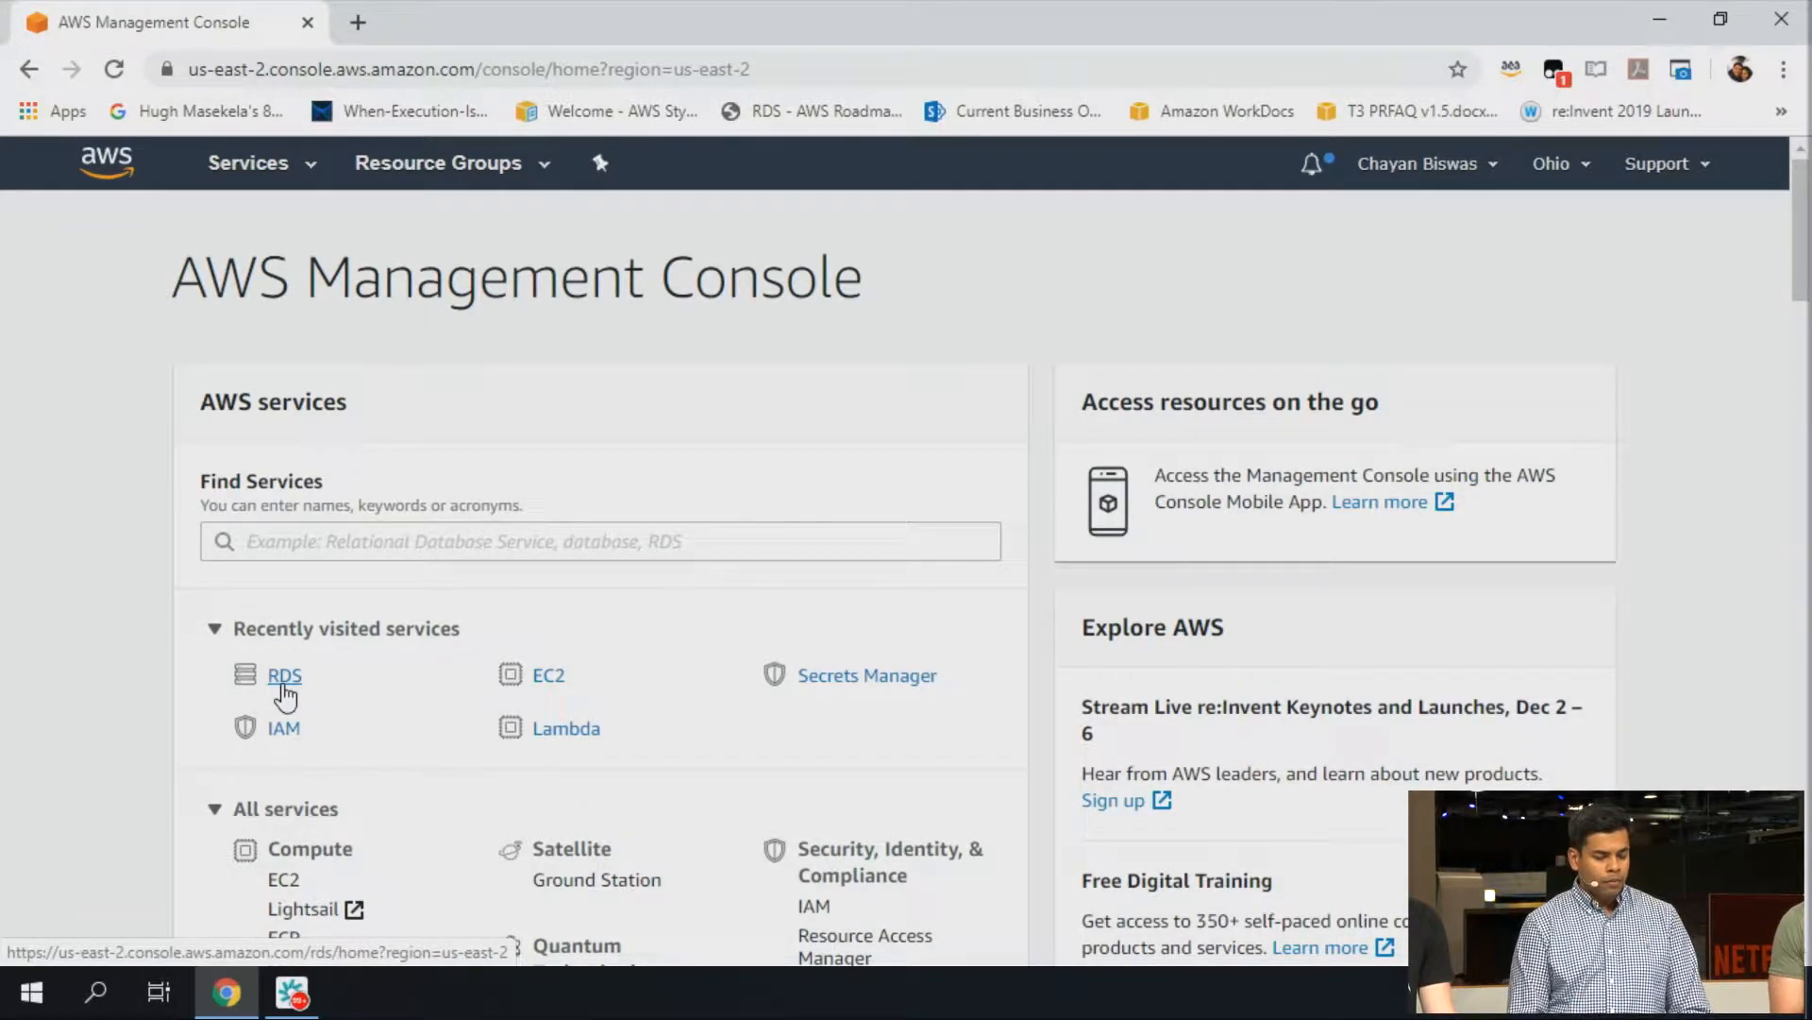
Open Amazon RDS from recently visited services and show the Proxies list
{"action": "left_click", "coordinate": [284, 676]}
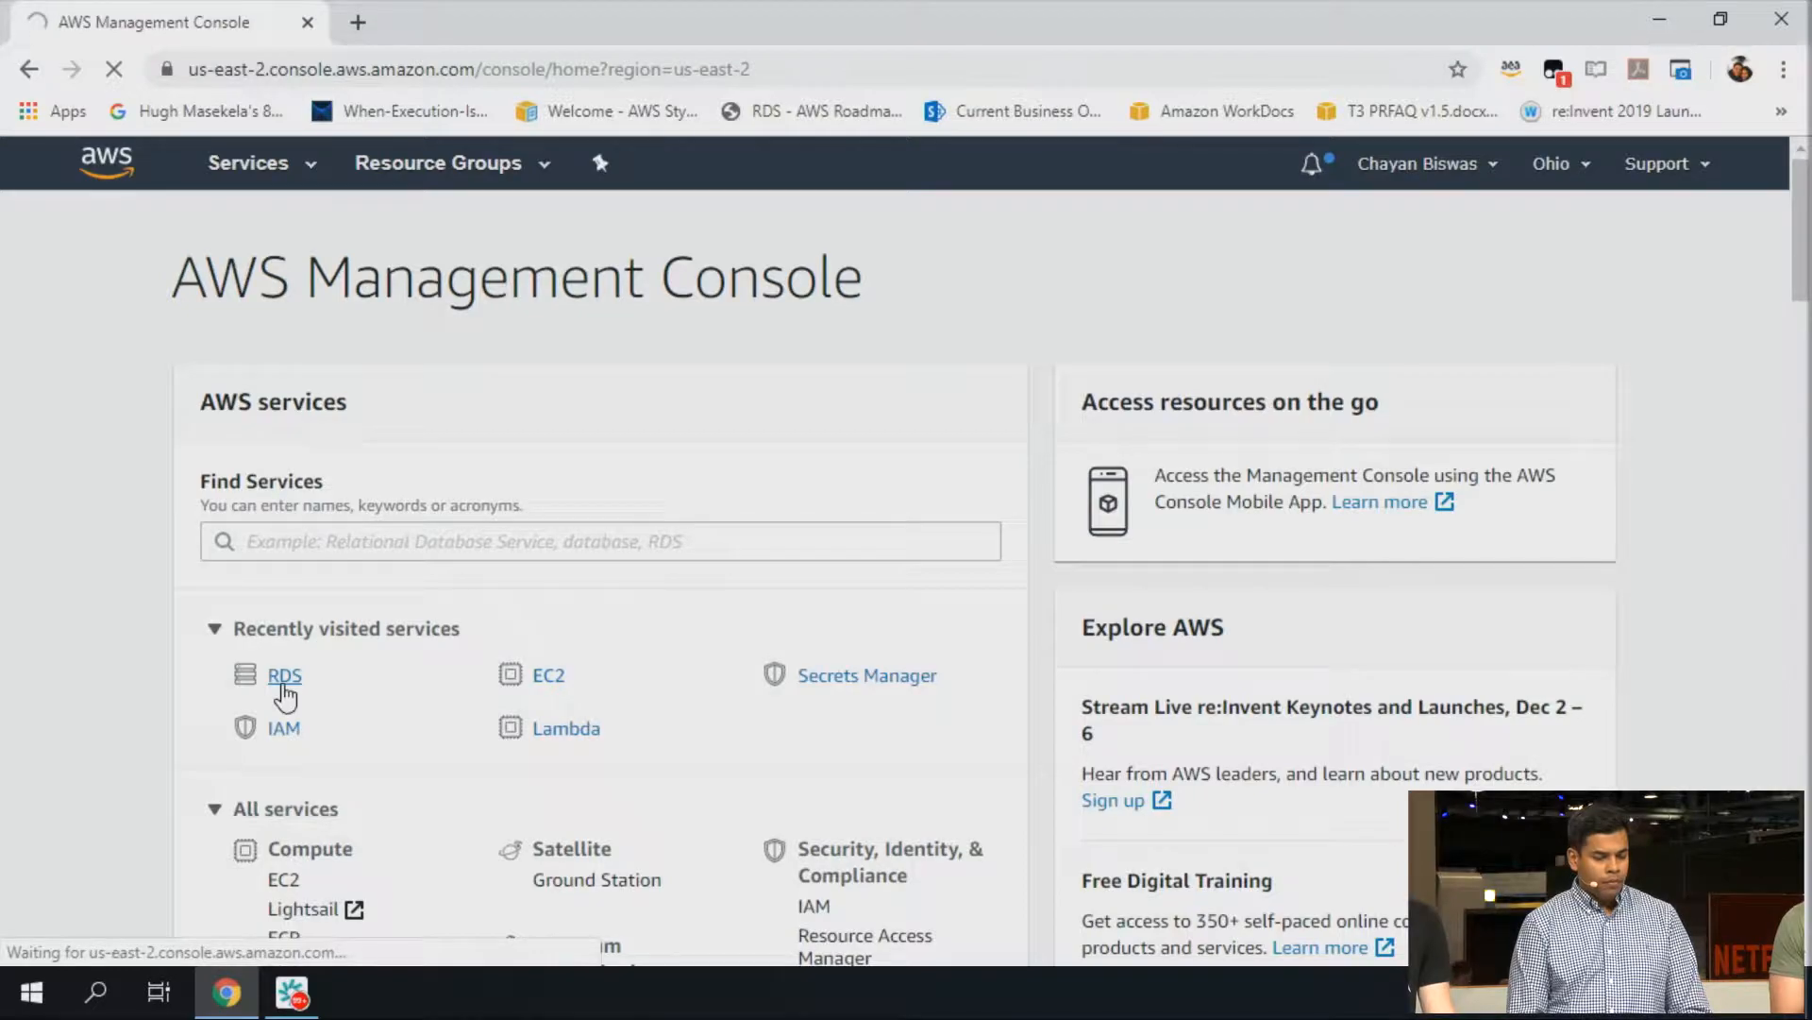
{"action": "left_click", "coordinate": [284, 676]}
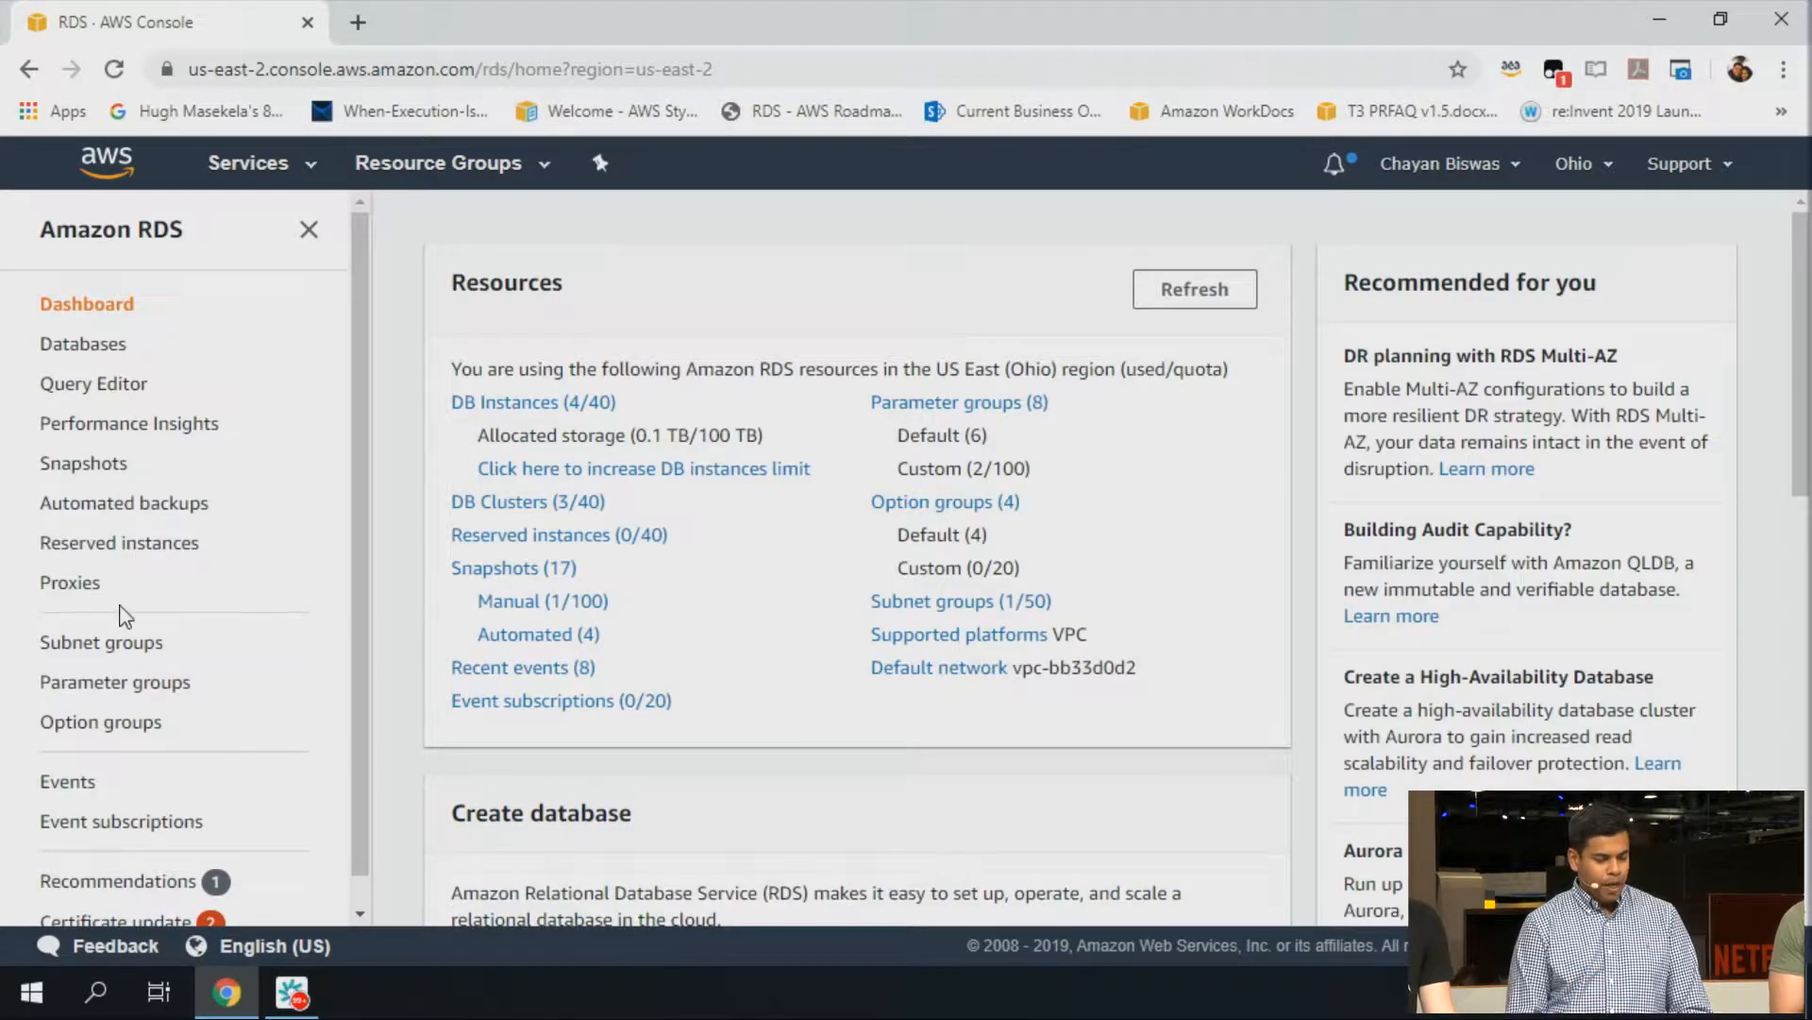
{"action": "mouse_move", "coordinate": [73, 610]}
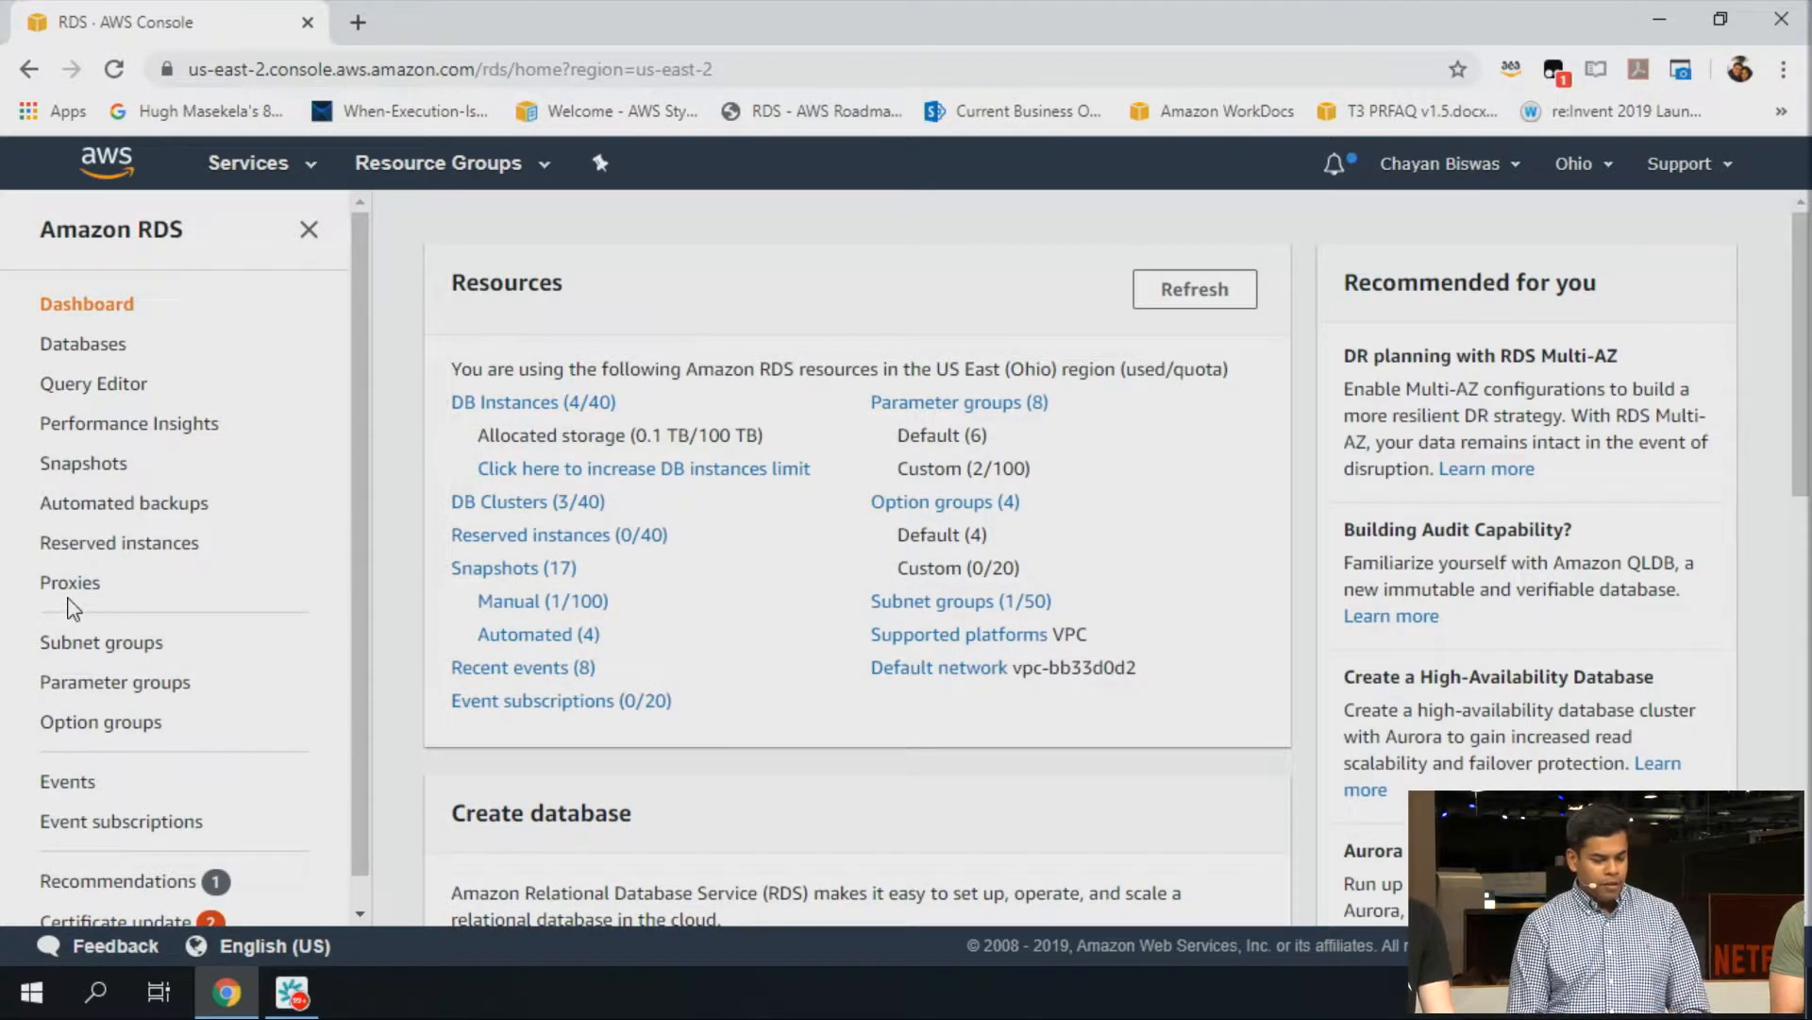
{"action": "mouse_move", "coordinate": [80, 599]}
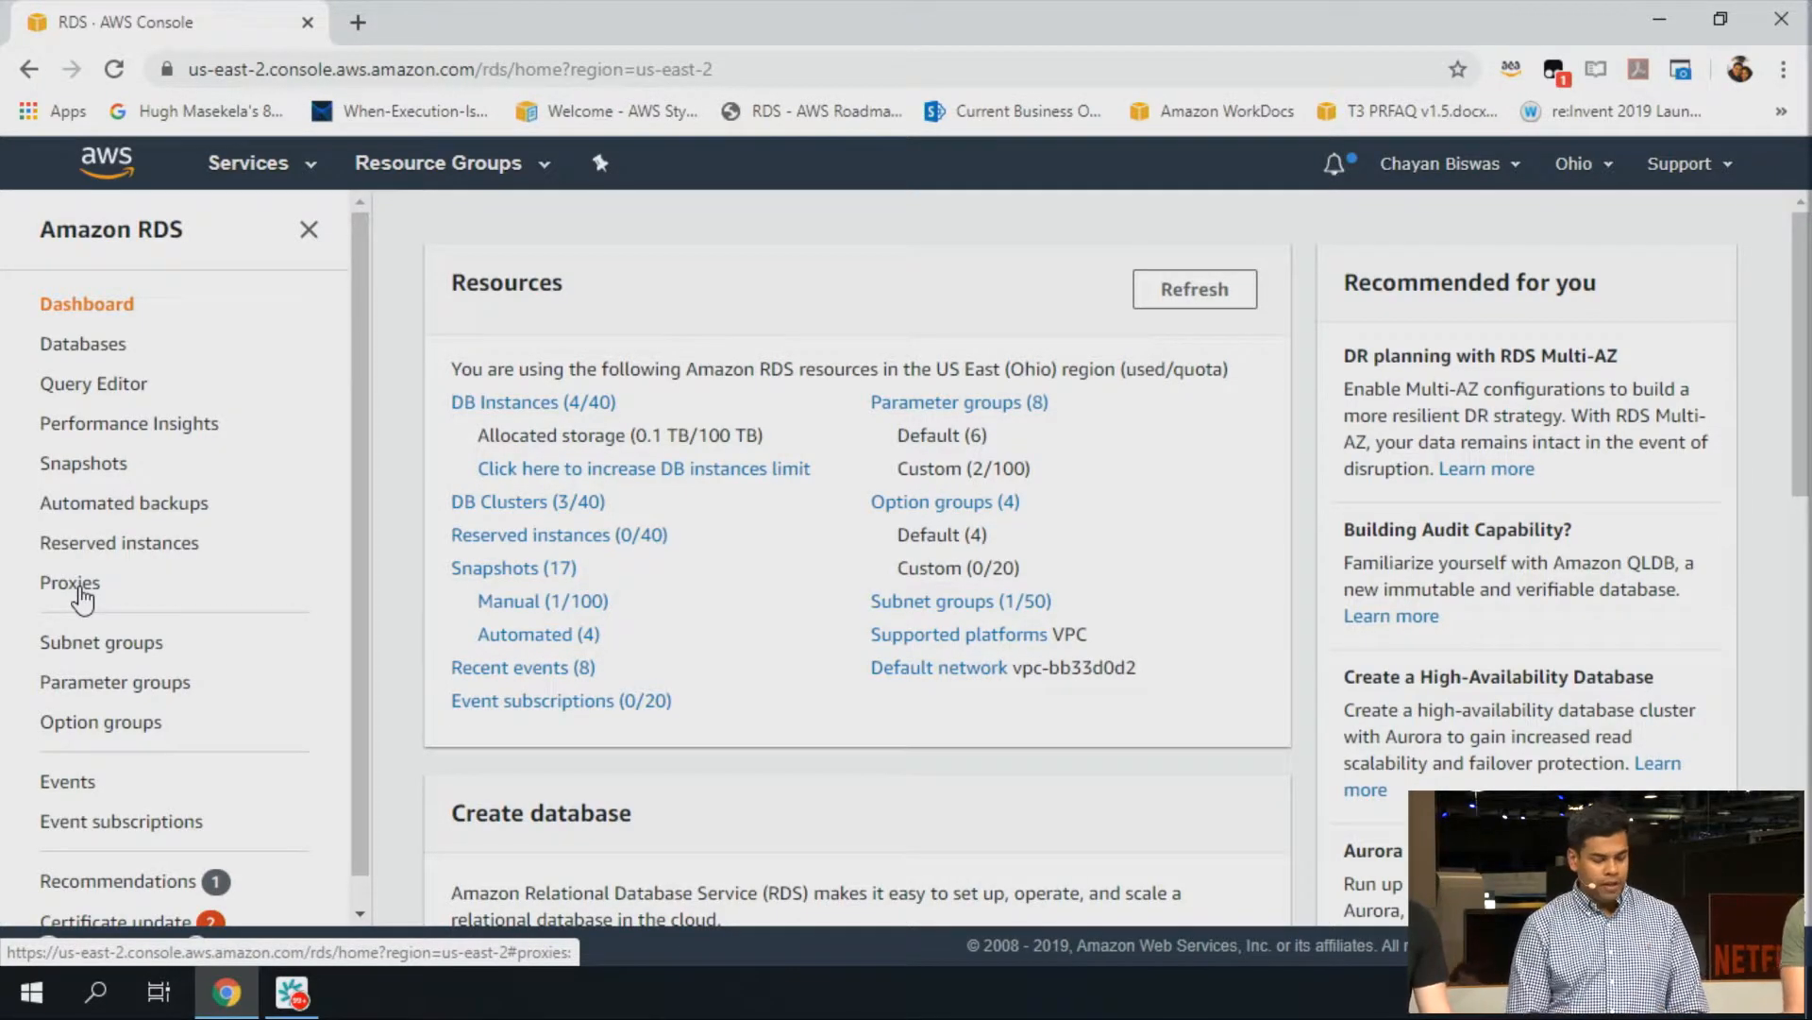
{"action": "left_click", "coordinate": [69, 582]}
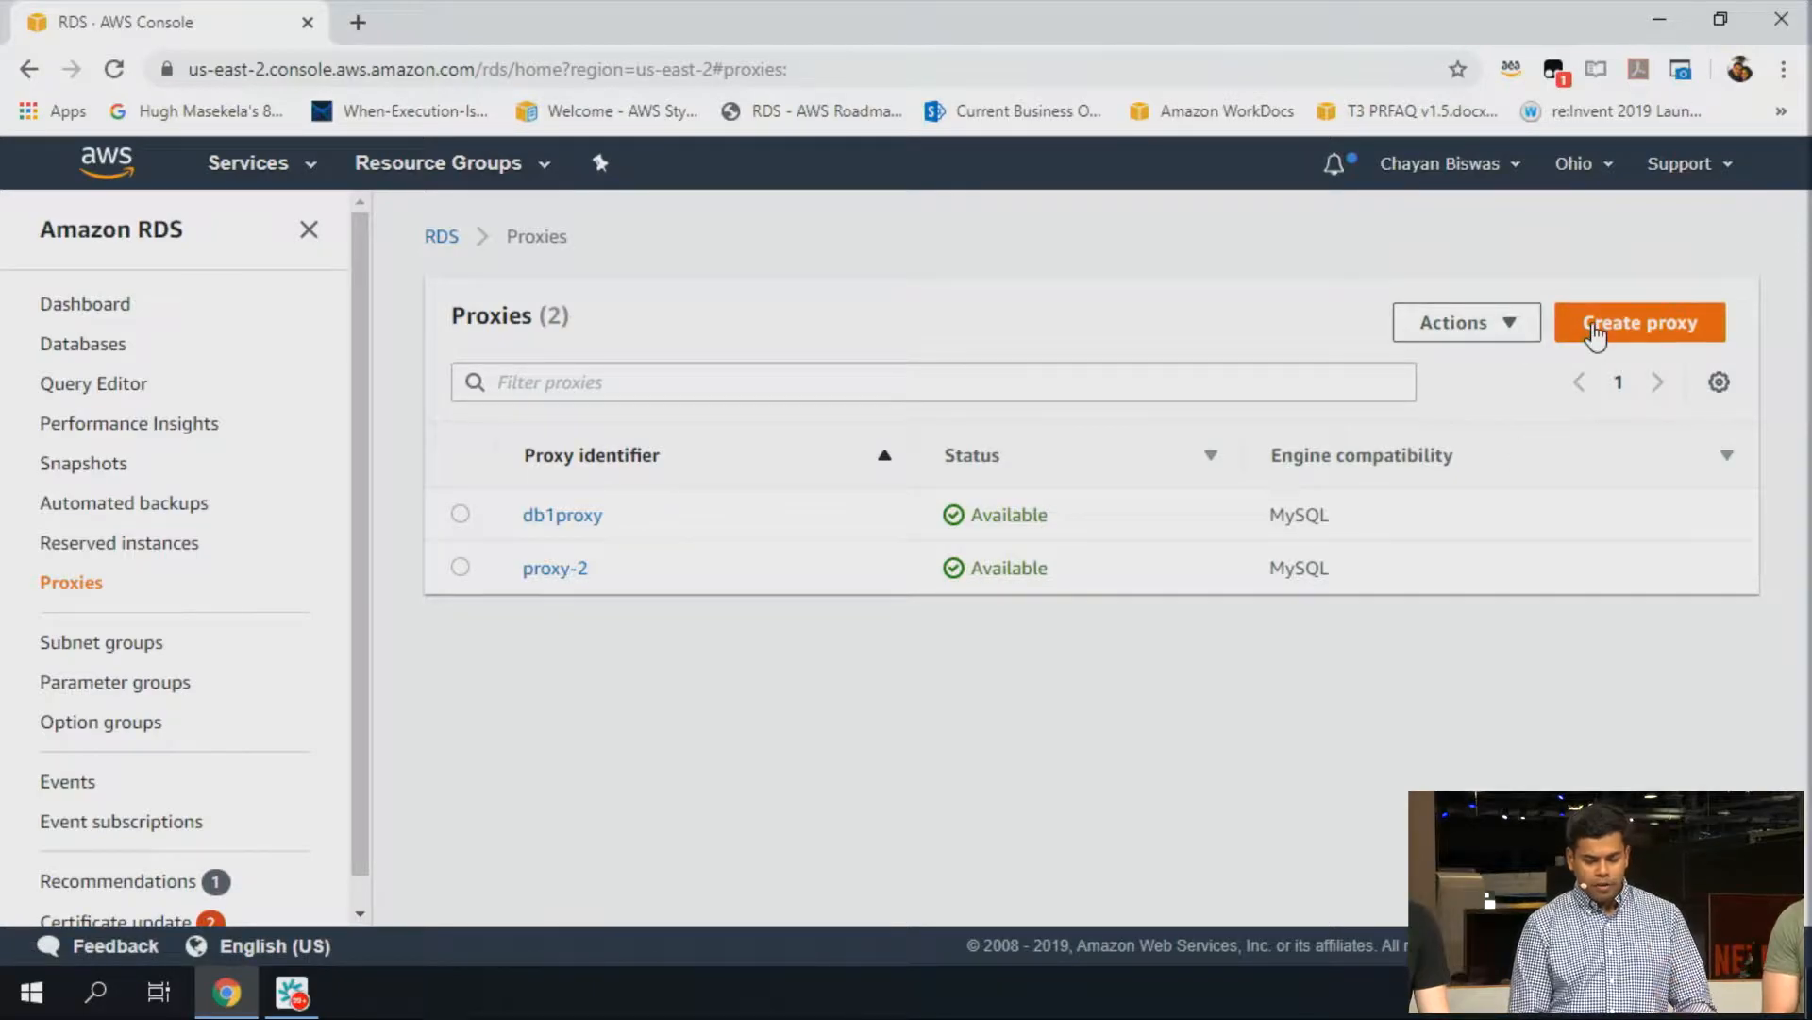
Start a new proxy named myawesomeproxy and require Transport Layer Security
{"action": "left_click", "coordinate": [1640, 321]}
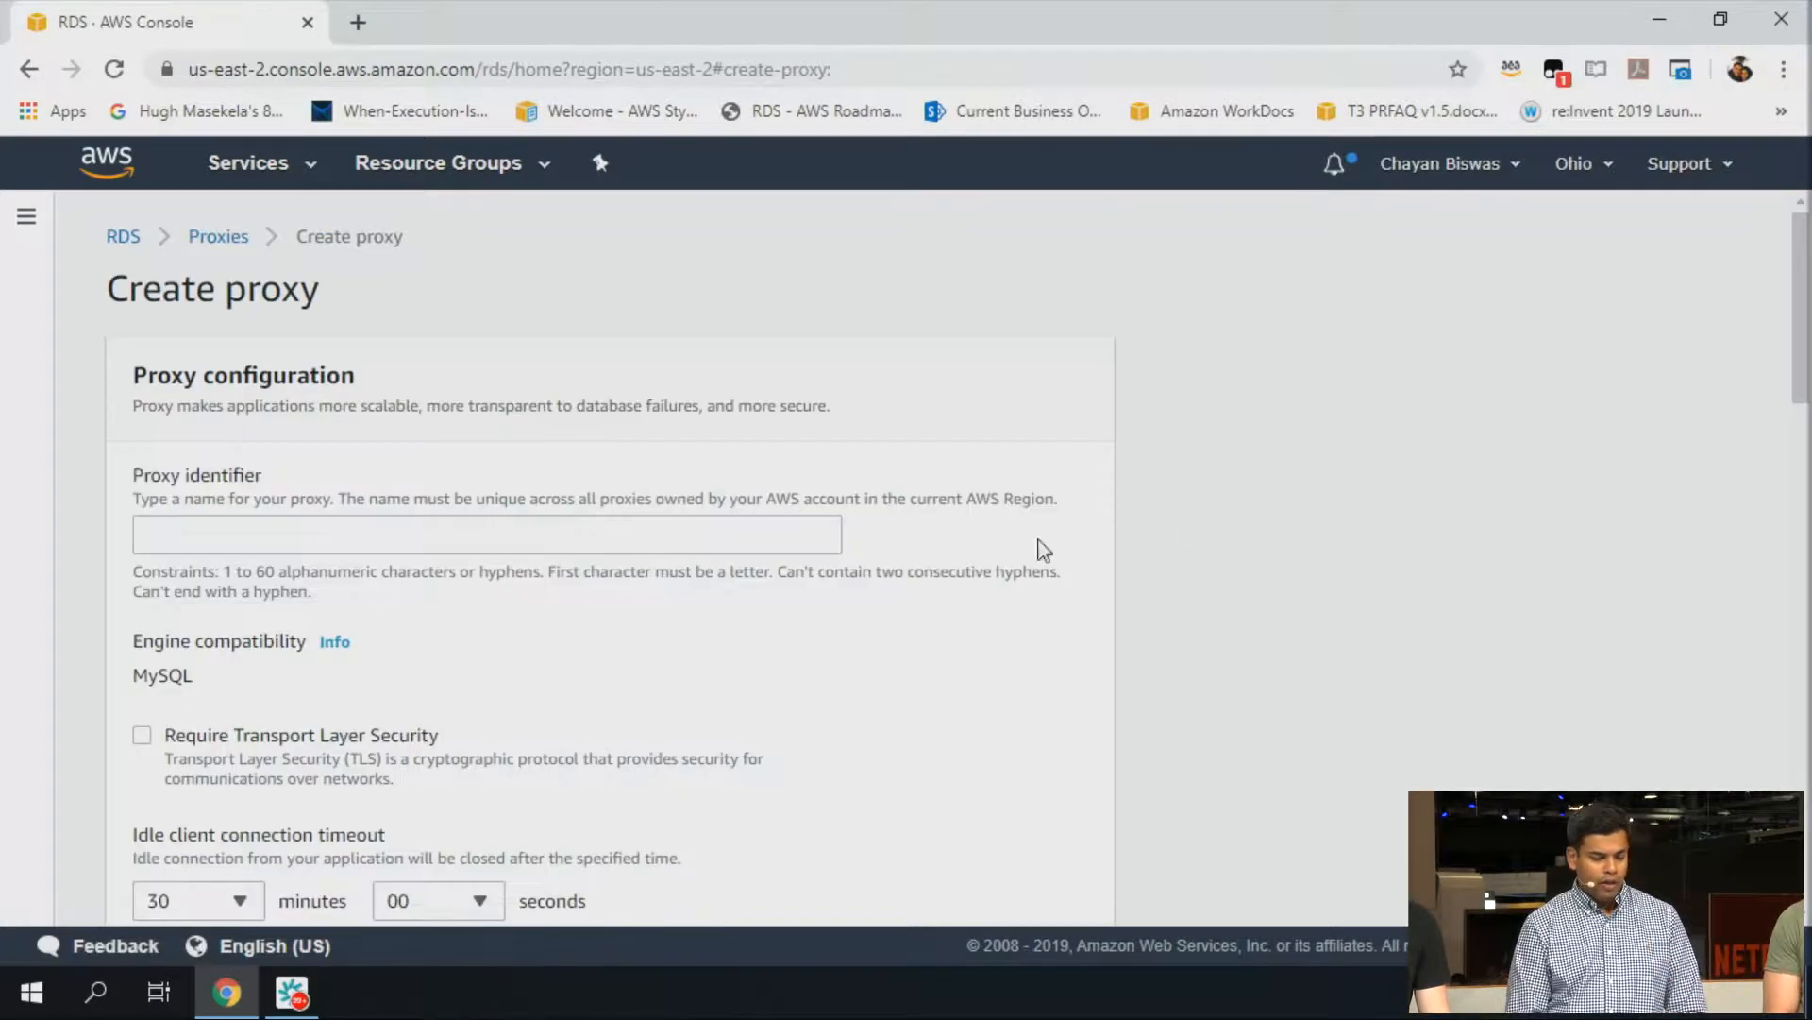
{"action": "left_click", "coordinate": [471, 538]}
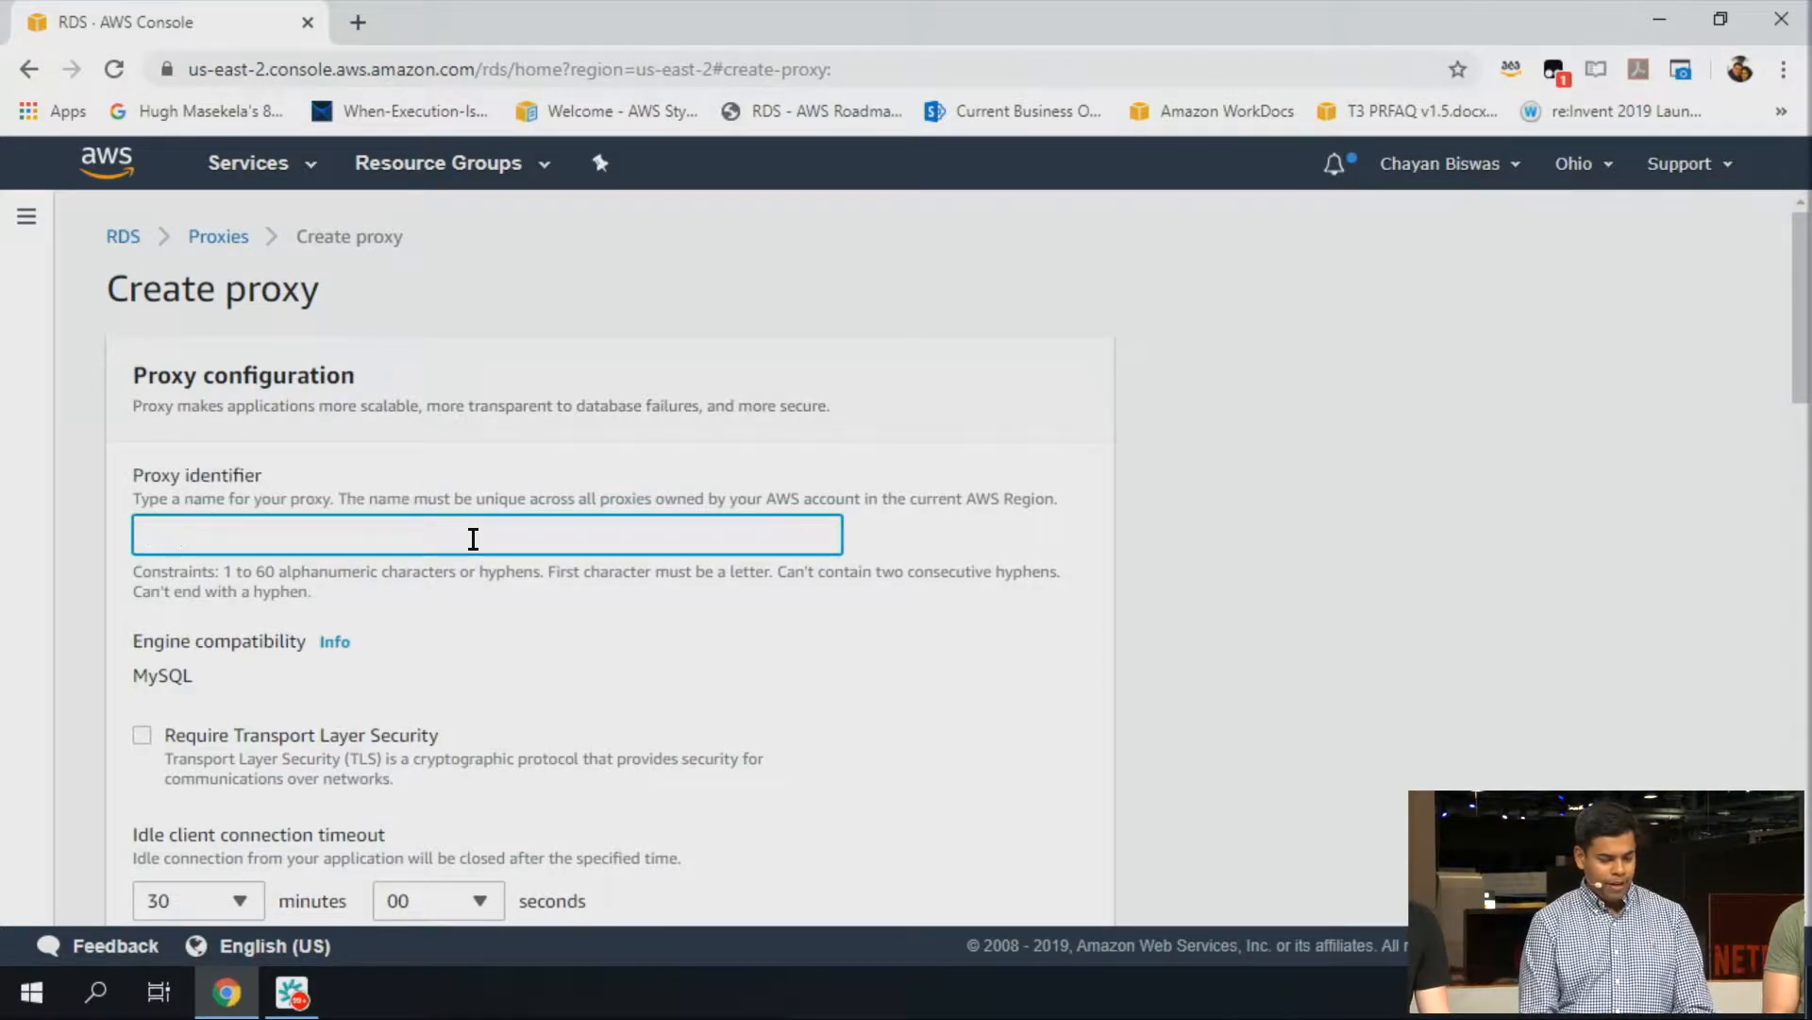
{"action": "type", "text": "myawesomeproxy"}
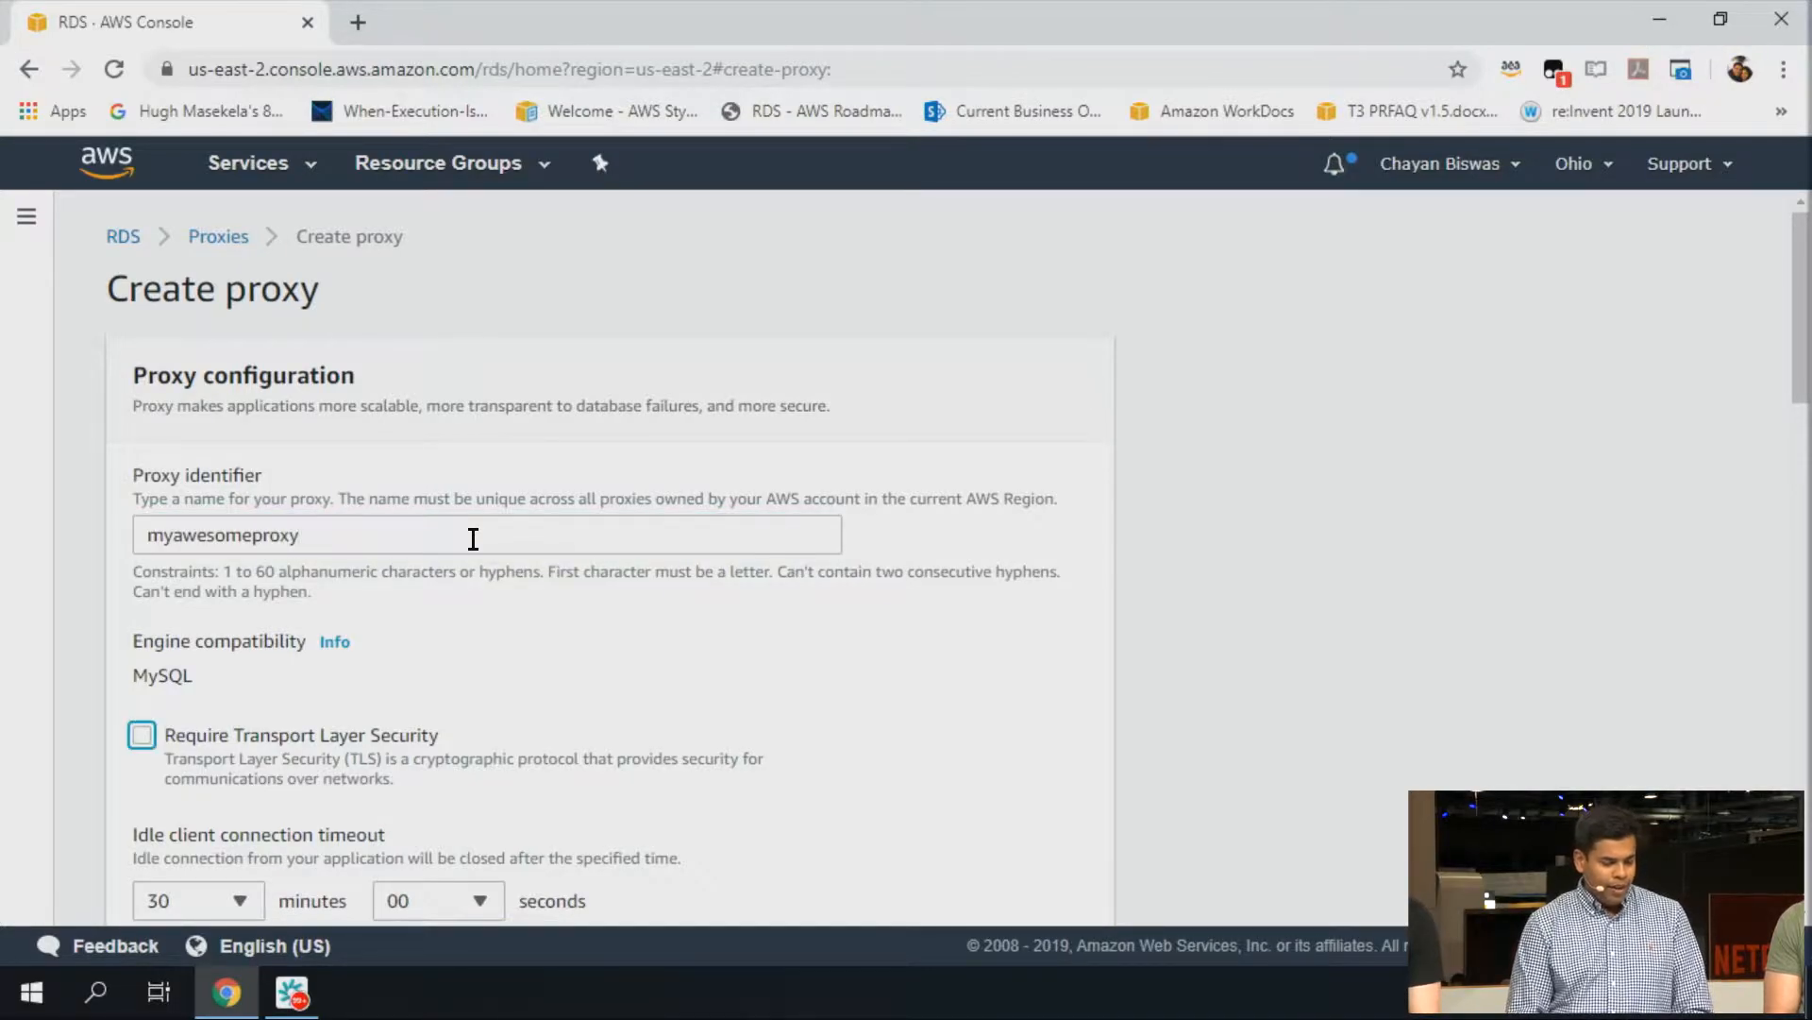
{"action": "scroll", "scroll_direction": "down", "scroll_amount": 3}
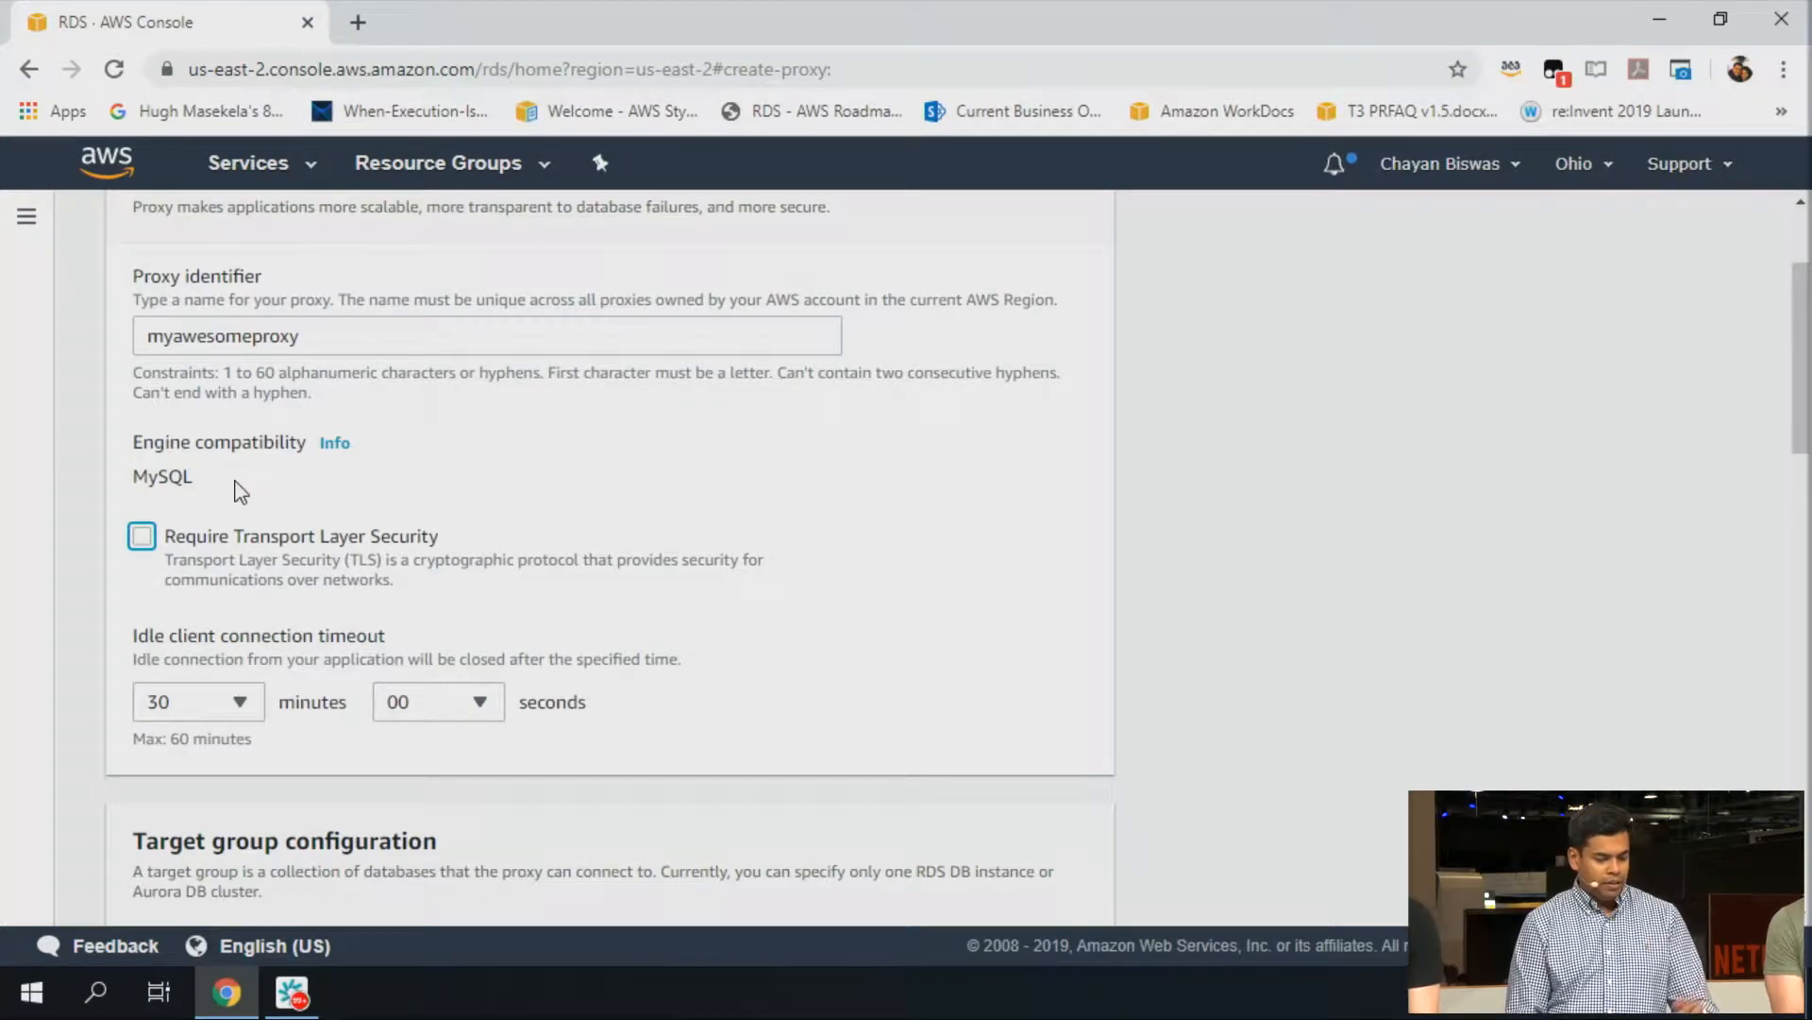
{"action": "scroll", "scroll_direction": "down", "scroll_amount": 3}
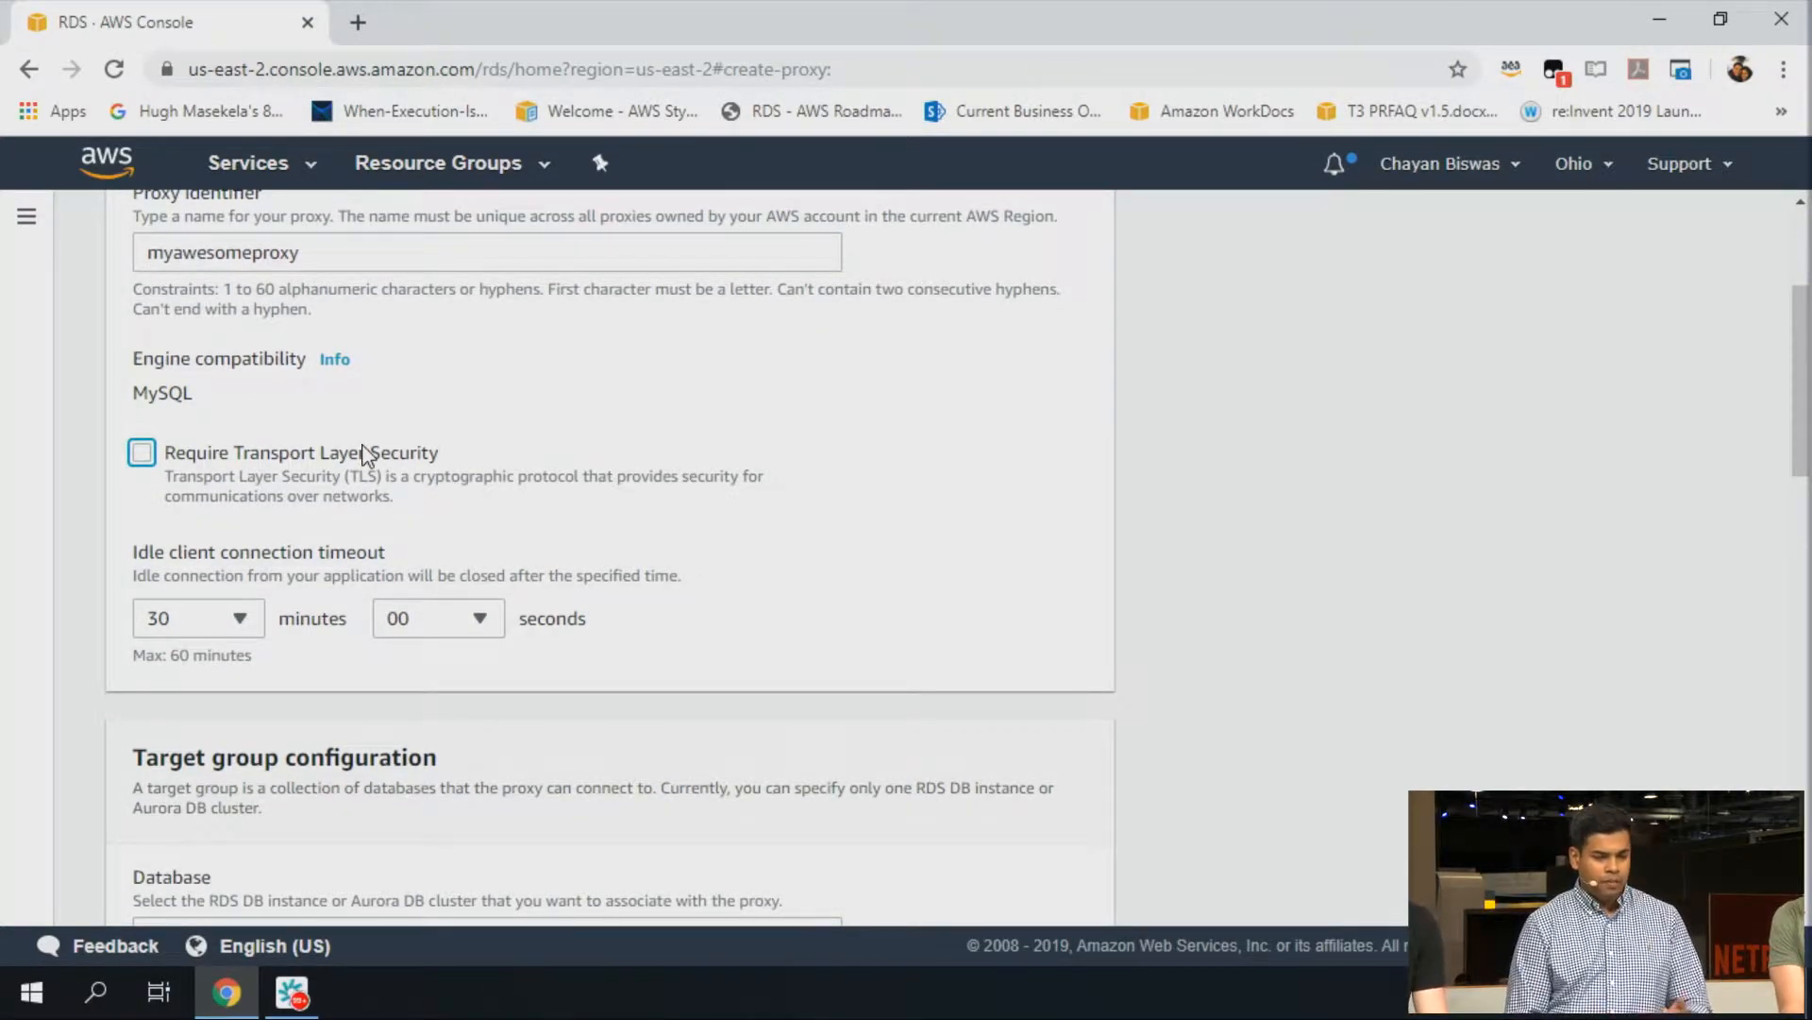
{"action": "left_click", "coordinate": [142, 453]}
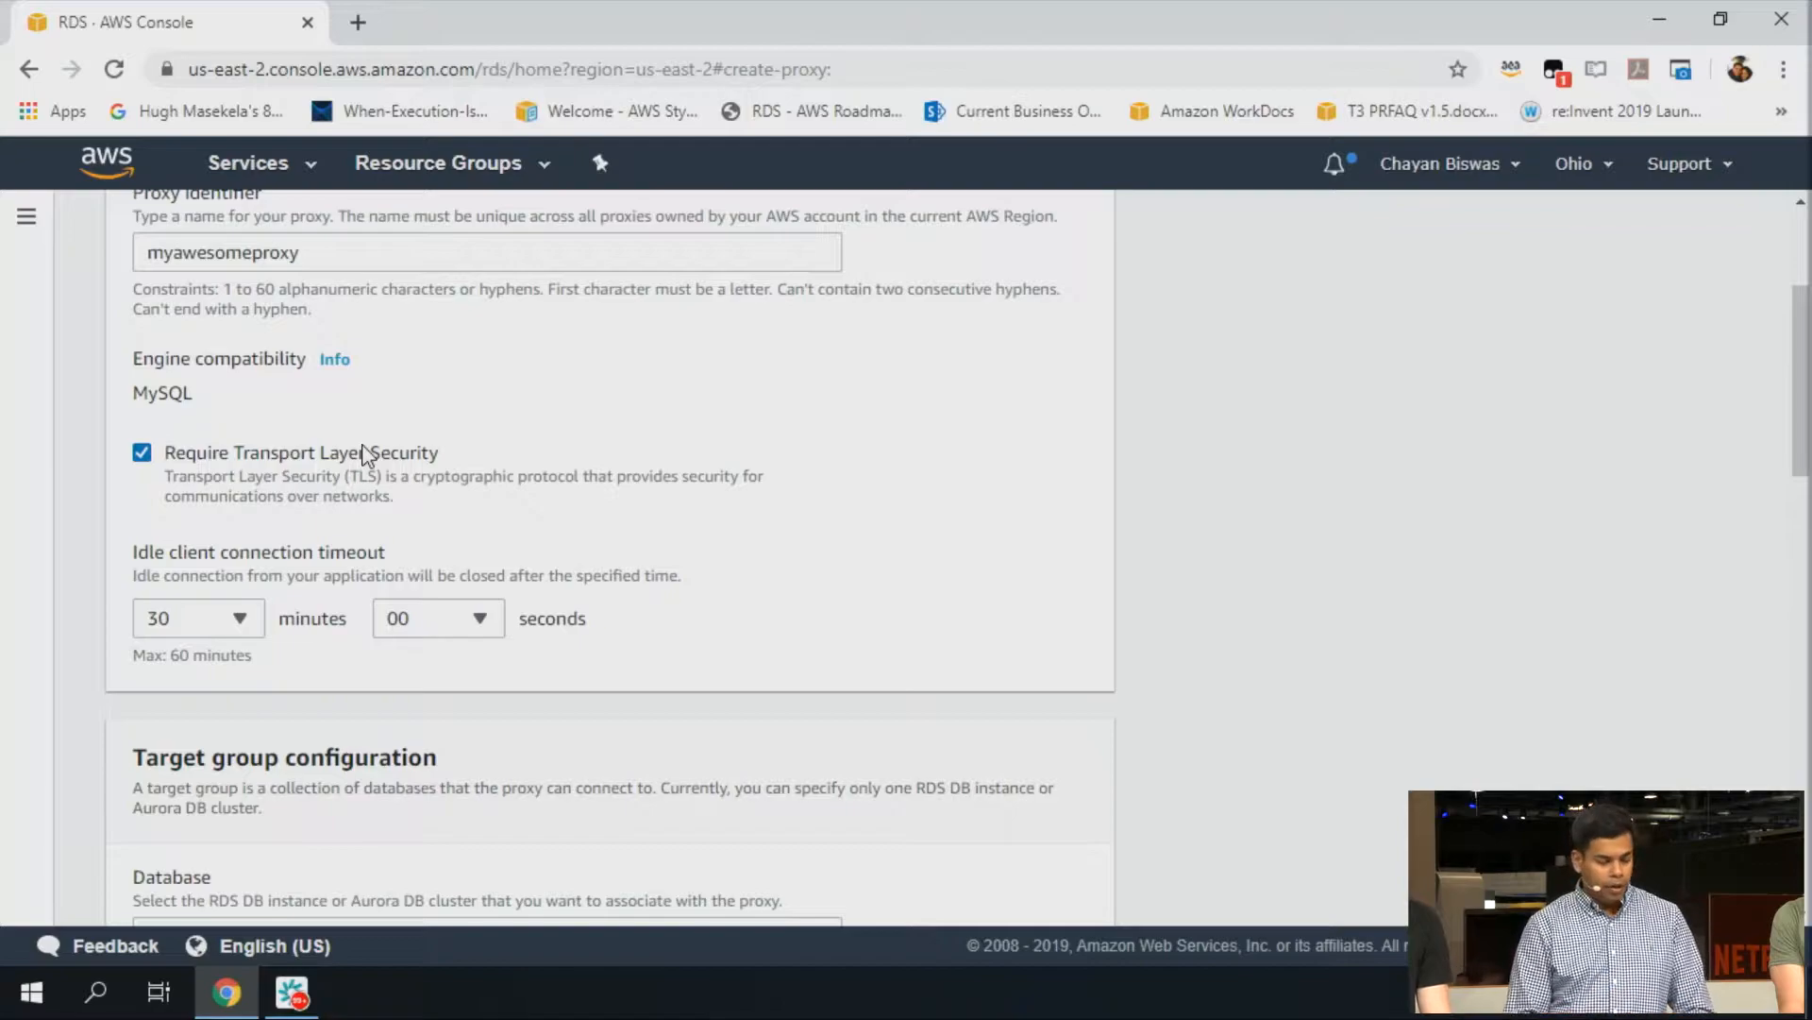
{"action": "scroll", "scroll_direction": "down", "scroll_amount": 3}
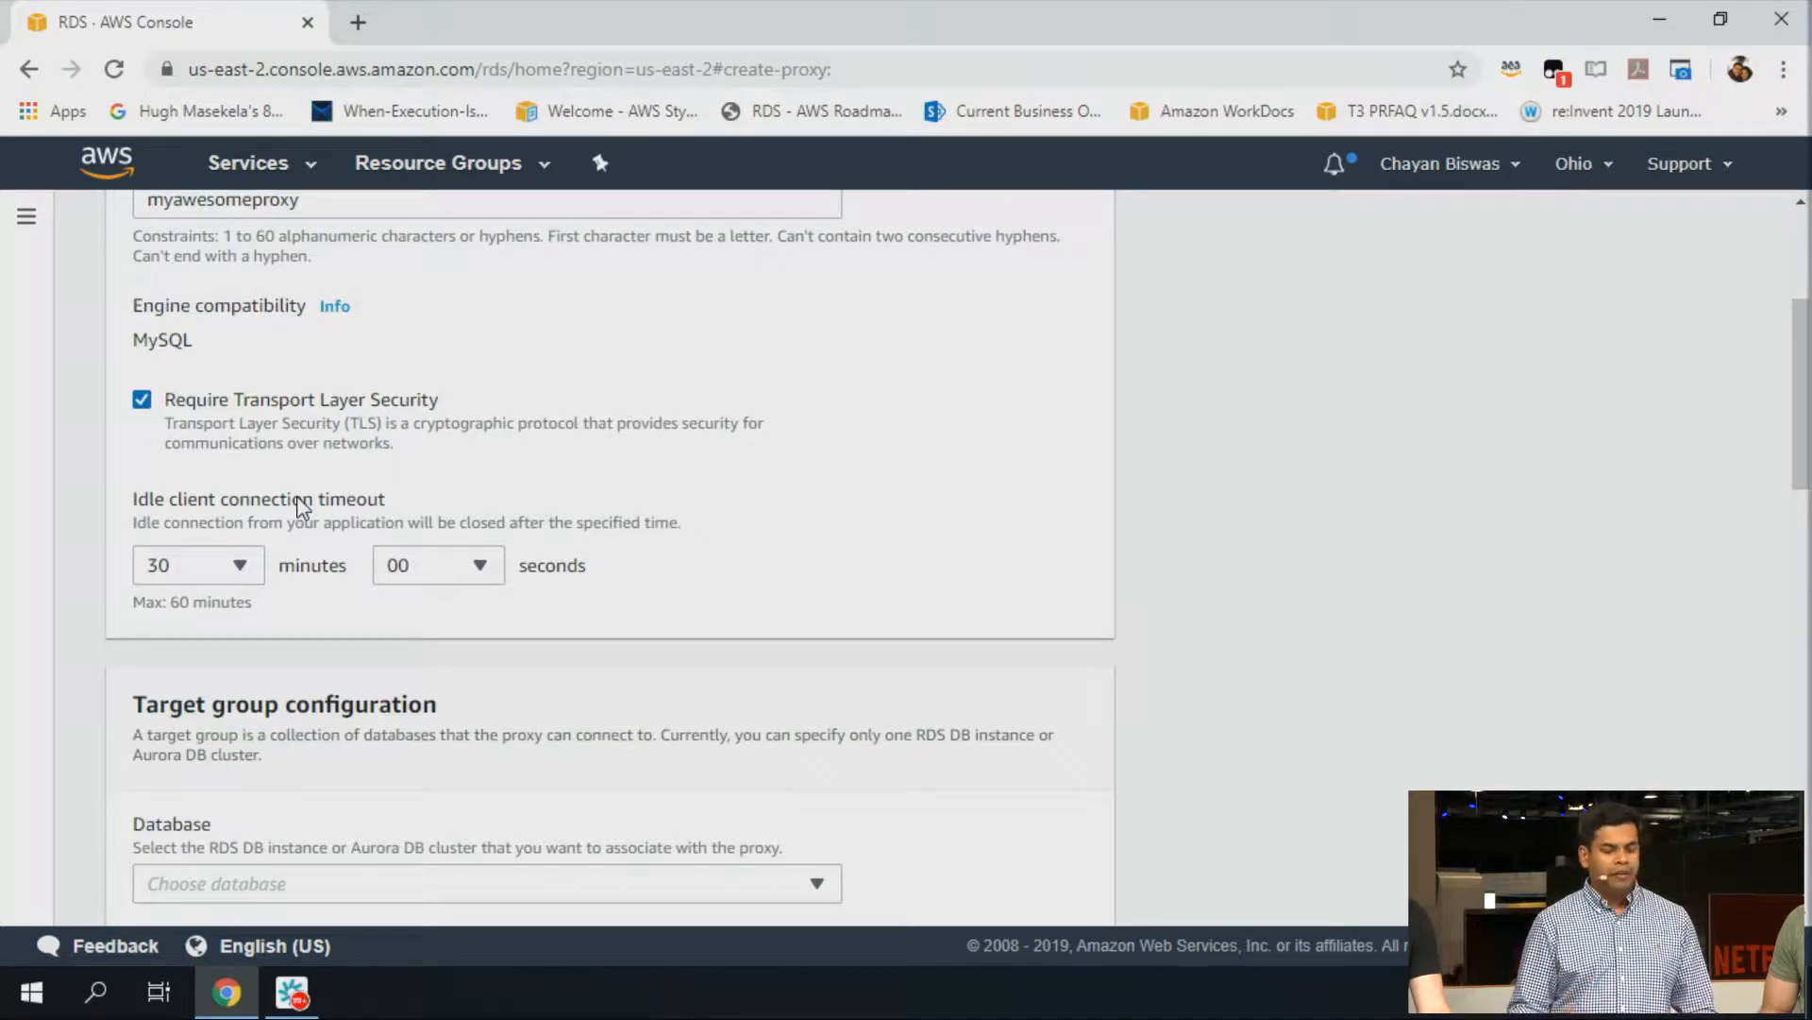
{"action": "mouse_move", "coordinate": [236, 578]}
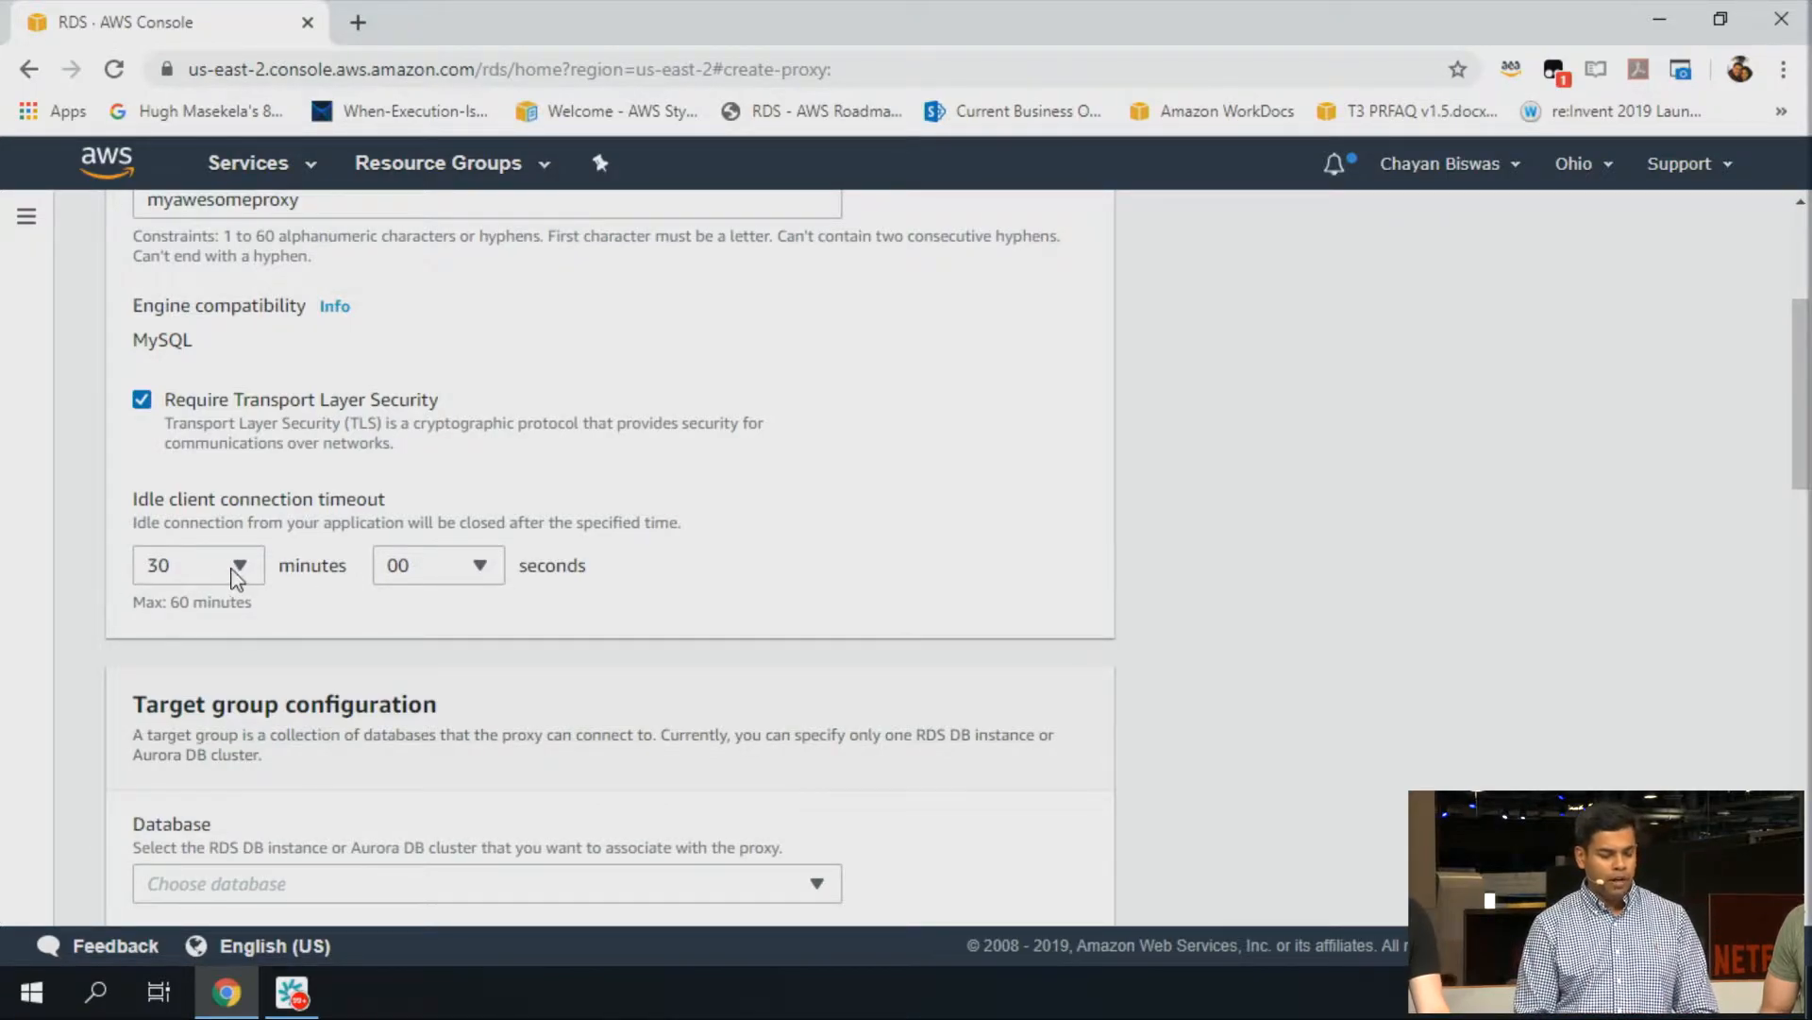
{"action": "left_click", "coordinate": [235, 565]}
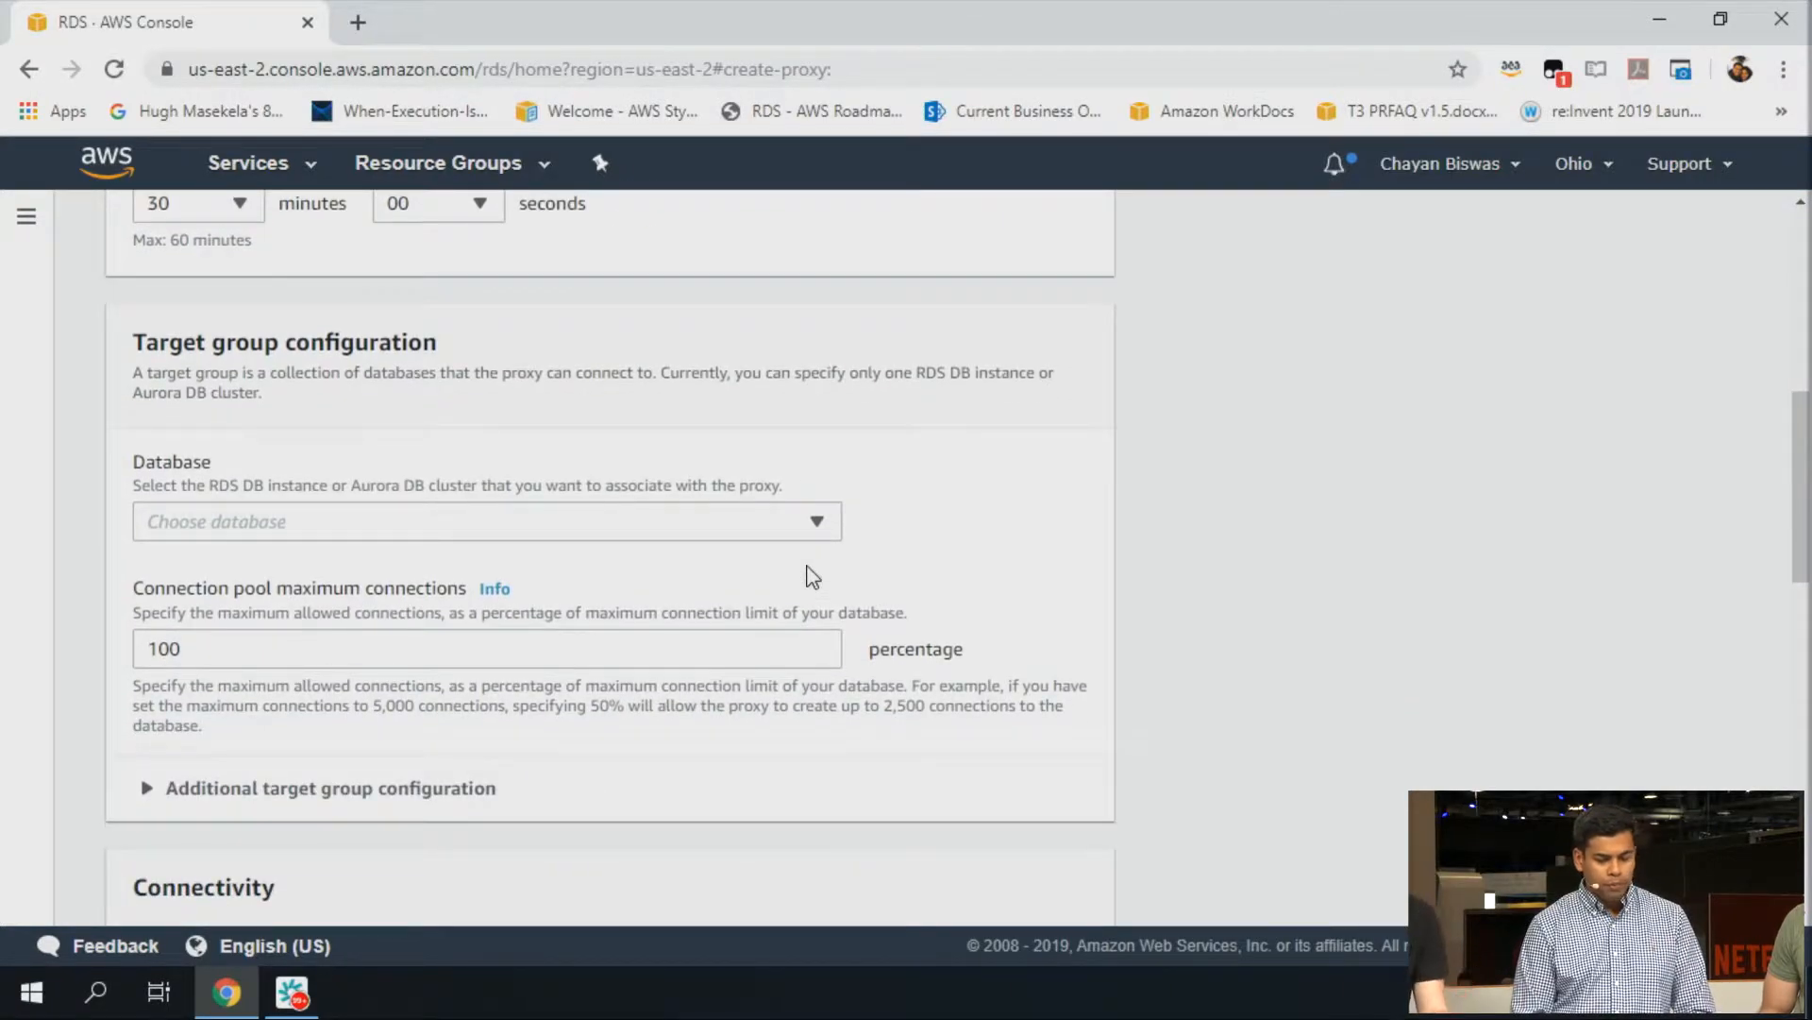
{"action": "scroll", "scroll_direction": "up", "scroll_amount": 3}
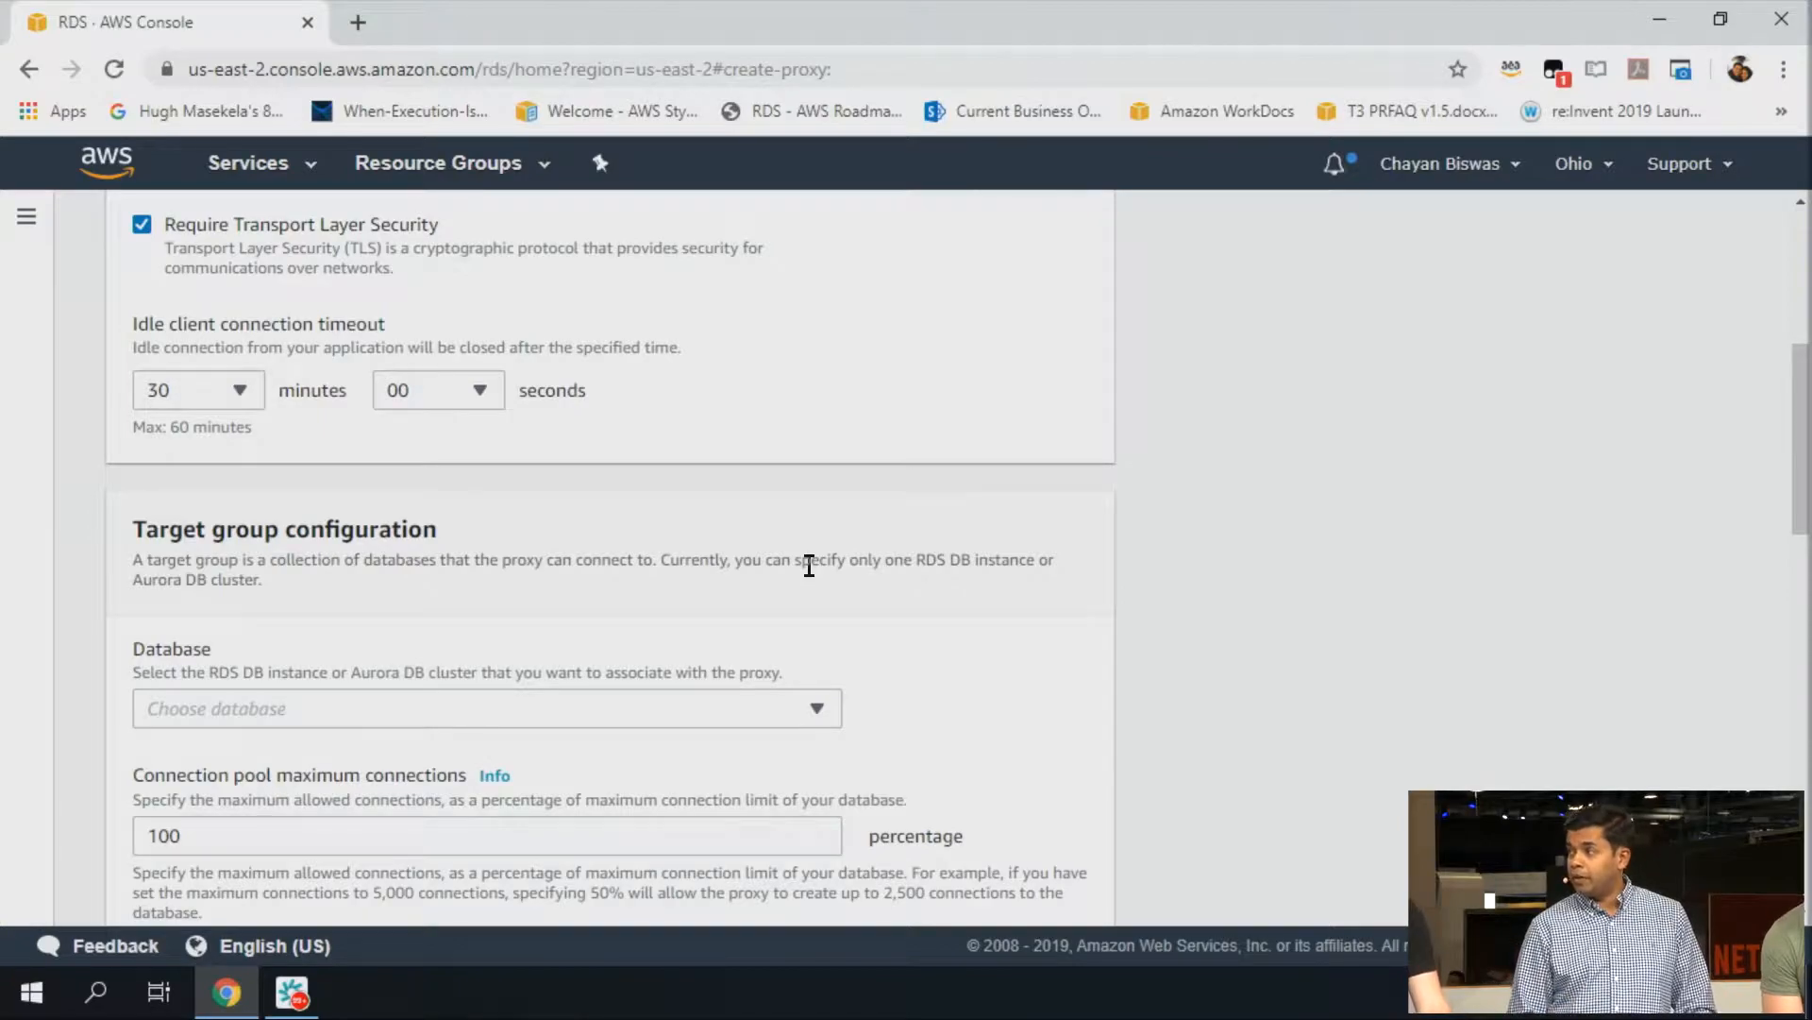
{"action": "scroll", "scroll_direction": "down", "scroll_amount": 3}
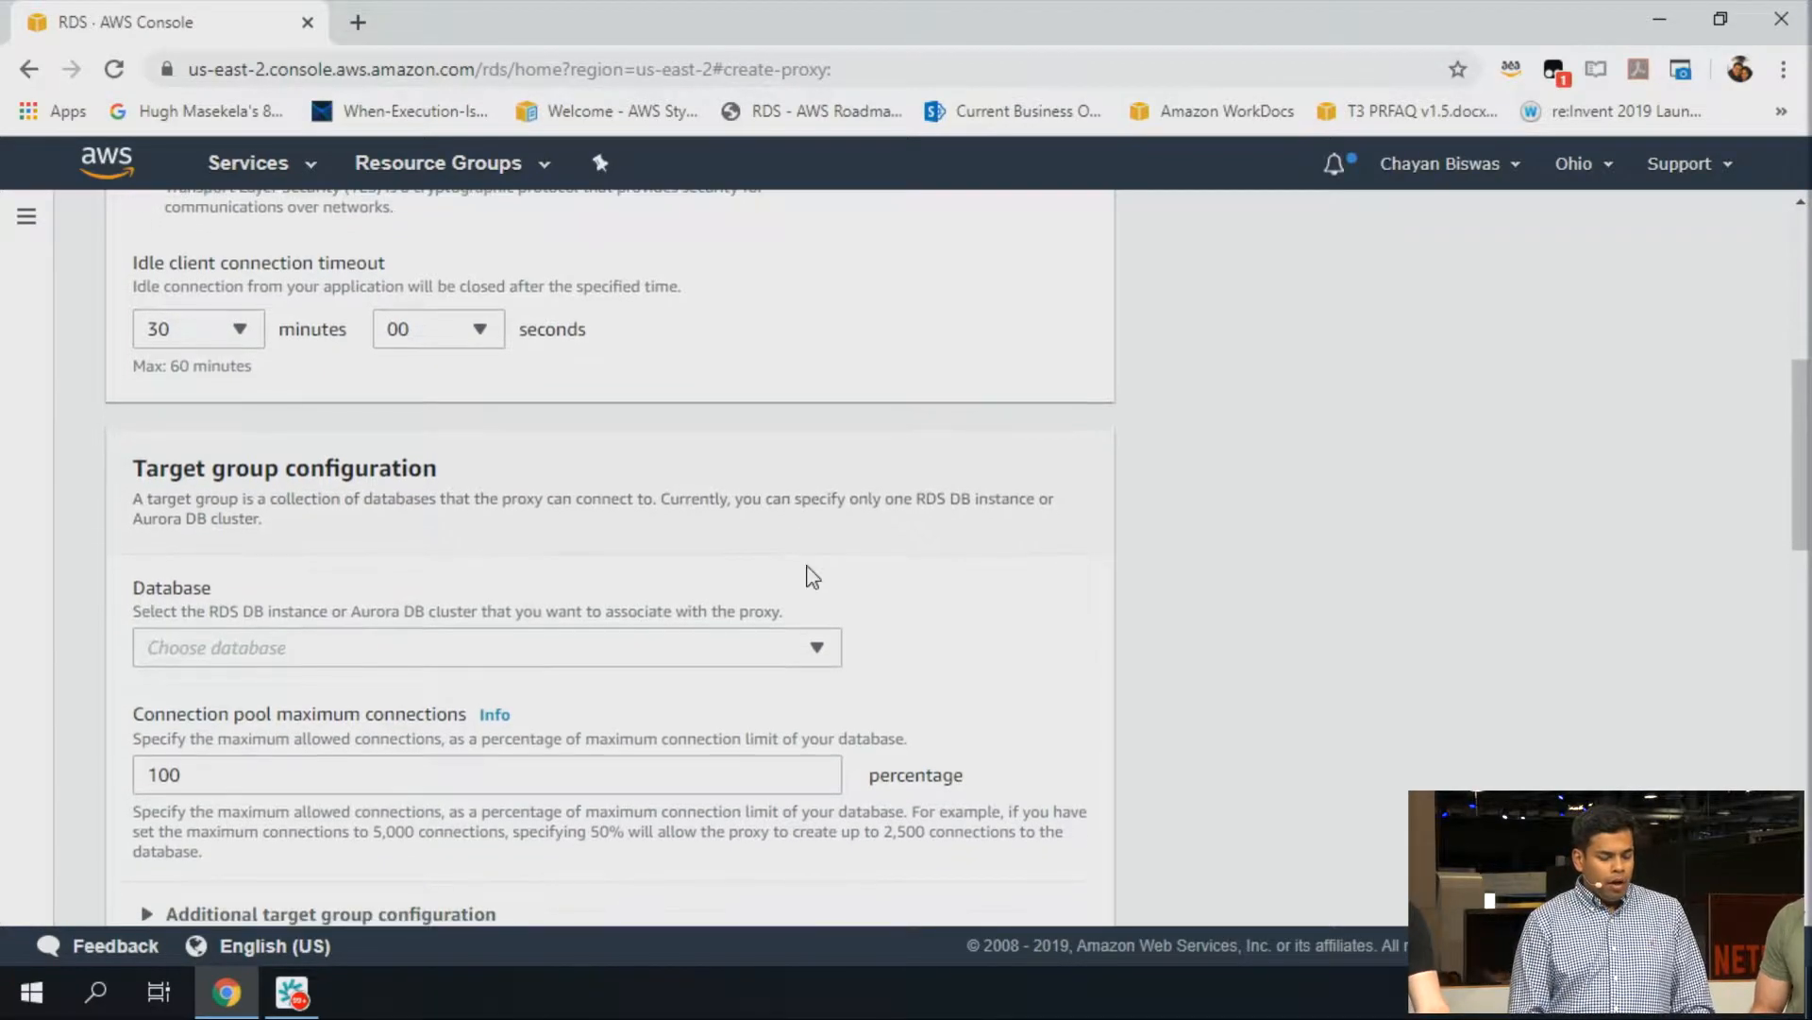
{"action": "scroll", "scroll_direction": "down", "scroll_amount": 3}
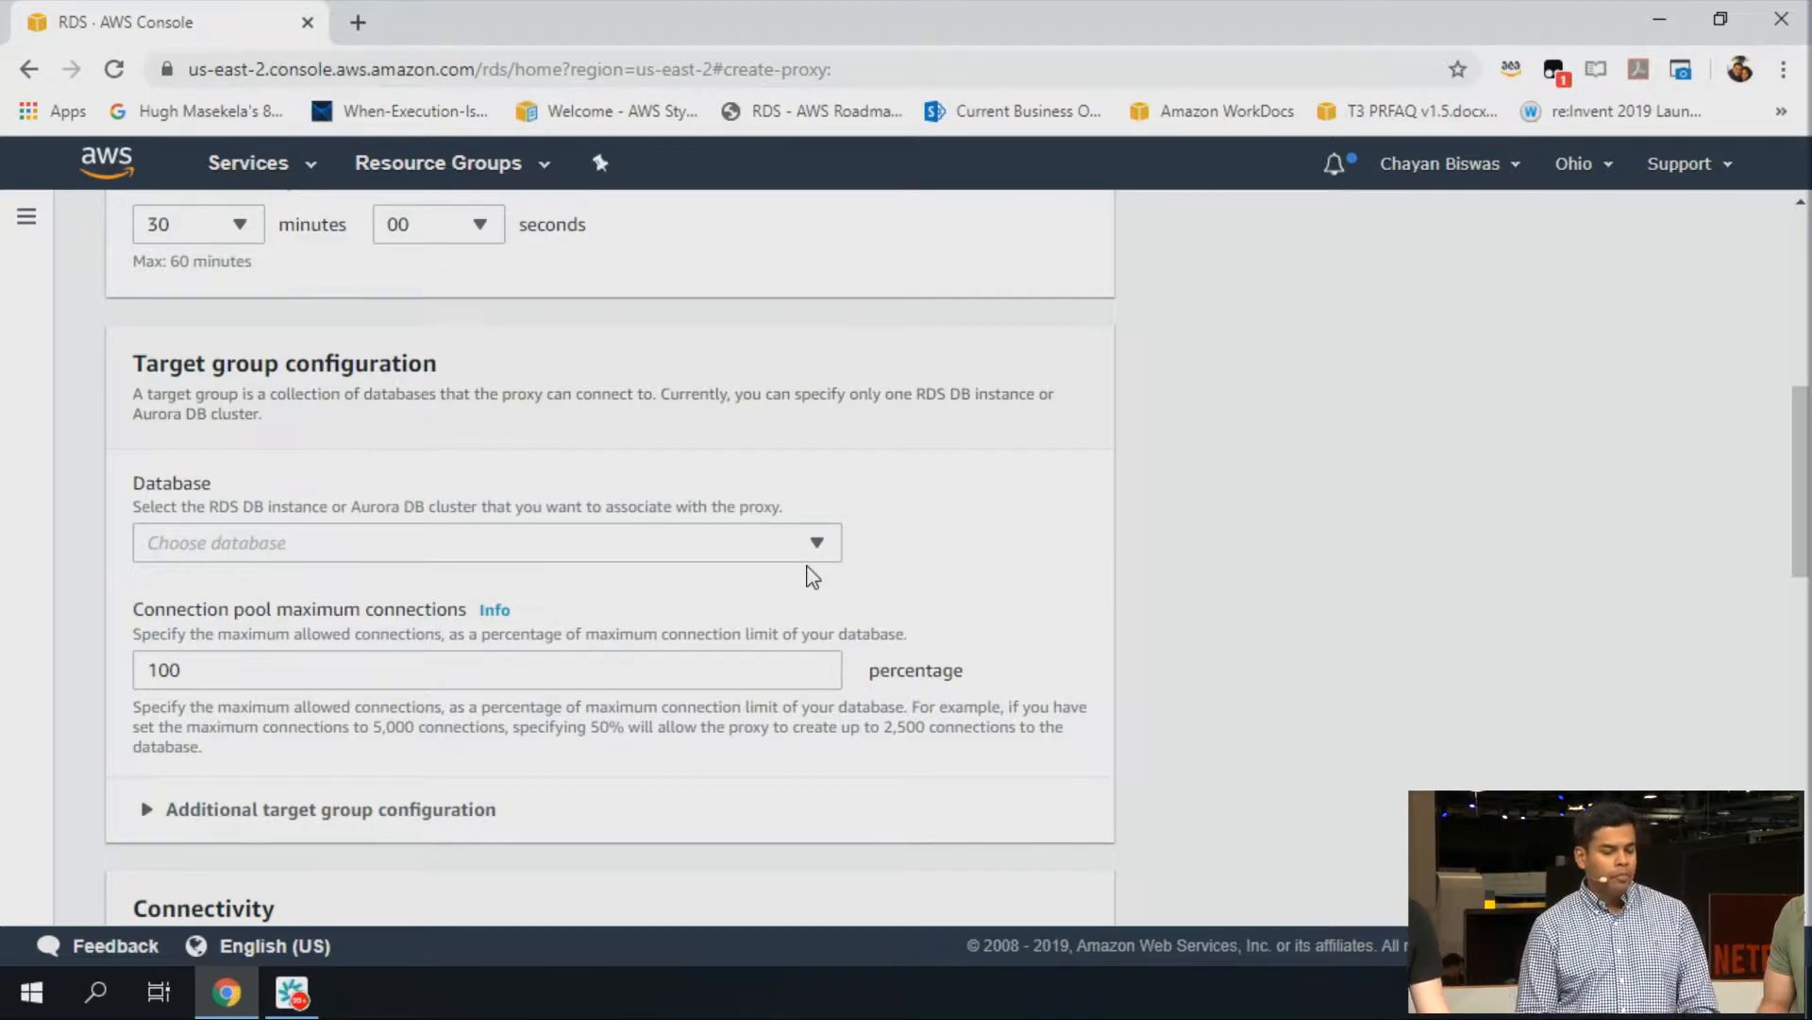
Choose database-1 as the proxy's target database
{"action": "left_click", "coordinate": [485, 543]}
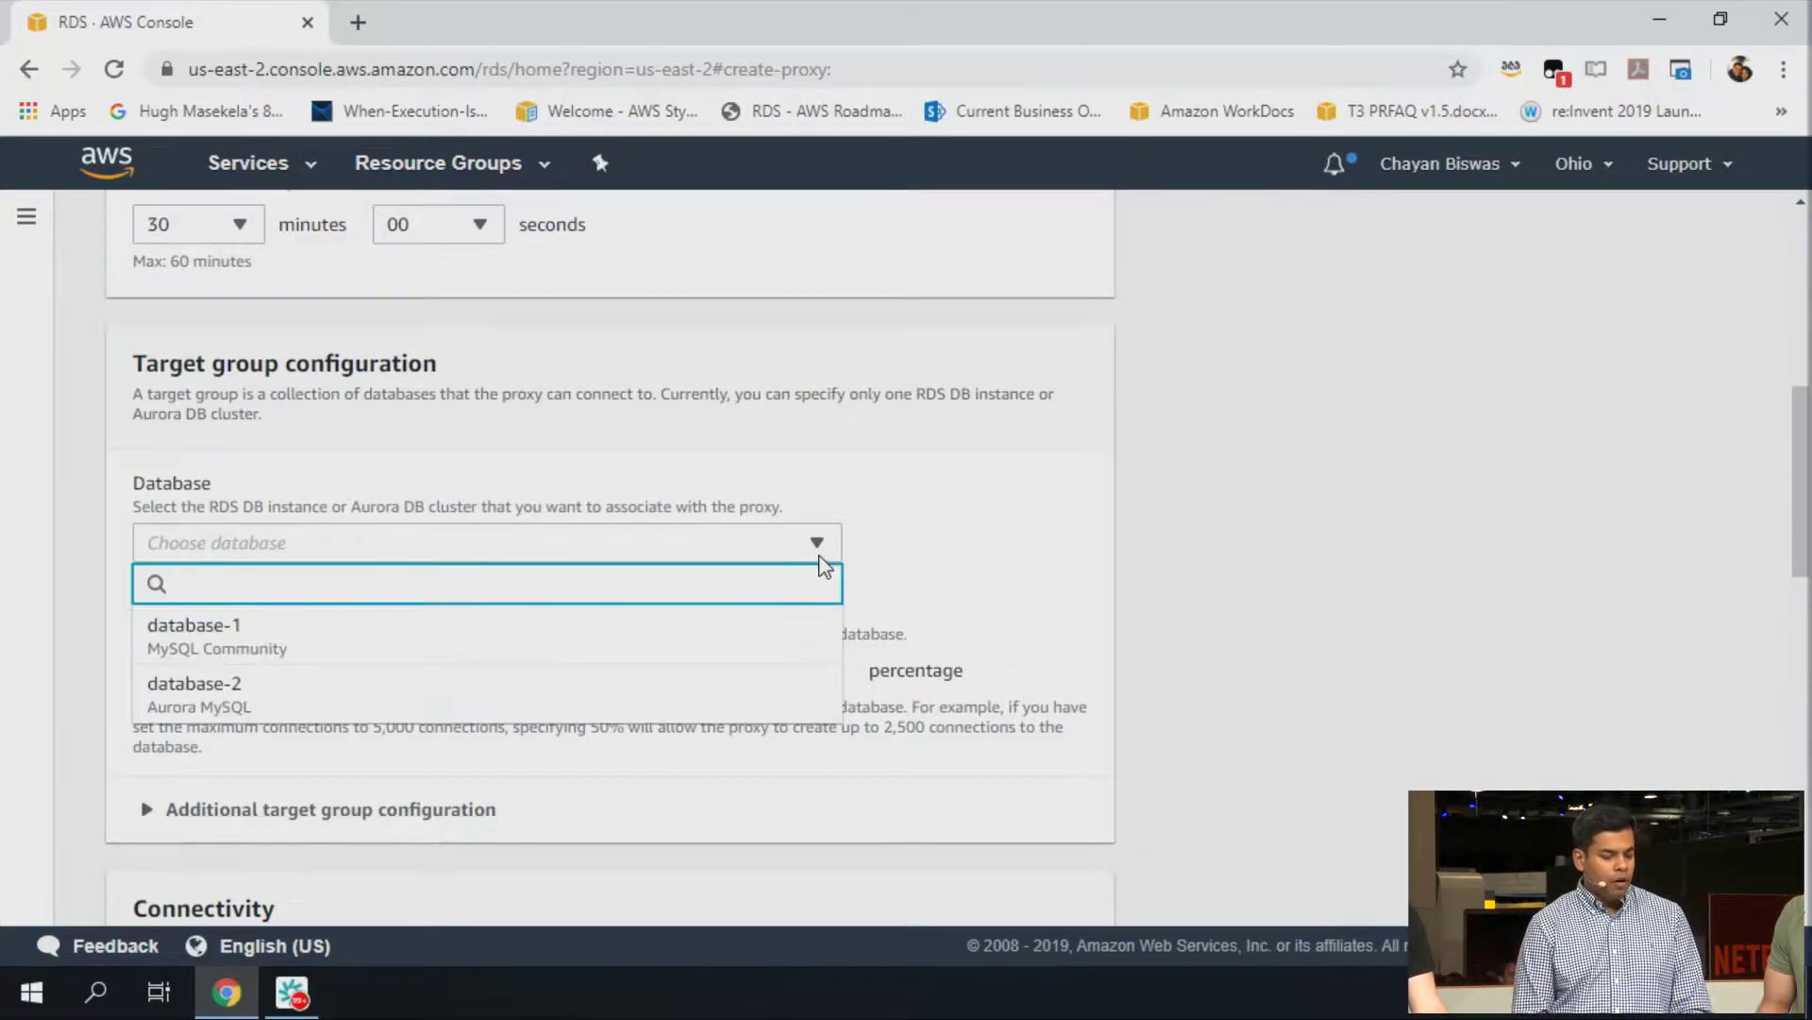
{"action": "mouse_move", "coordinate": [266, 716]}
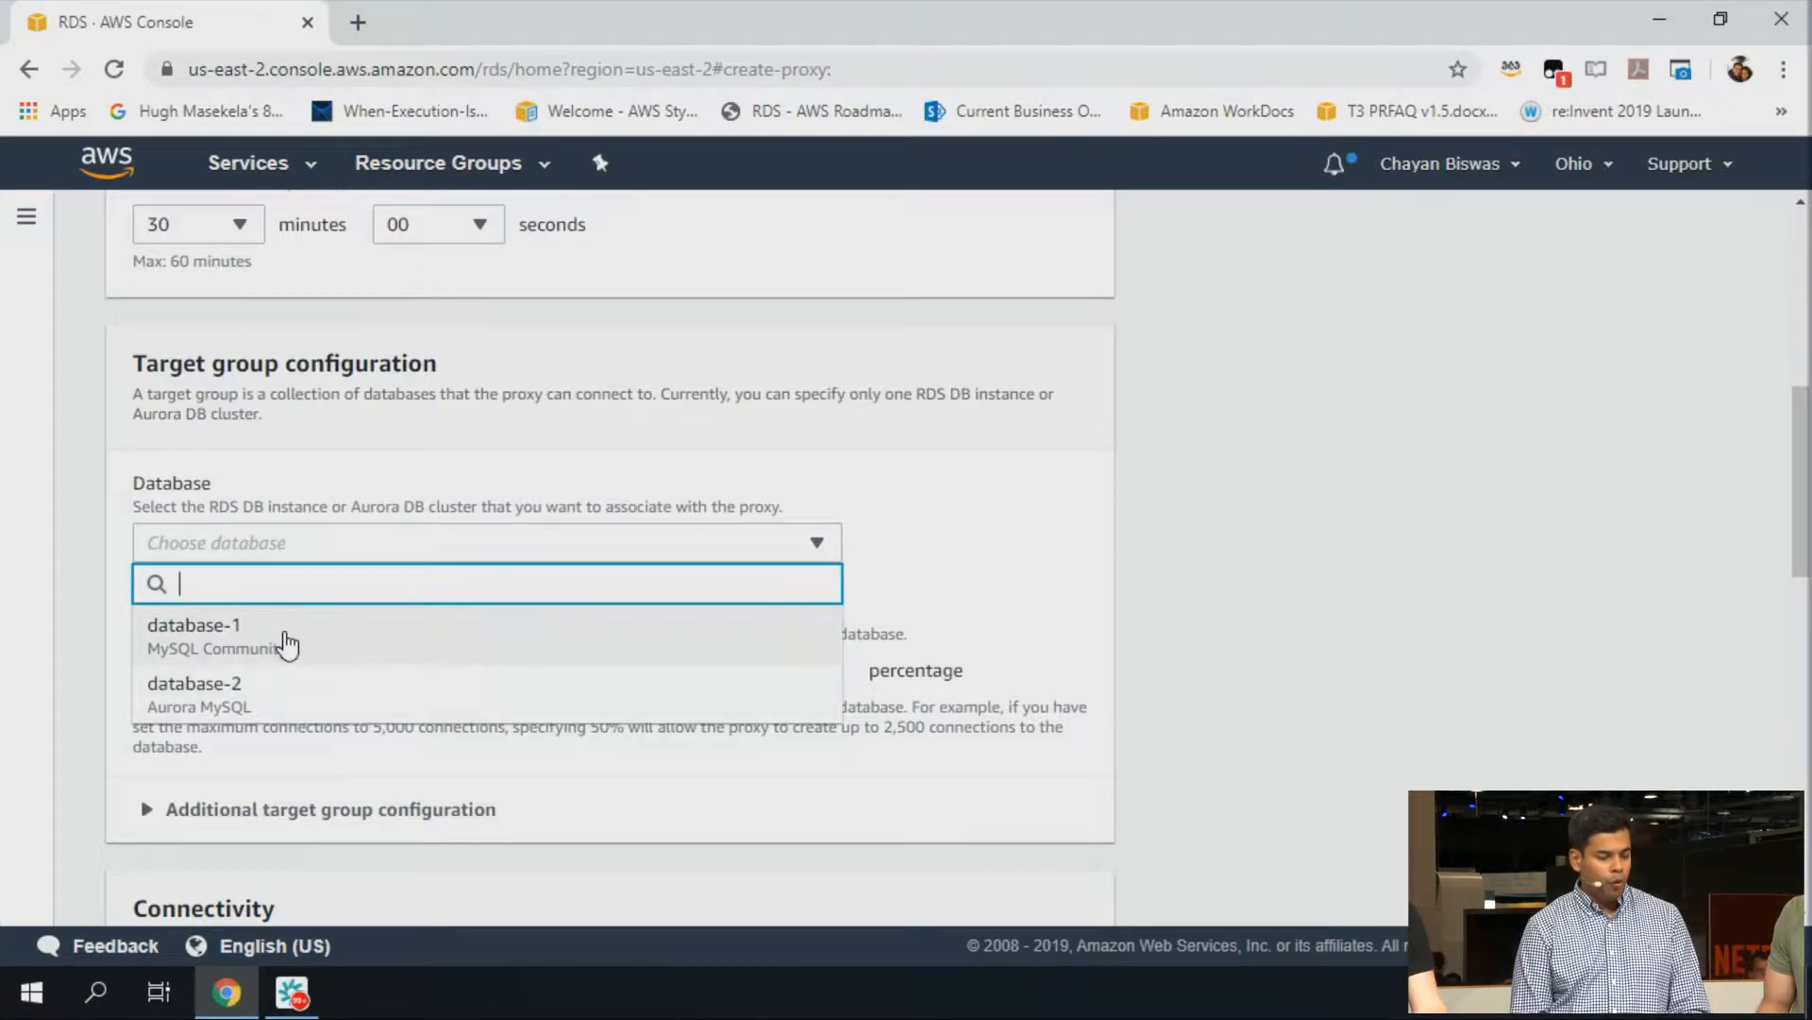
{"action": "left_click", "coordinate": [191, 625]}
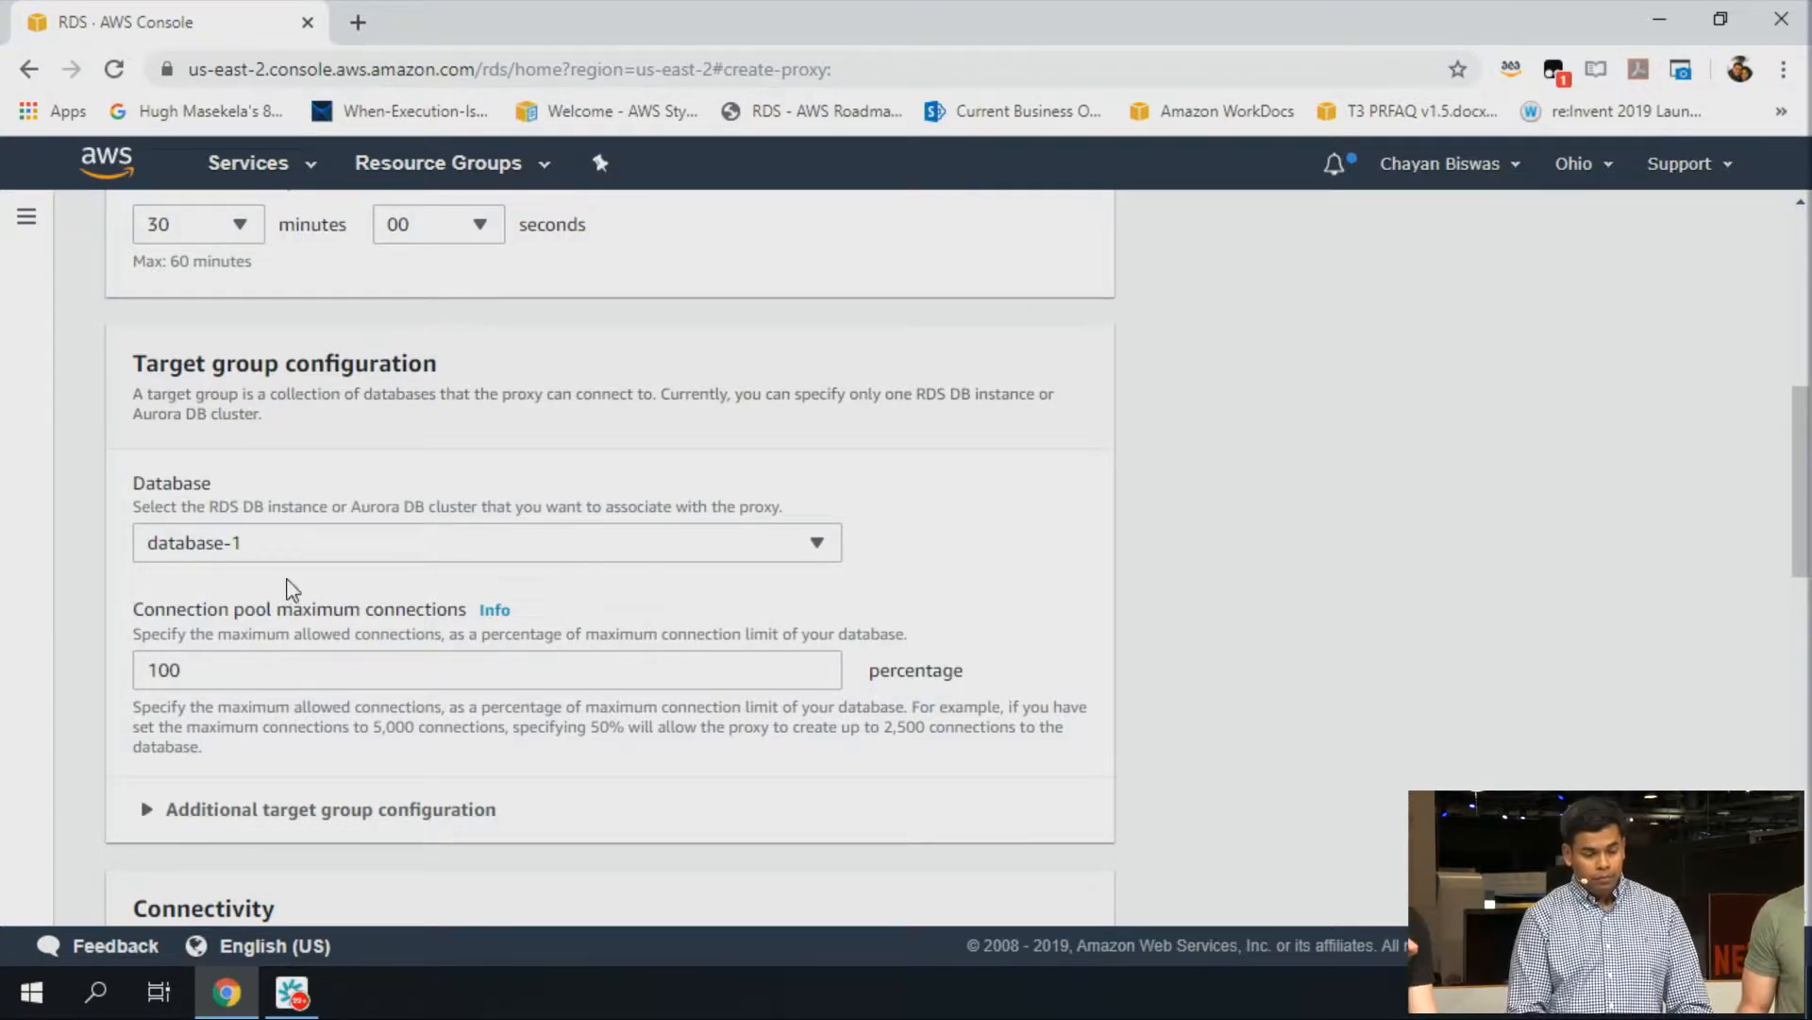
{"action": "left_click", "coordinate": [481, 543]}
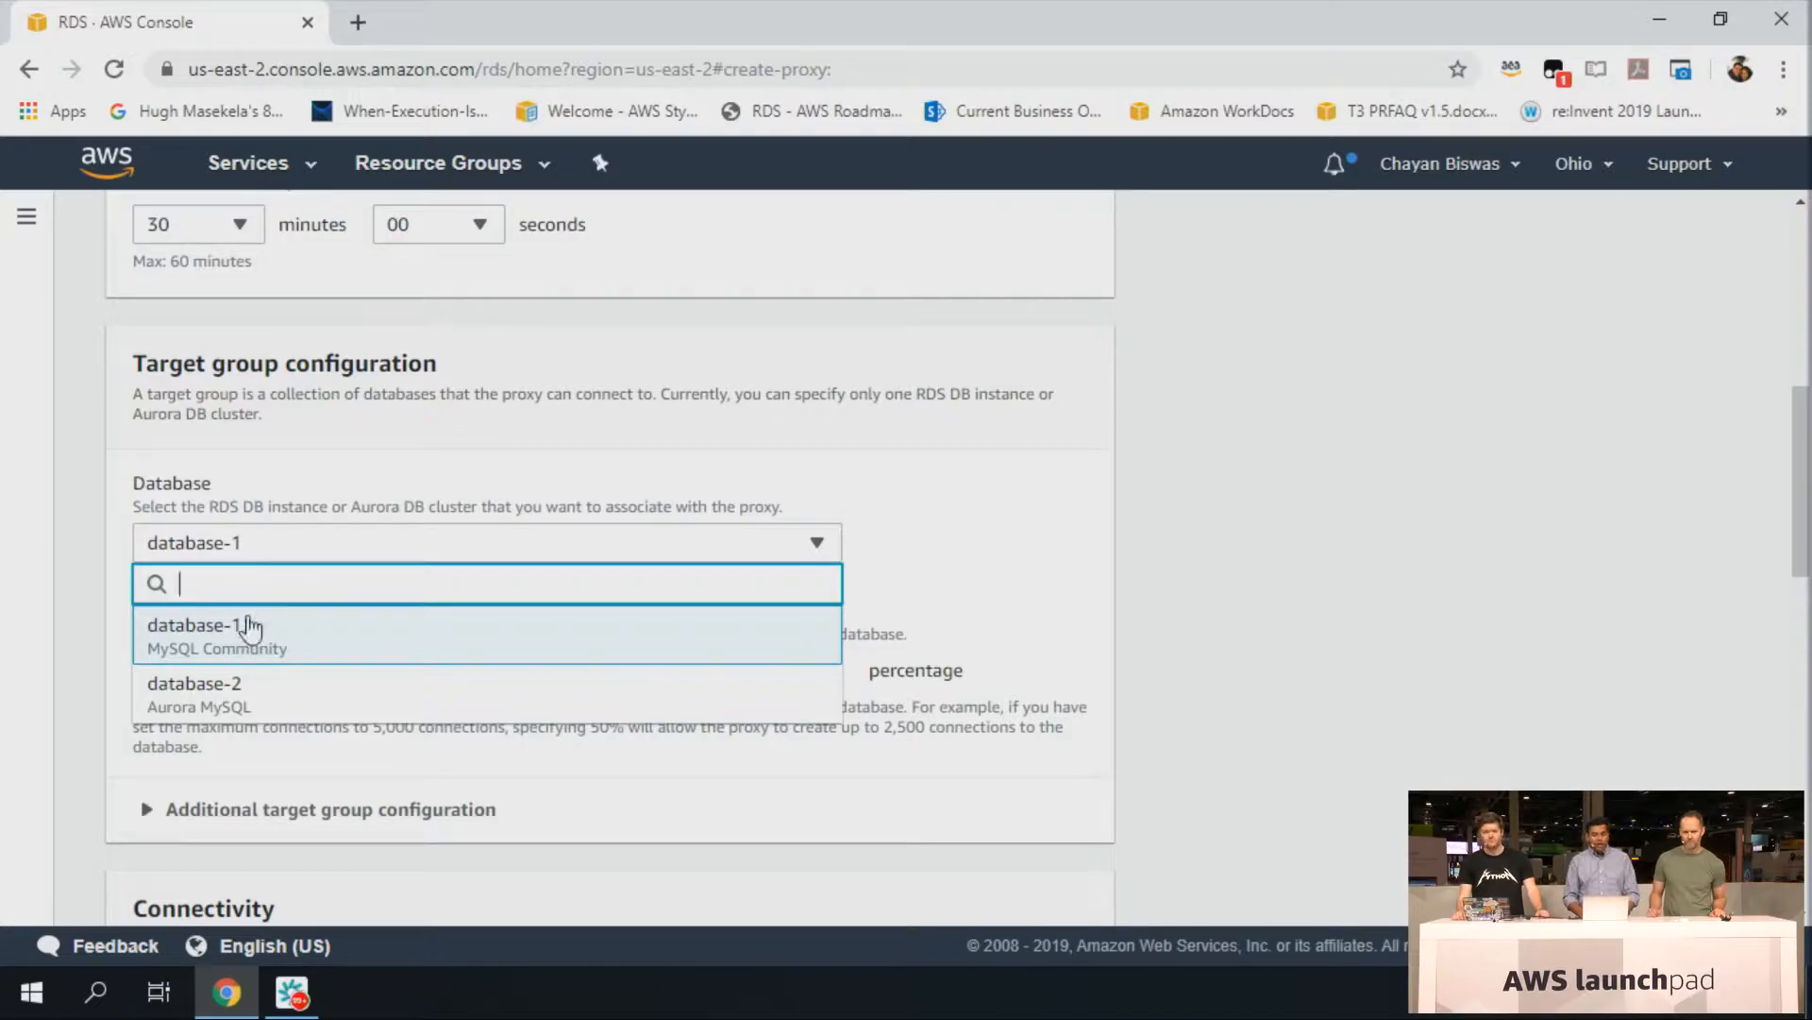
{"action": "mouse_move", "coordinate": [193, 689]}
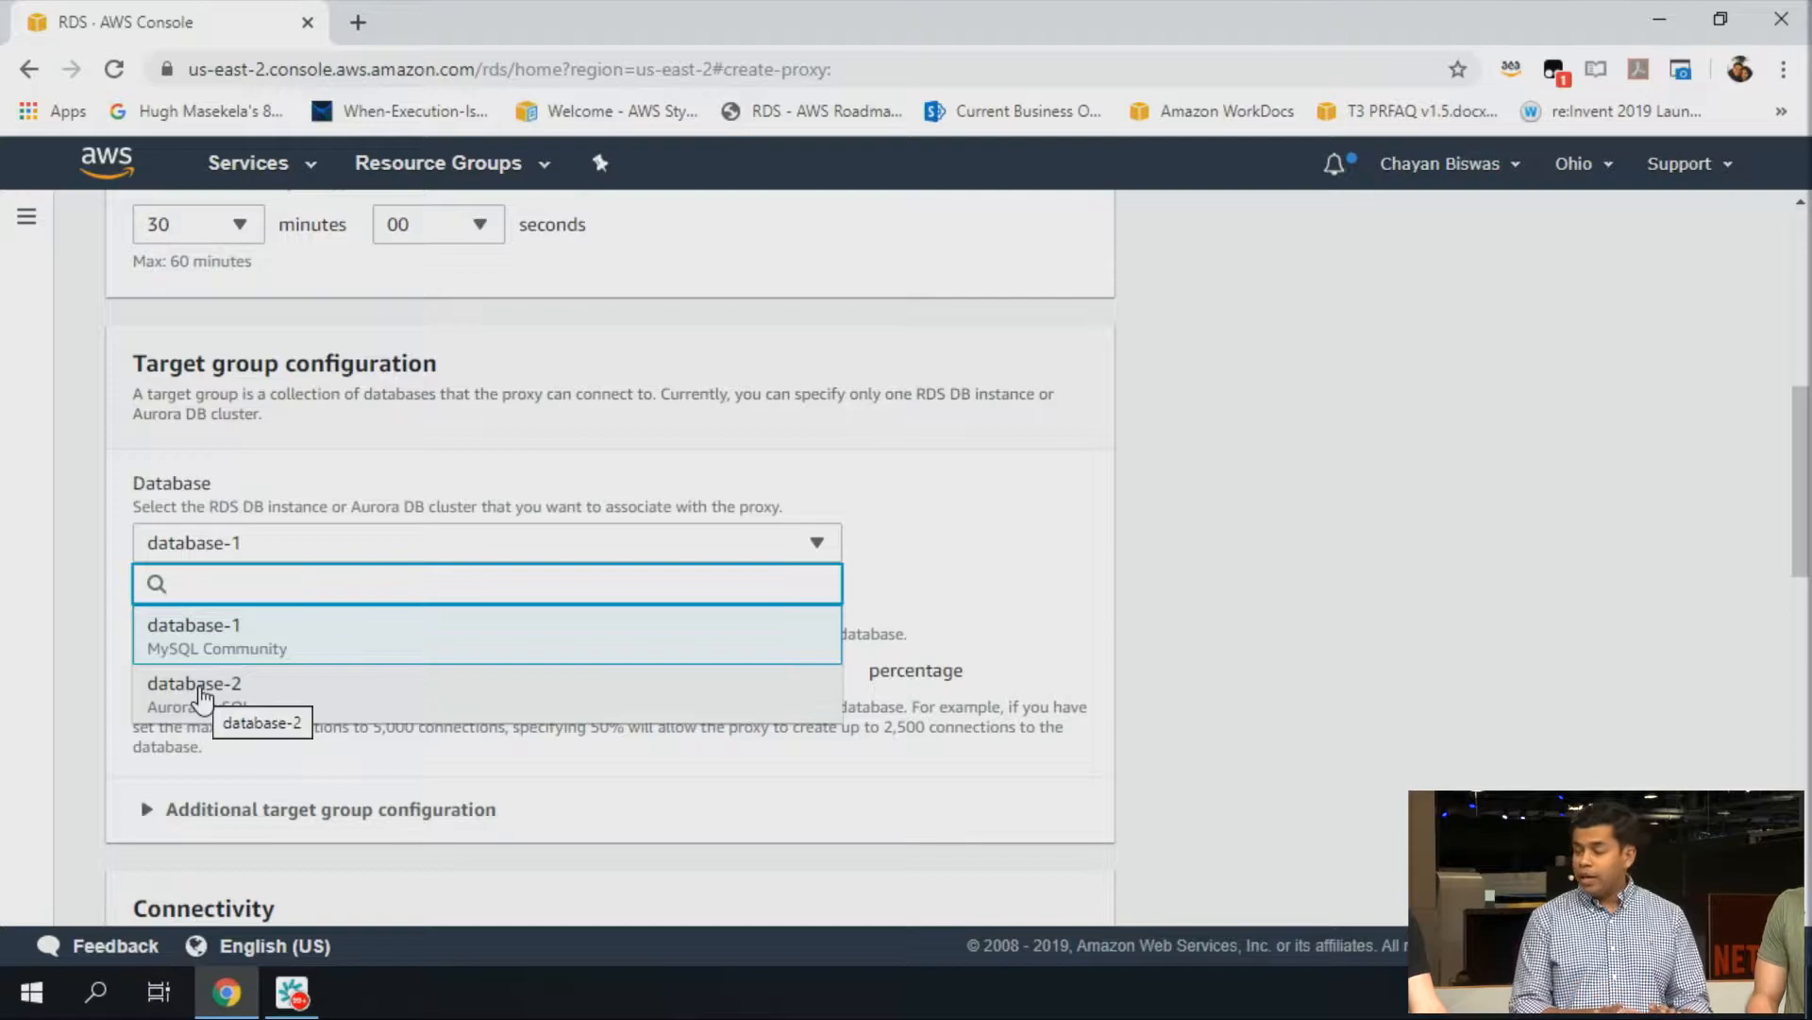
{"action": "mouse_move", "coordinate": [344, 628]}
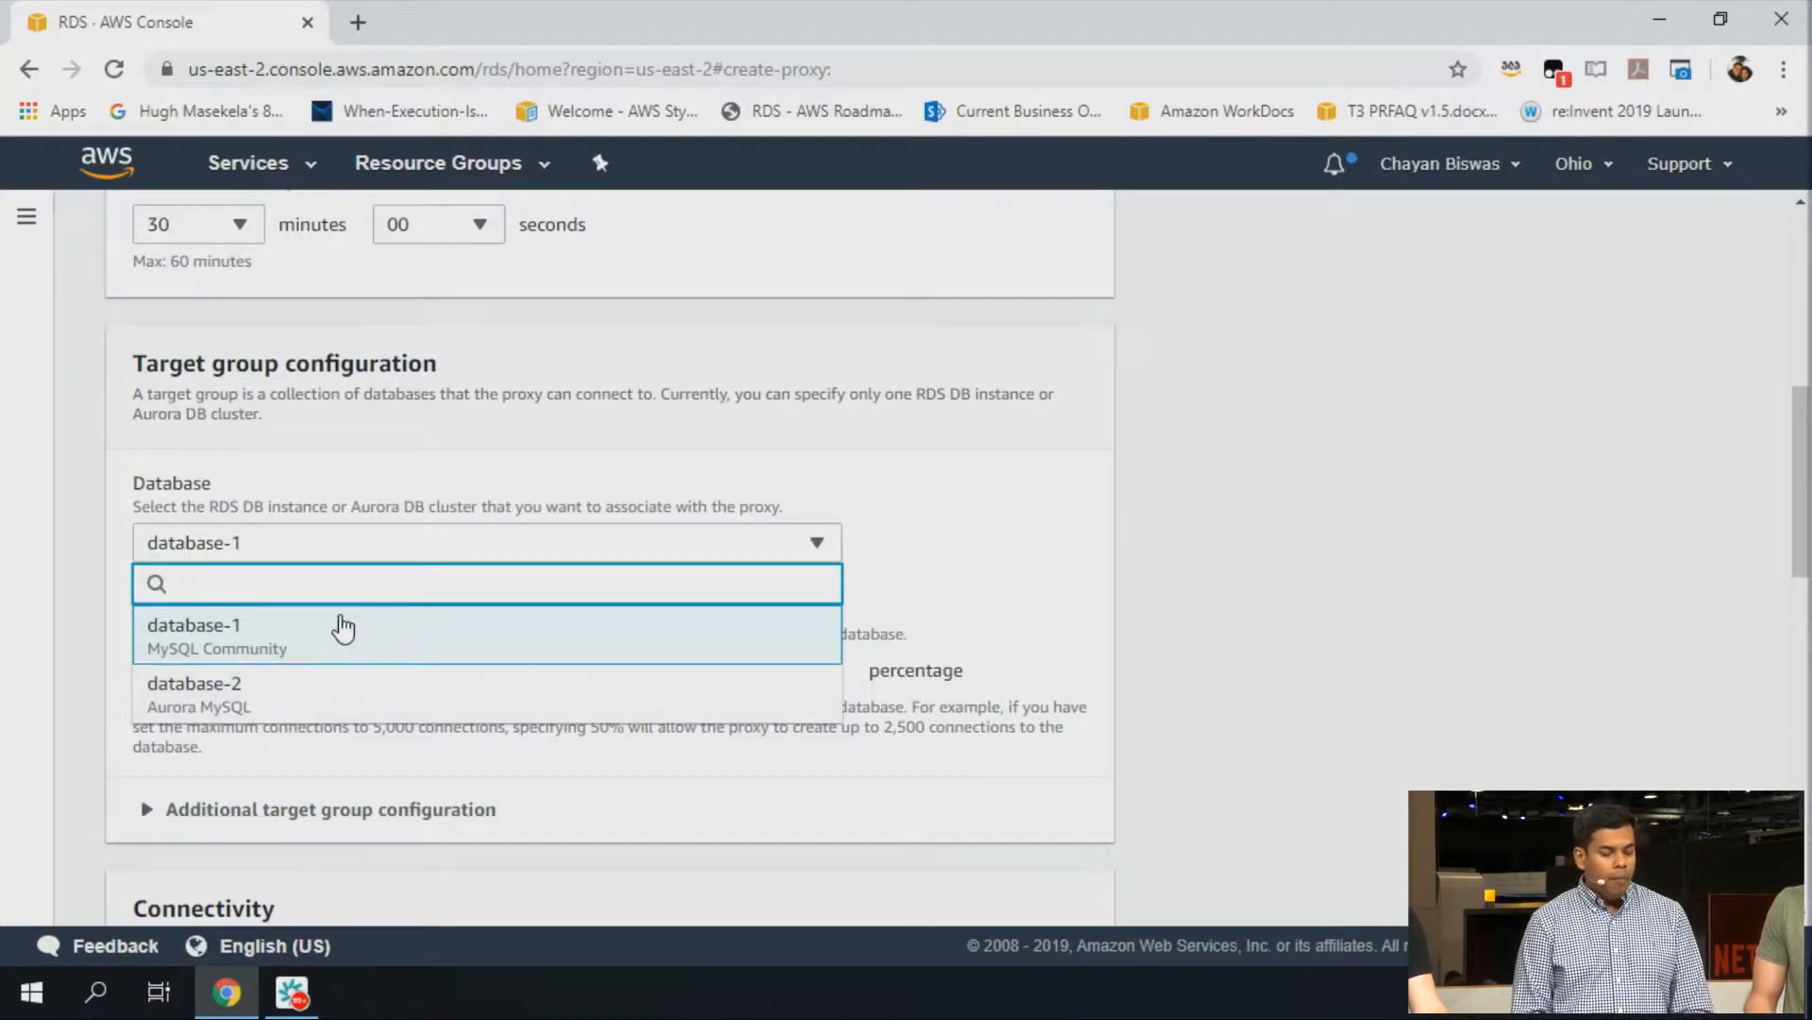
{"action": "left_click", "coordinate": [193, 625]}
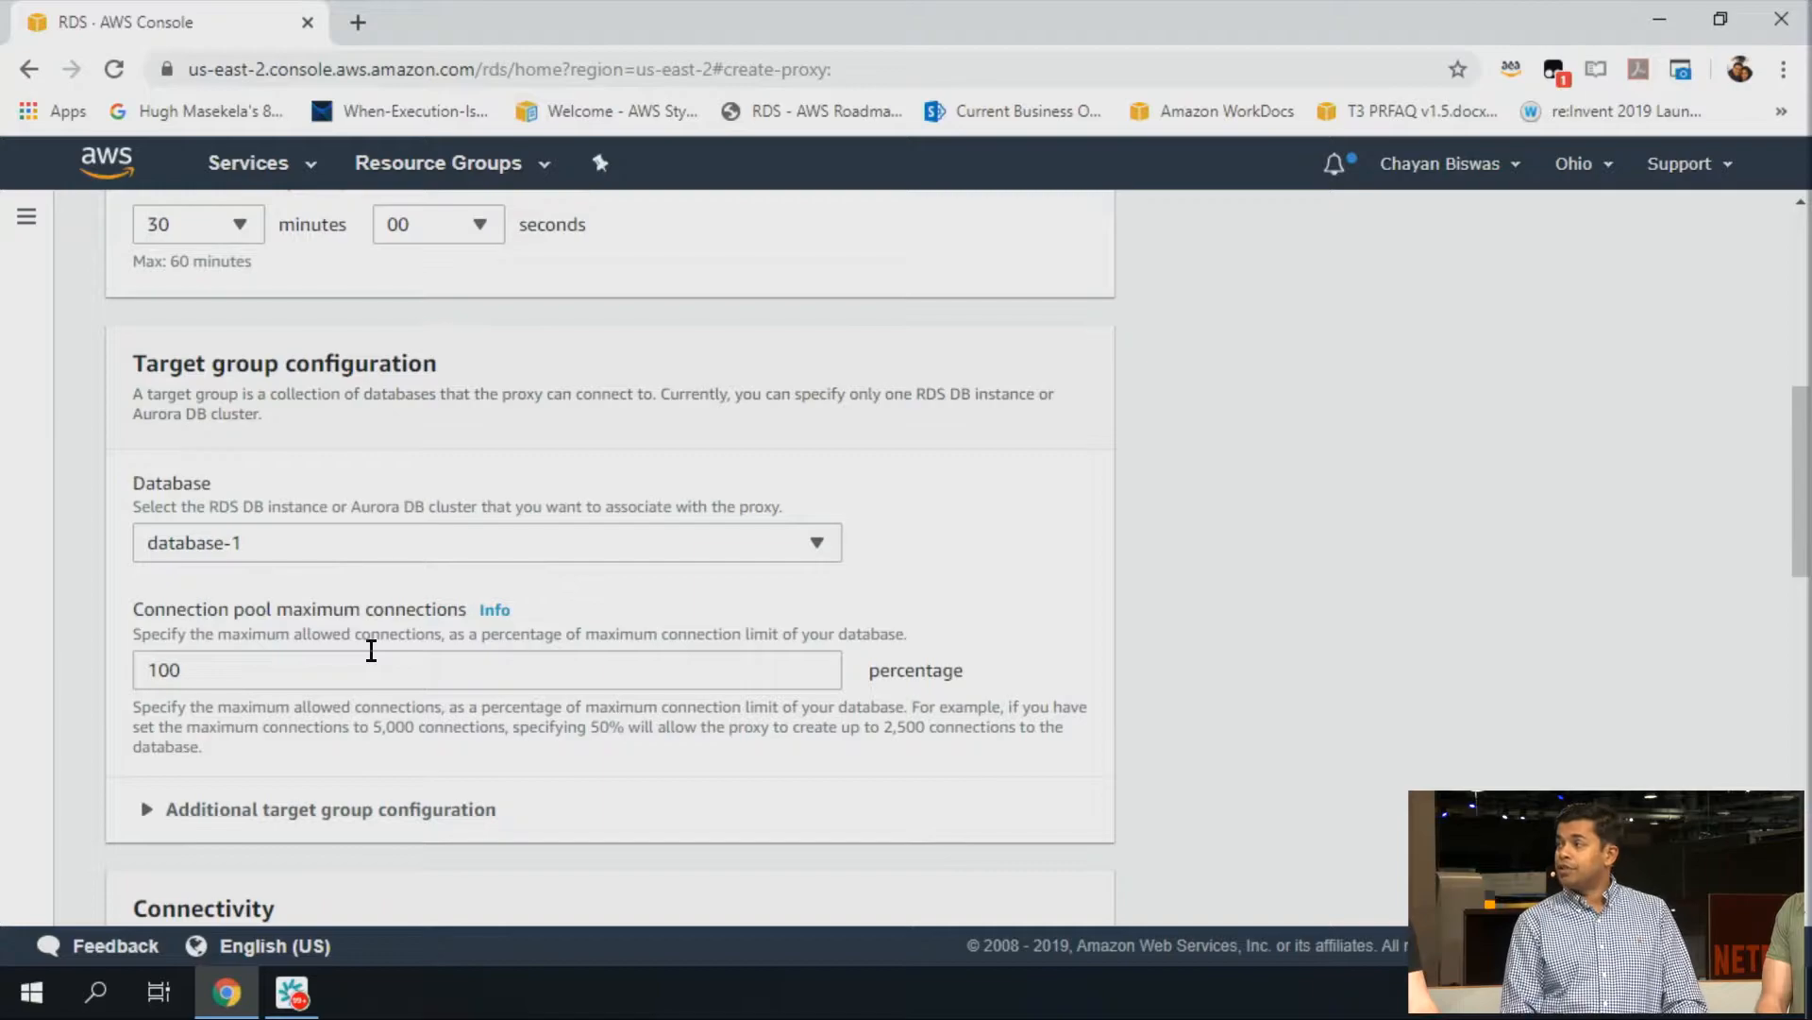
{"action": "scroll", "scroll_direction": "down", "scroll_amount": 3}
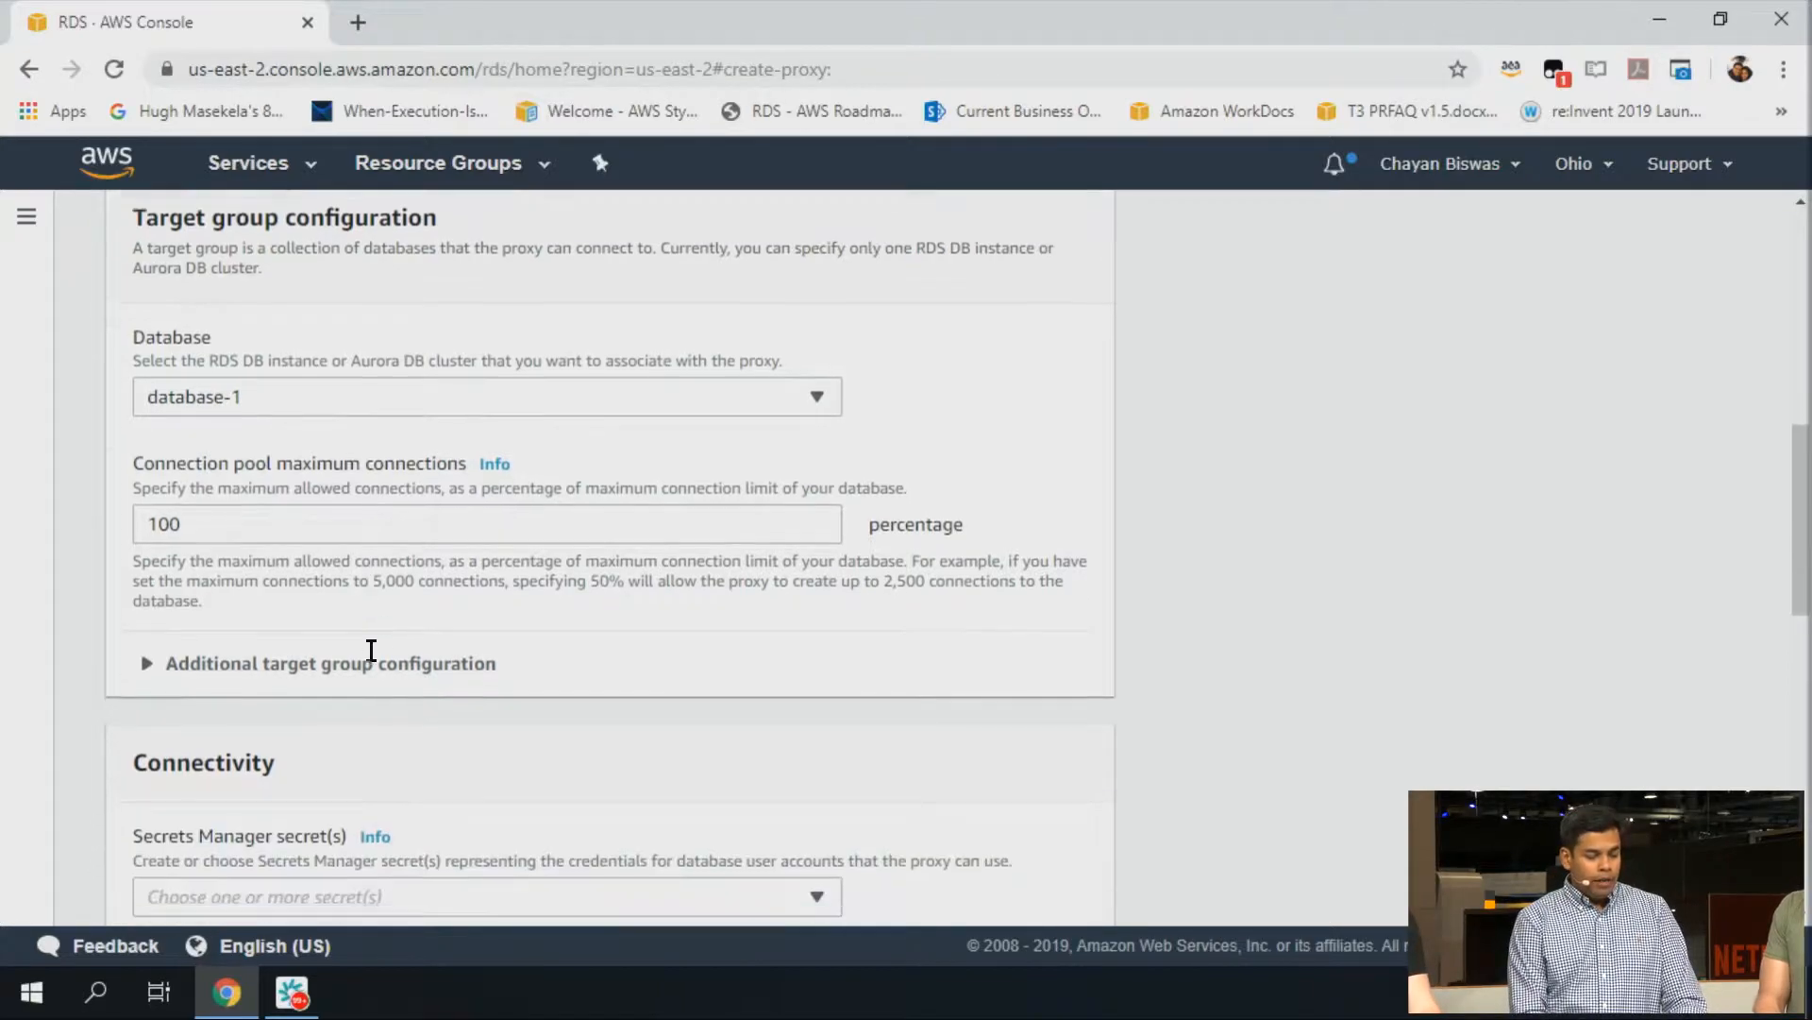
Expand Additional target group configuration to review session pinning and borrow timeout
{"action": "left_click", "coordinate": [147, 663]}
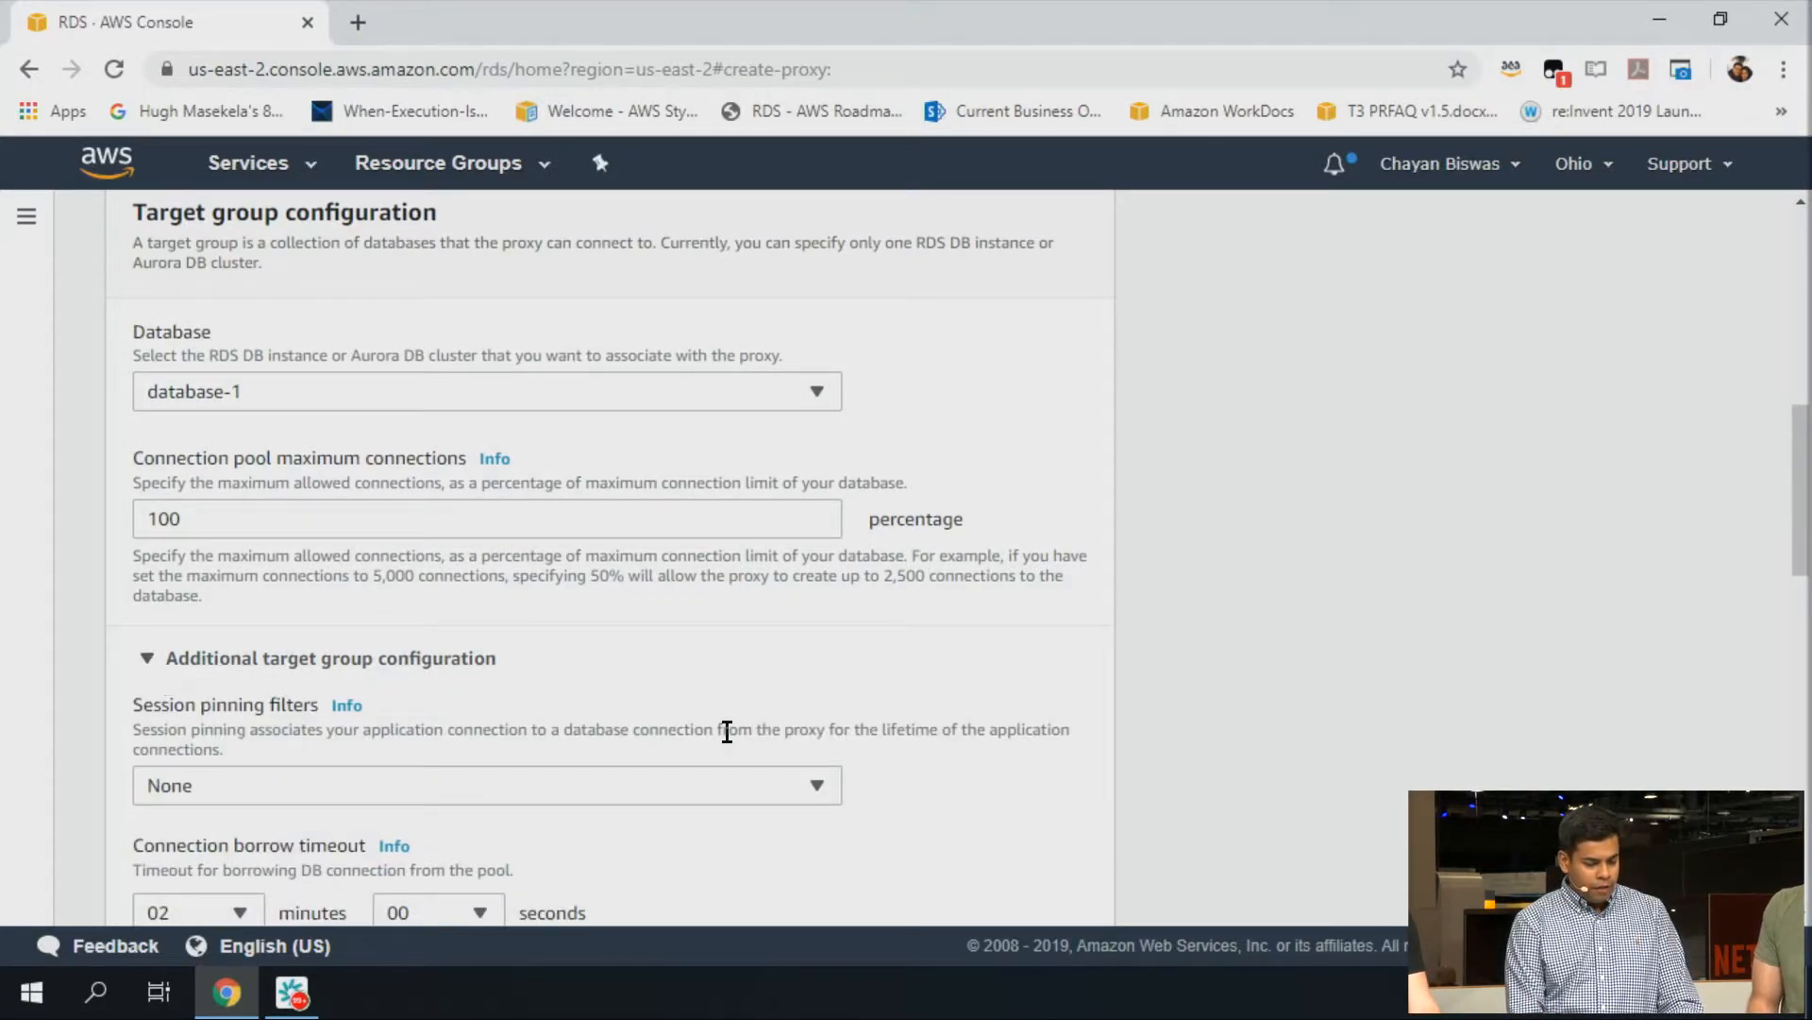
{"action": "scroll", "scroll_direction": "down", "scroll_amount": 3}
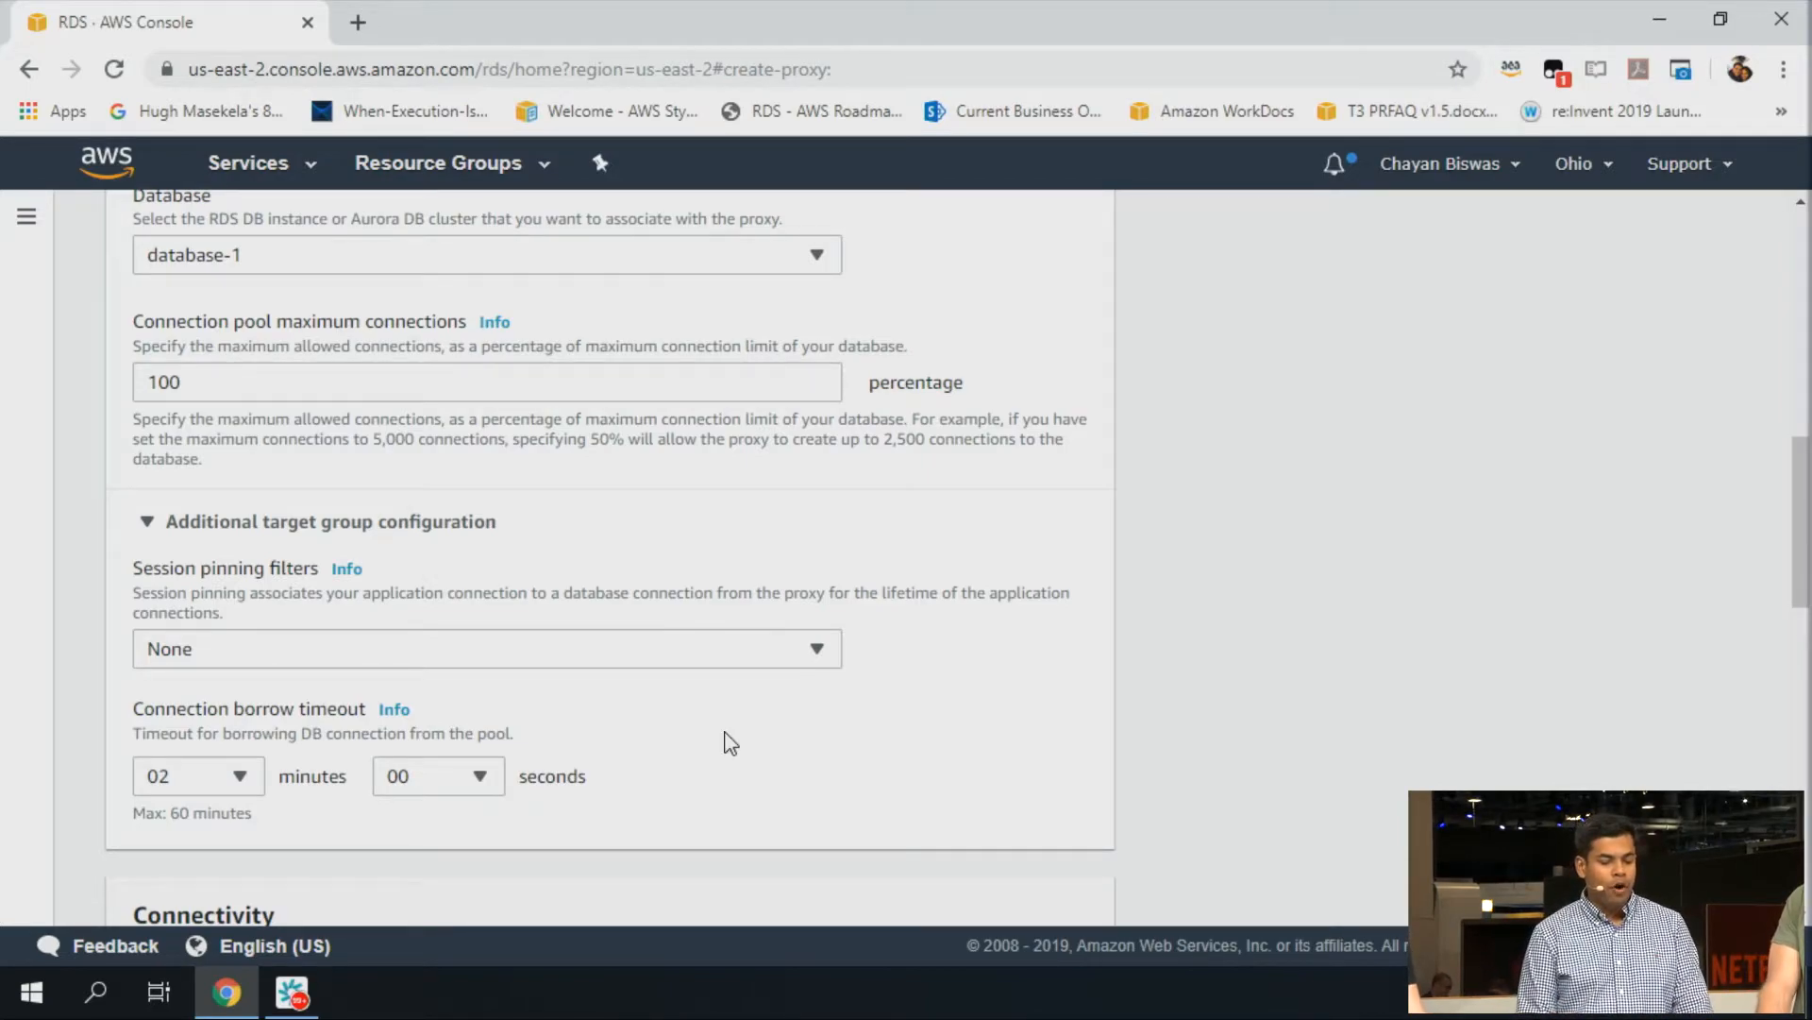
{"action": "mouse_move", "coordinate": [556, 653]}
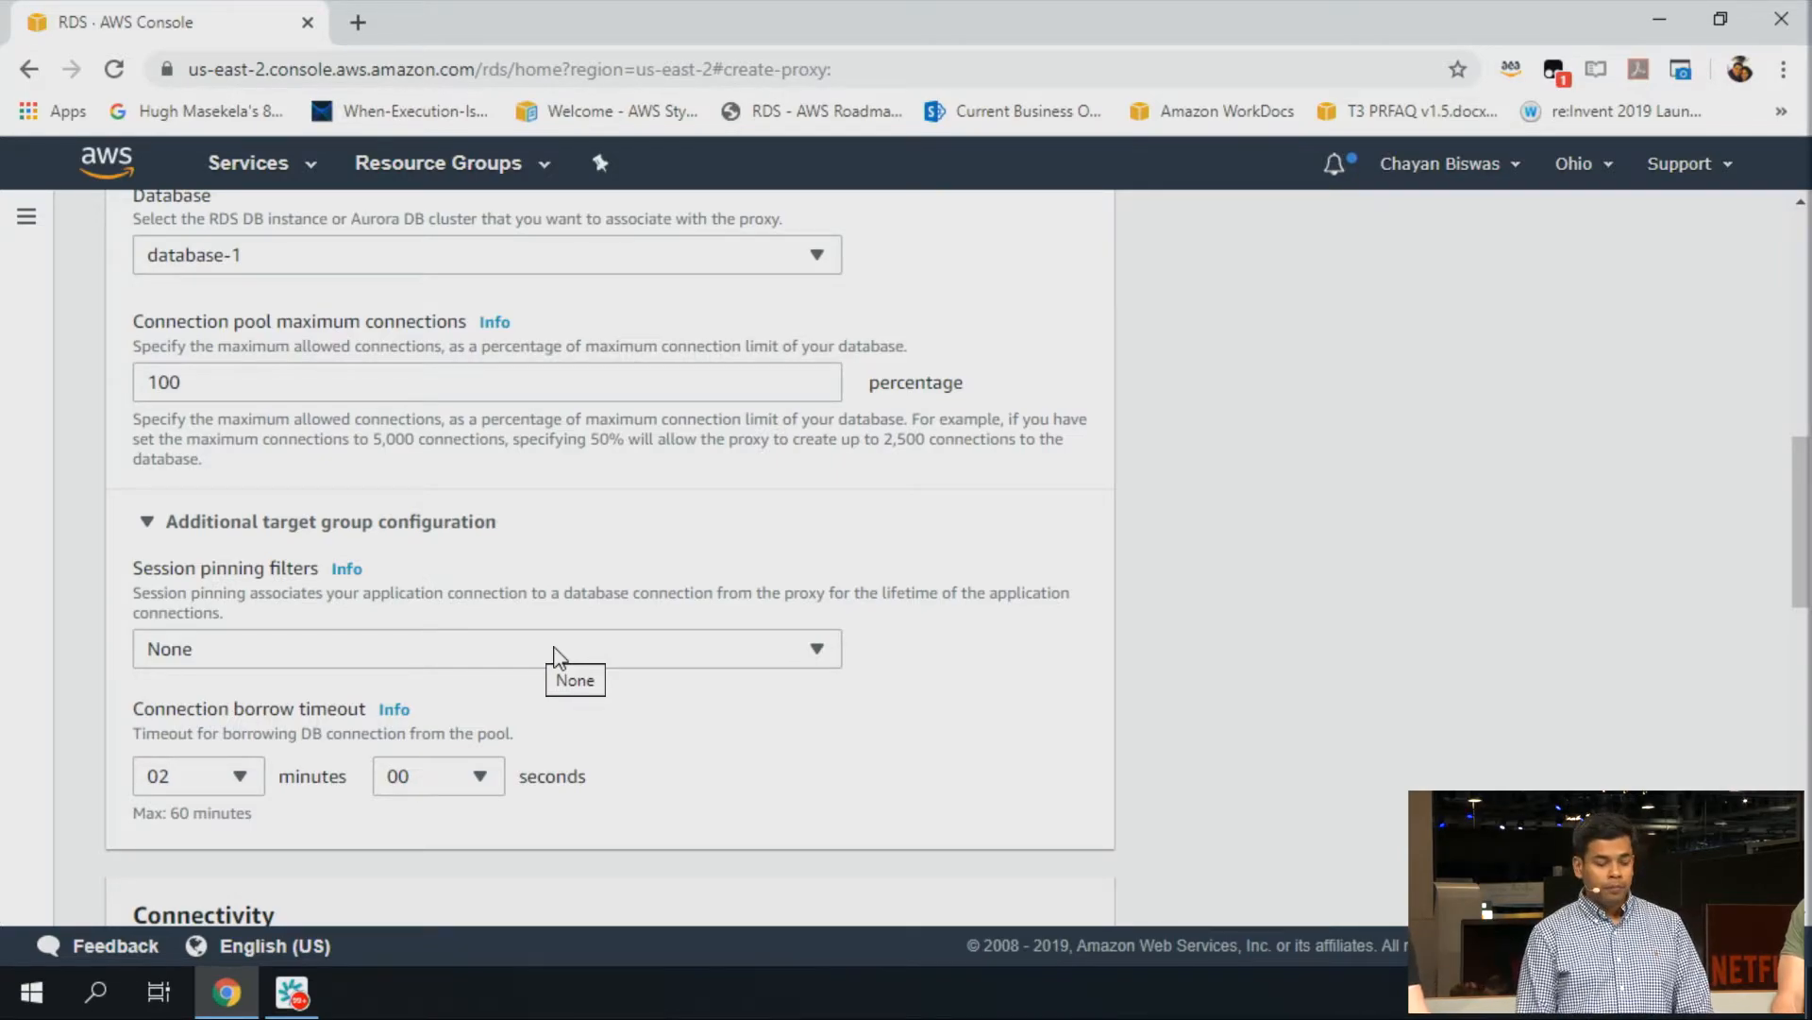
{"action": "scroll", "scroll_direction": "down", "scroll_amount": 3}
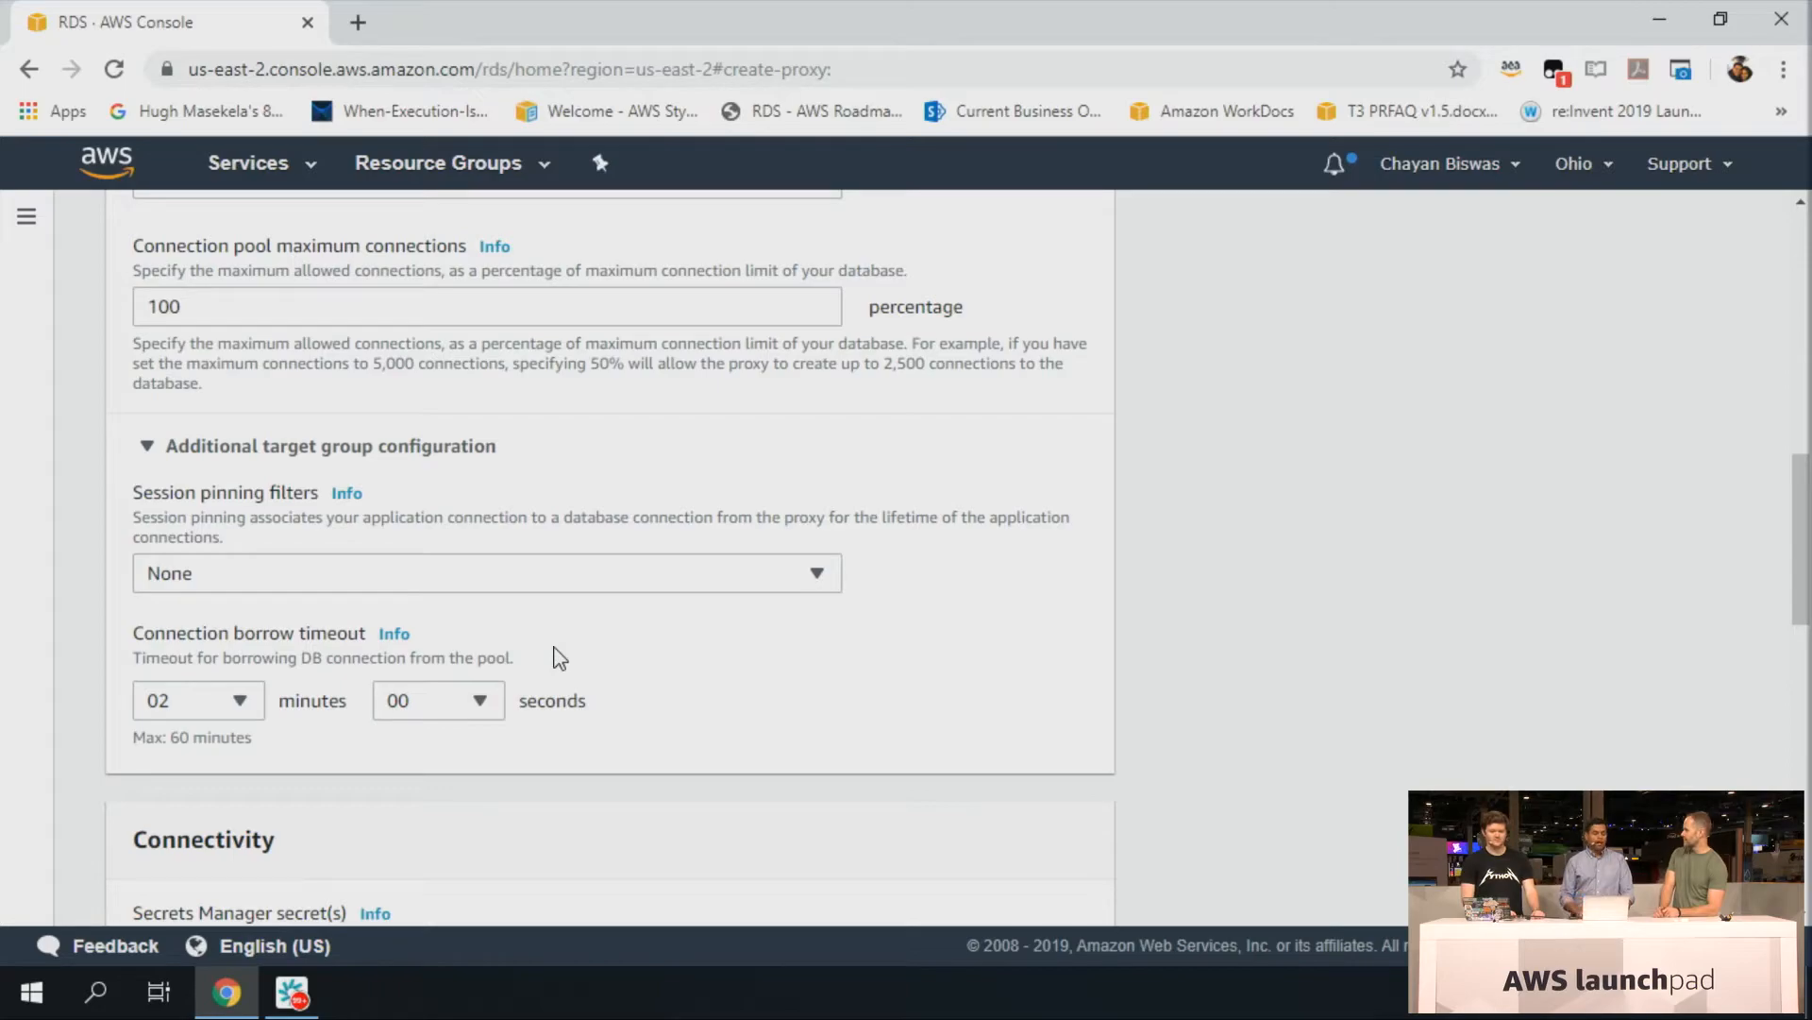
Uncheck 'Enable enhanced logging' under Advanced configuration
{"action": "scroll", "scroll_direction": "down", "scroll_amount": 3}
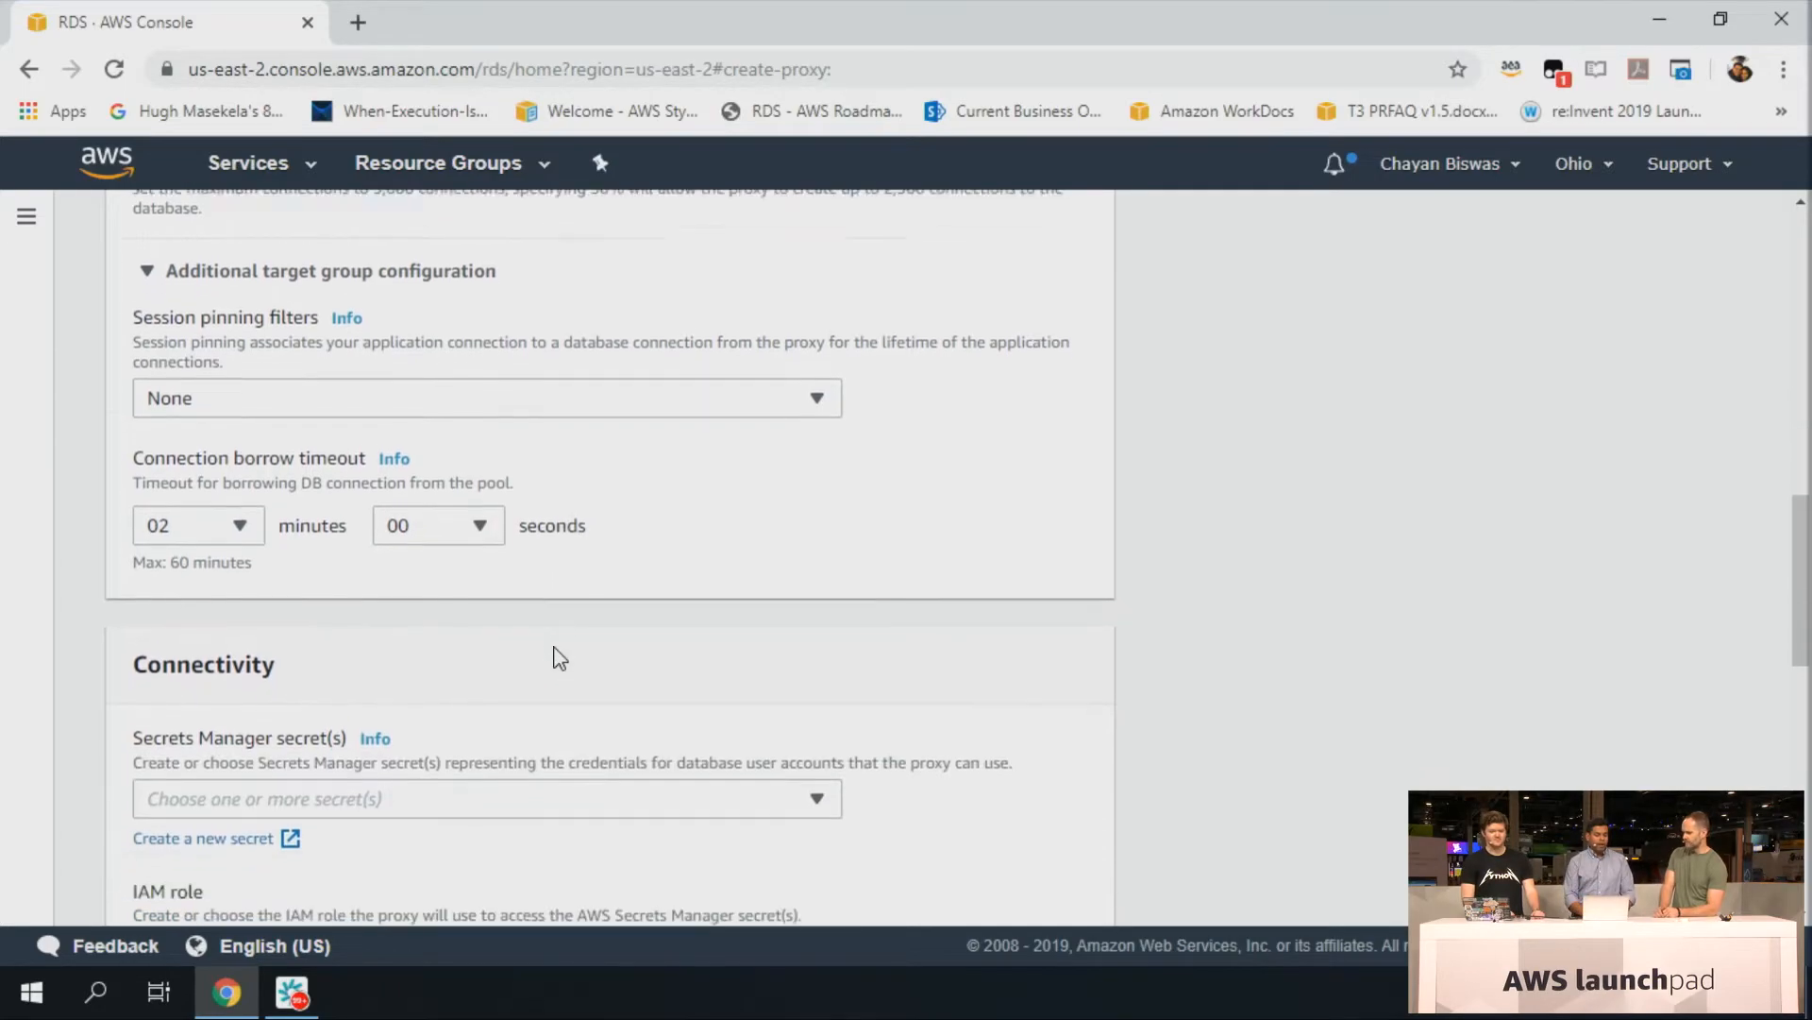
{"action": "scroll", "scroll_direction": "down", "scroll_amount": 3}
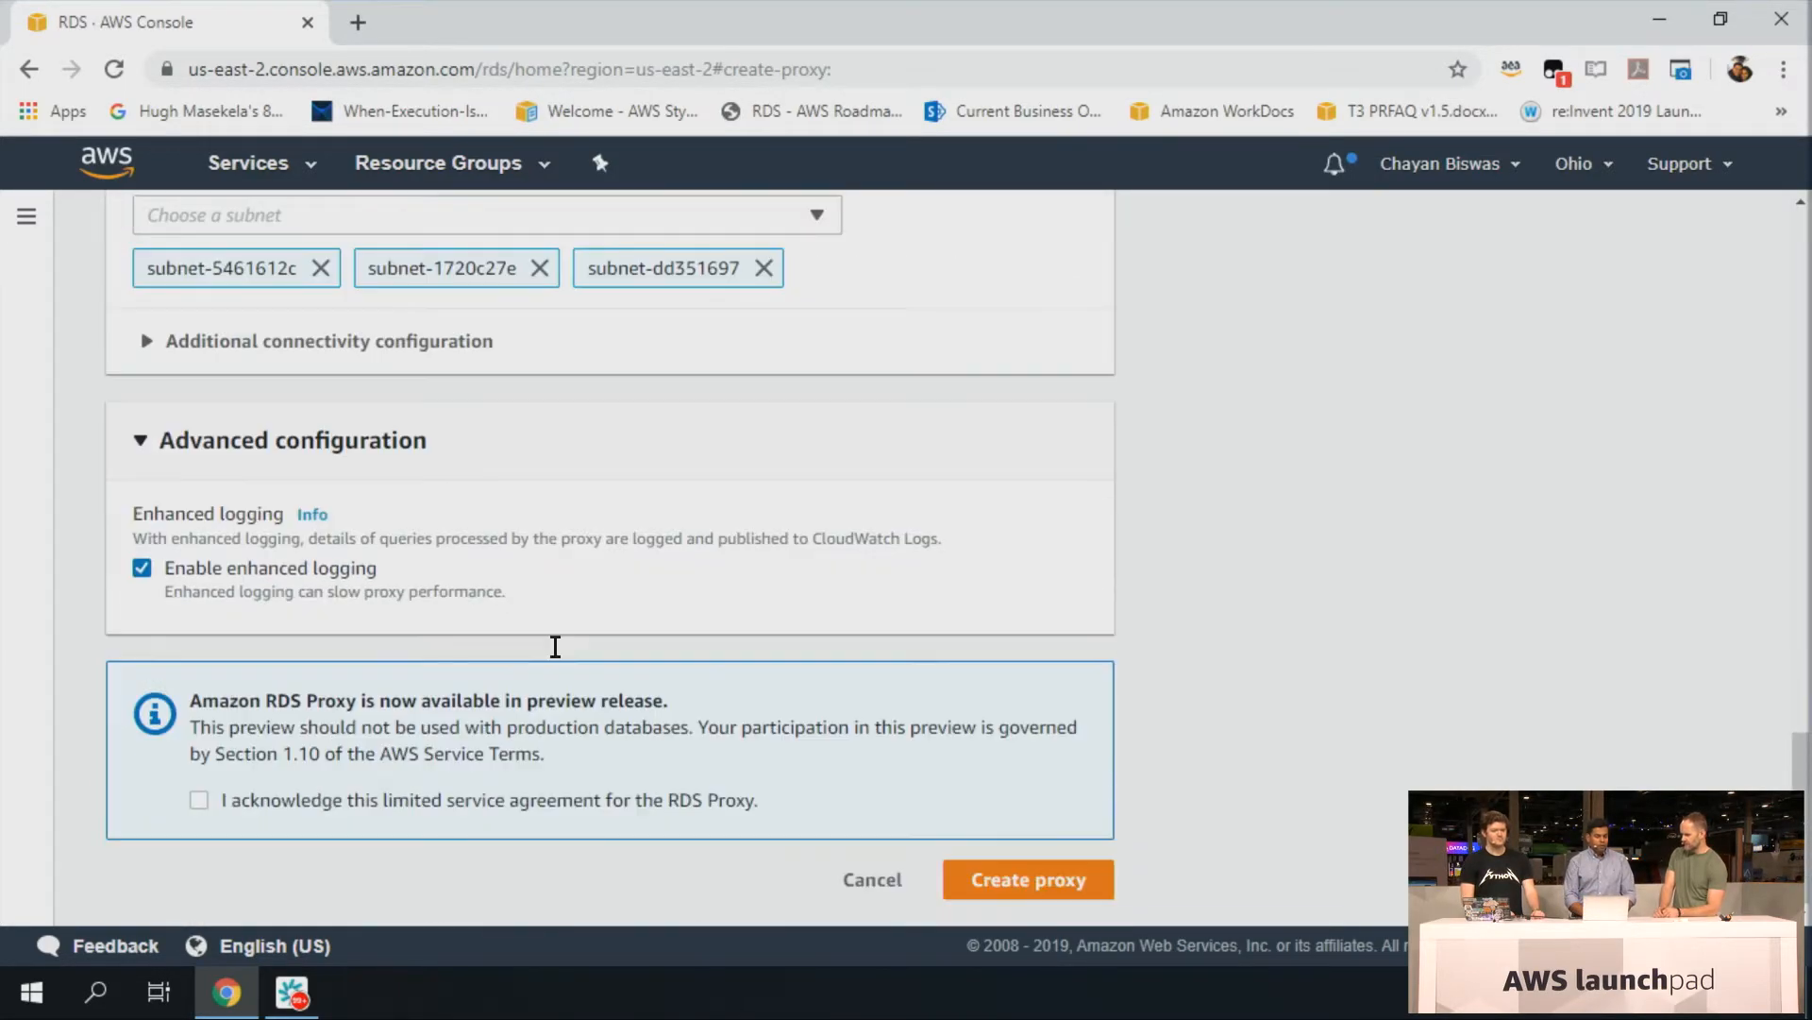
{"action": "mouse_move", "coordinate": [362, 626]}
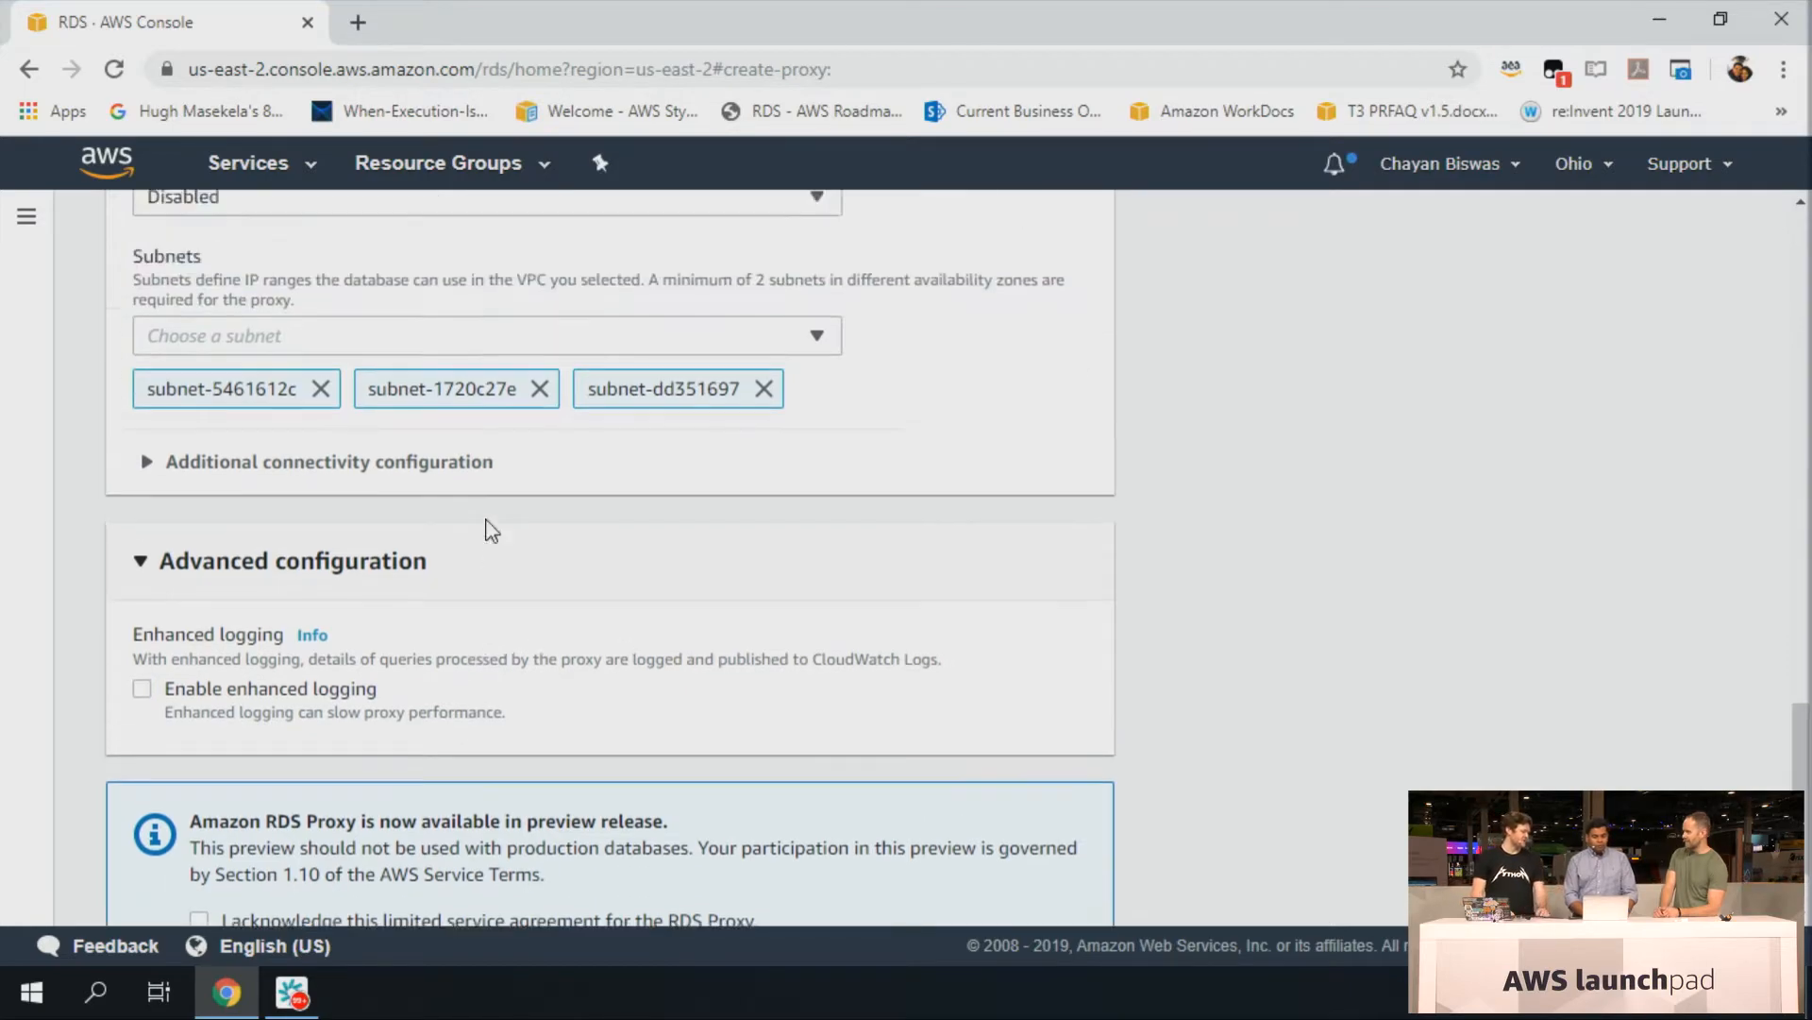
{"action": "scroll", "scroll_direction": "down", "scroll_amount": 3}
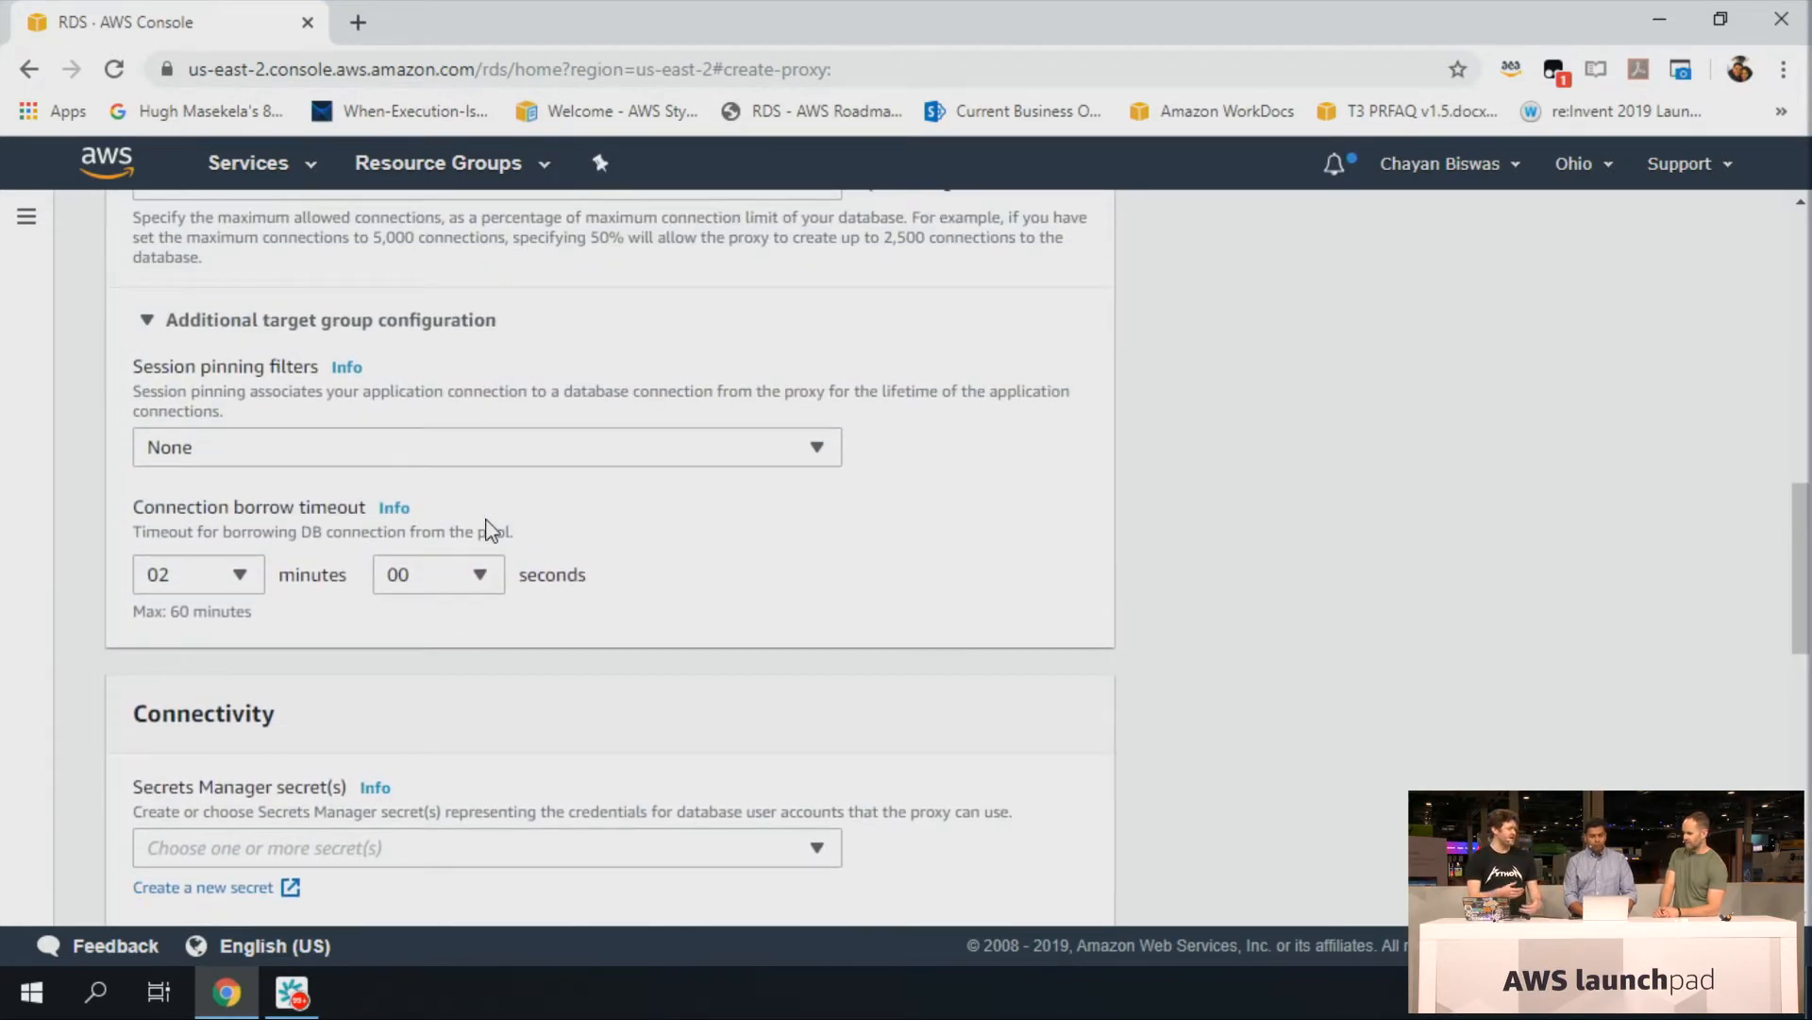
{"action": "scroll", "scroll_direction": "down", "scroll_amount": 3}
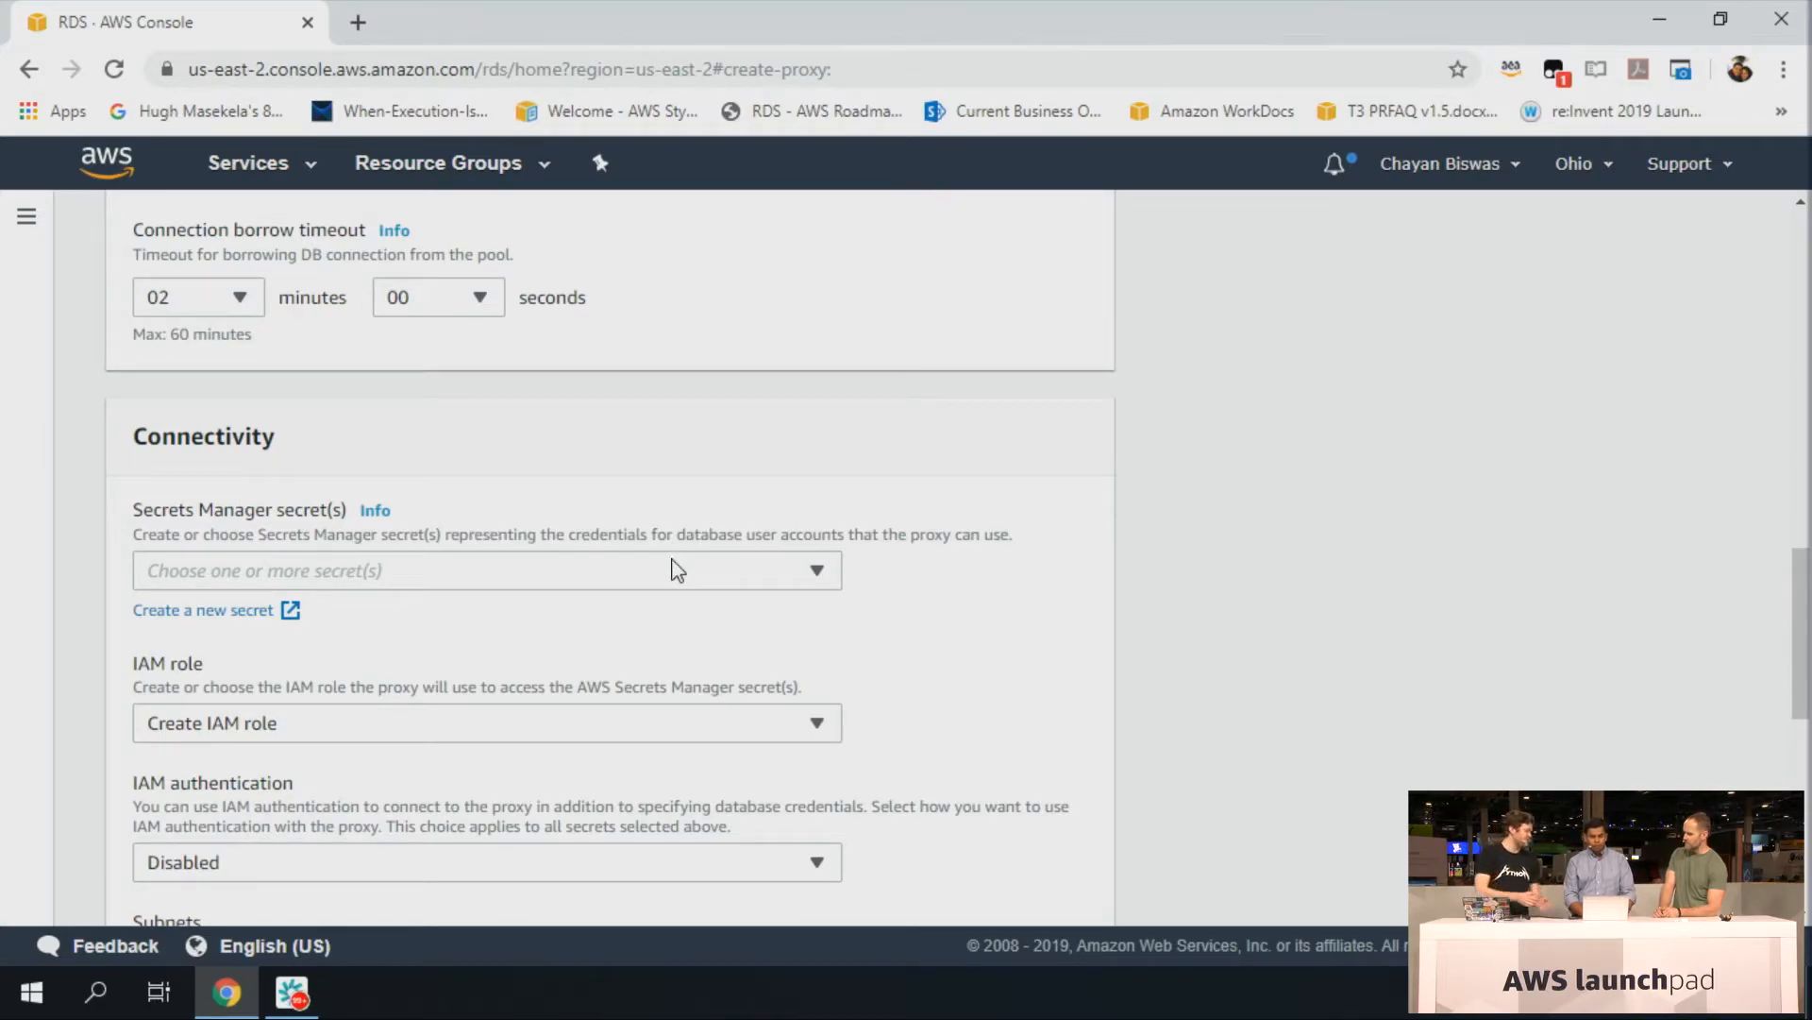
Select the ForProxy secret as the proxy's Secrets Manager credentials
{"action": "left_click", "coordinate": [480, 571]}
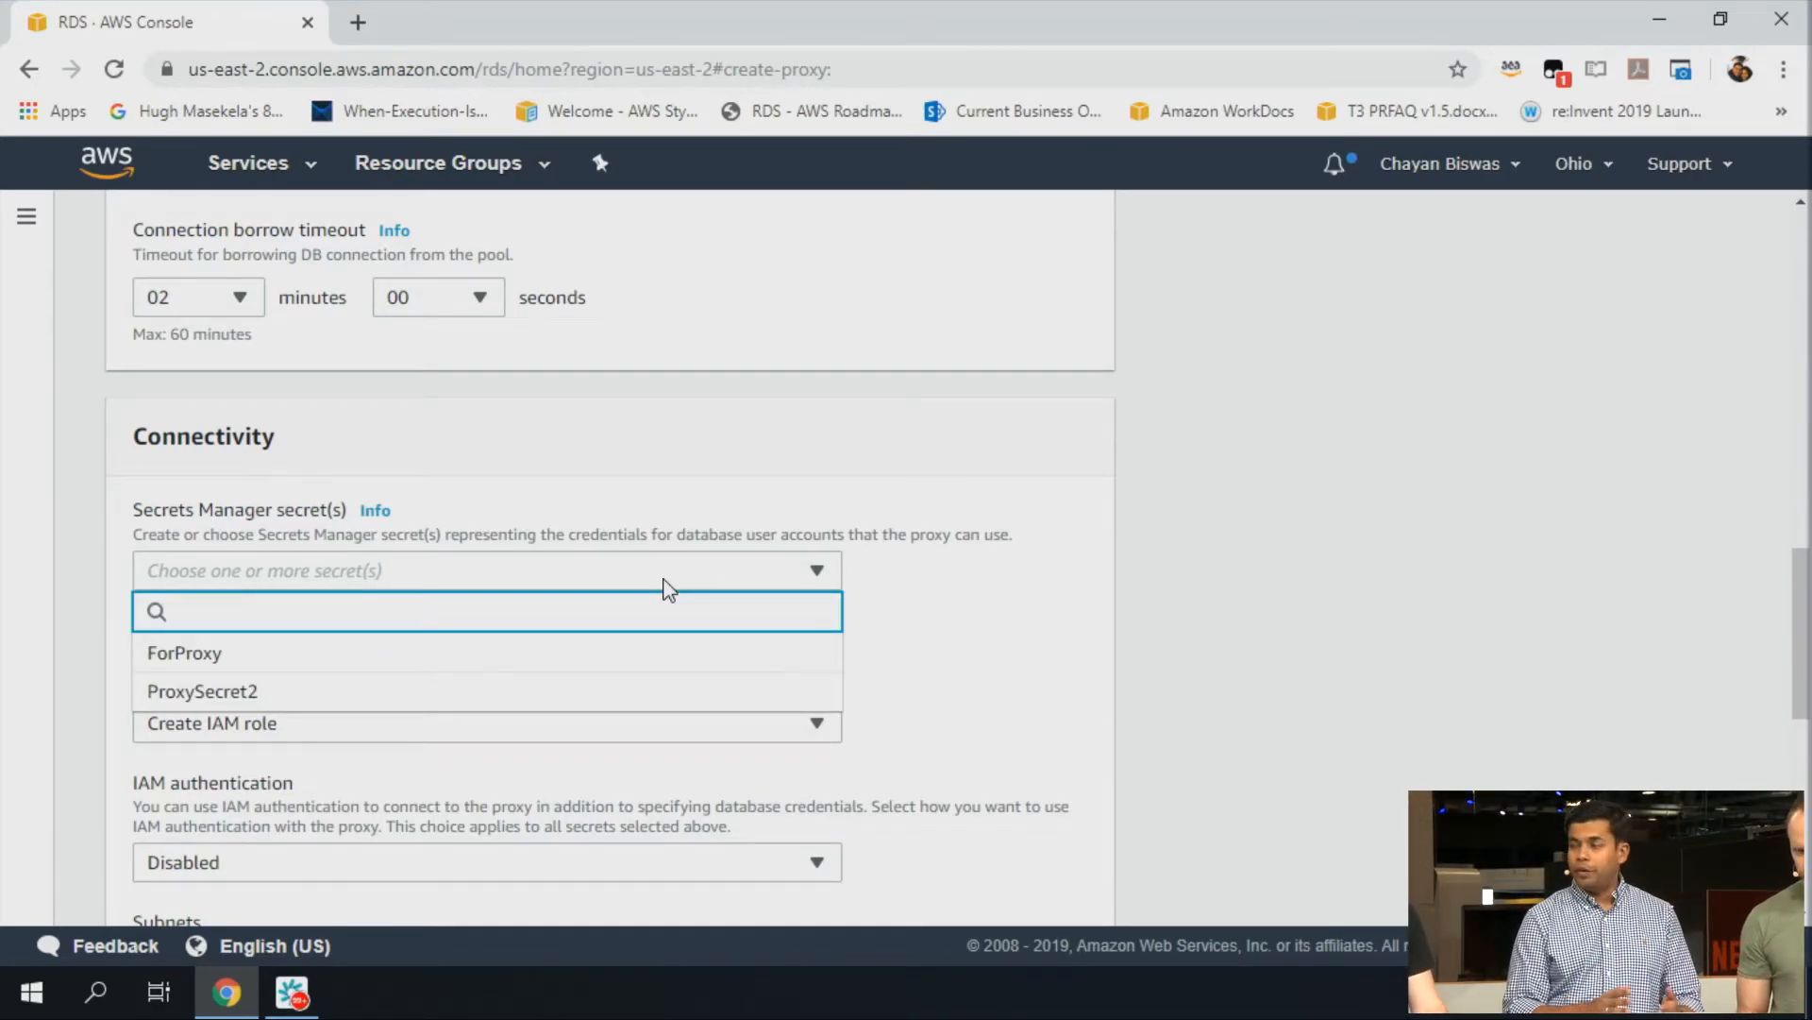
{"action": "mouse_move", "coordinate": [569, 598]}
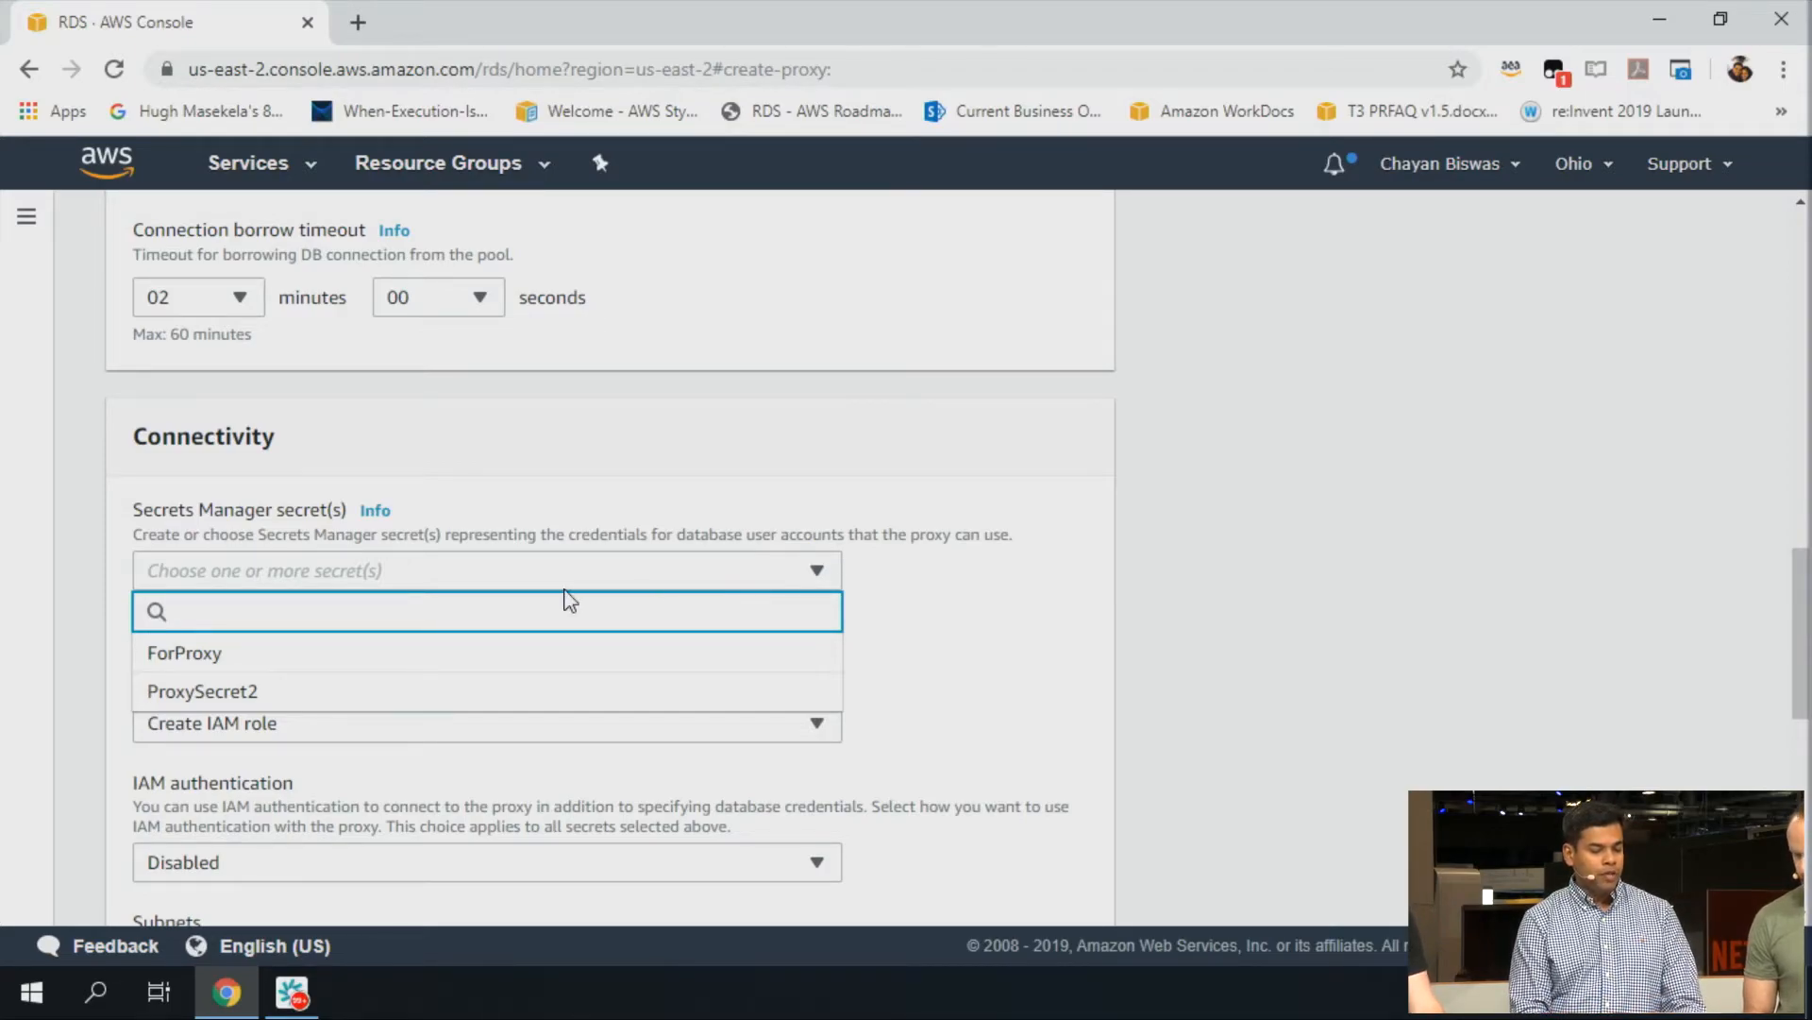
{"action": "left_click", "coordinate": [184, 652]}
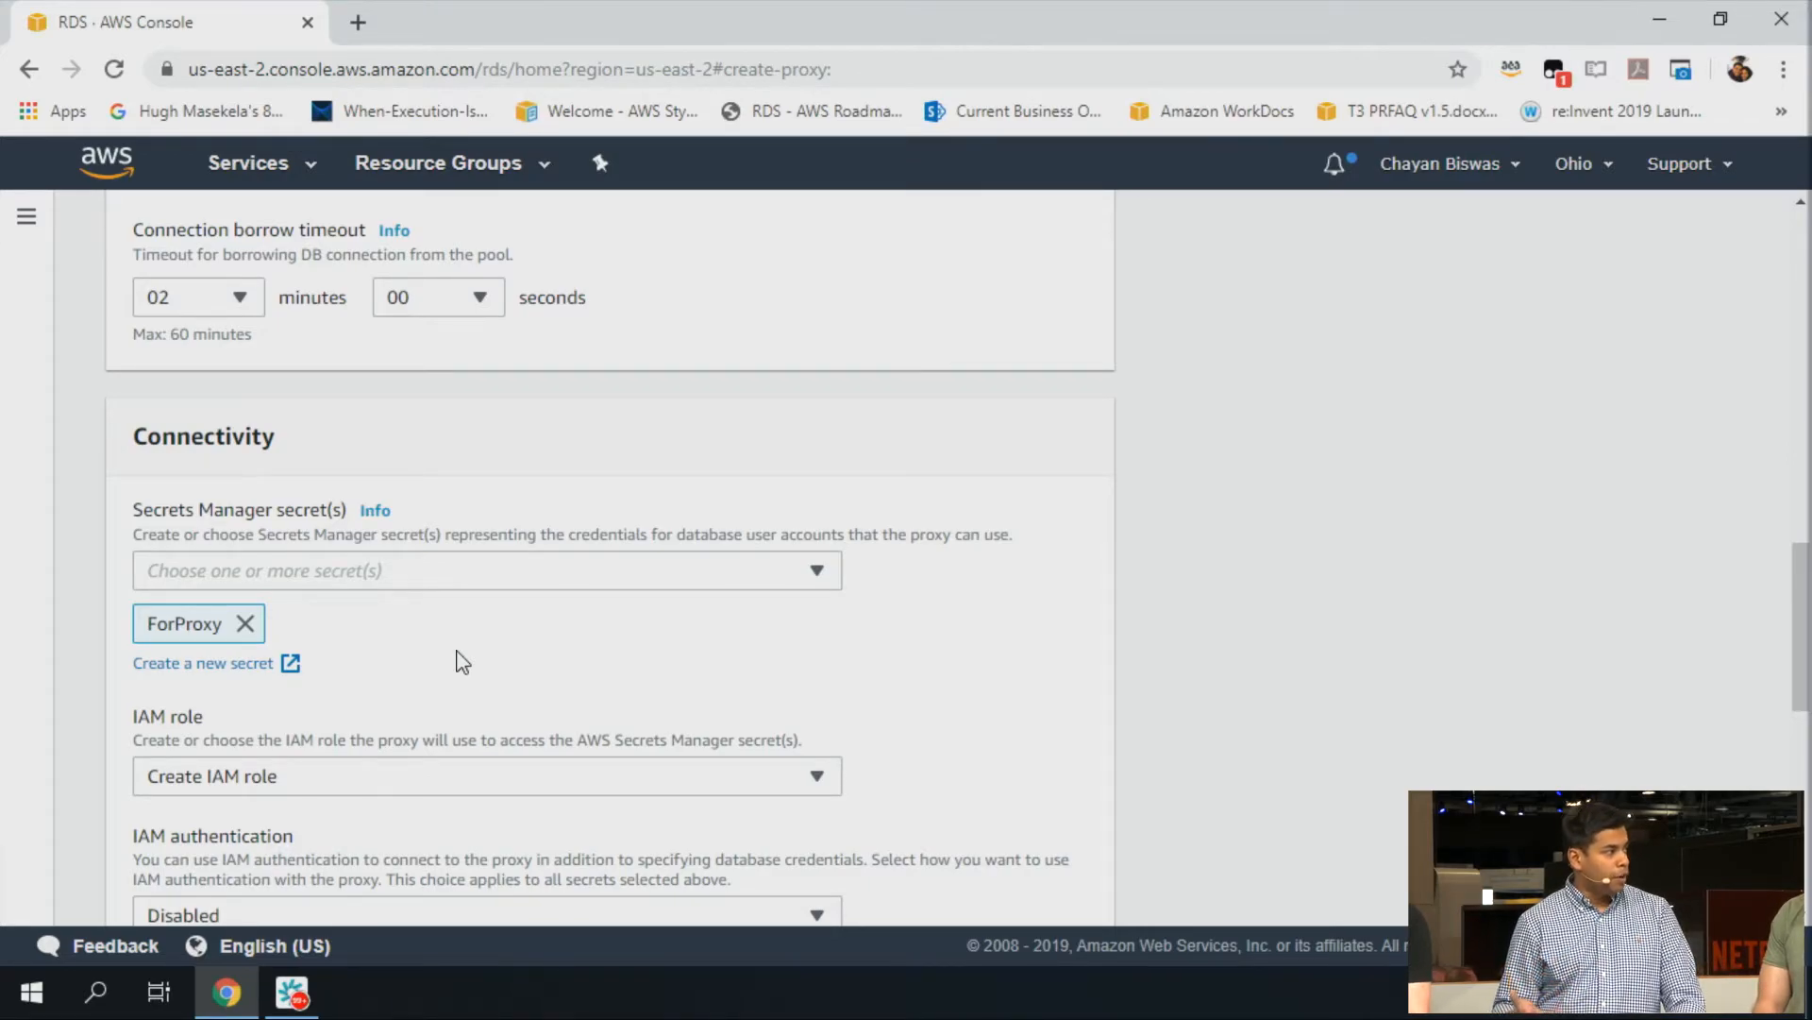
{"action": "scroll", "scroll_direction": "down", "scroll_amount": 3}
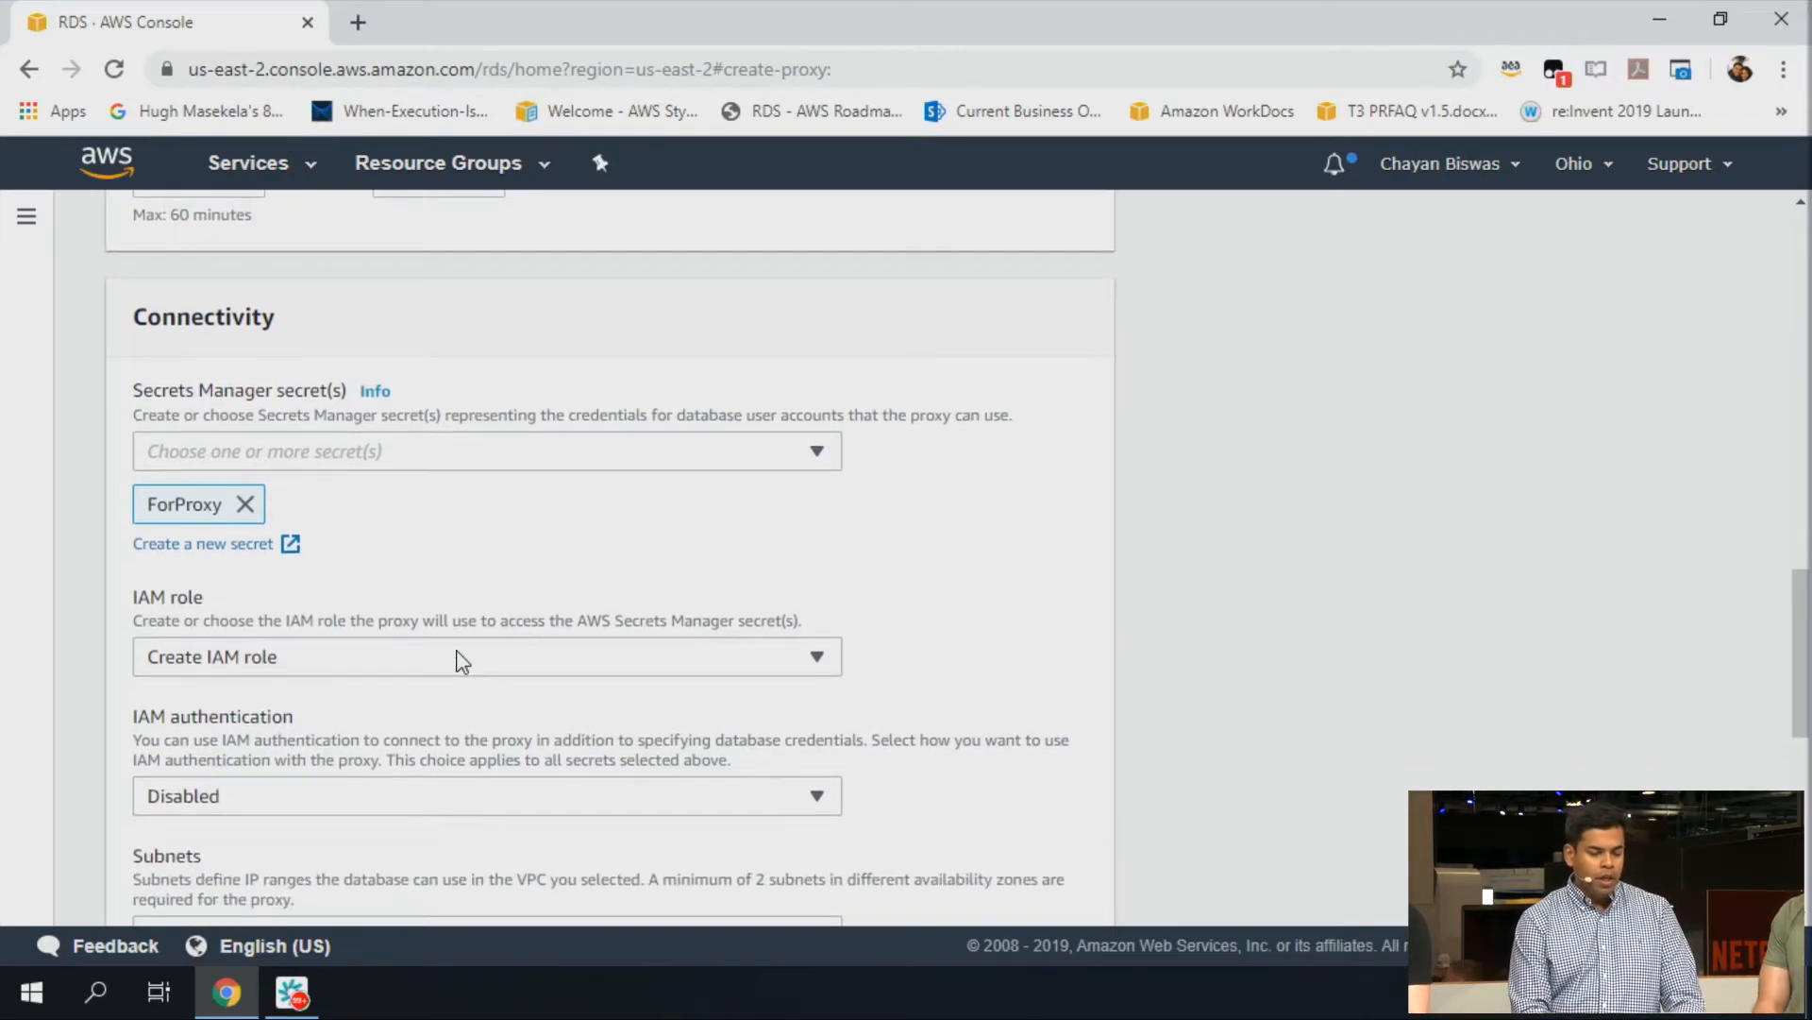
{"action": "mouse_move", "coordinate": [347, 670]}
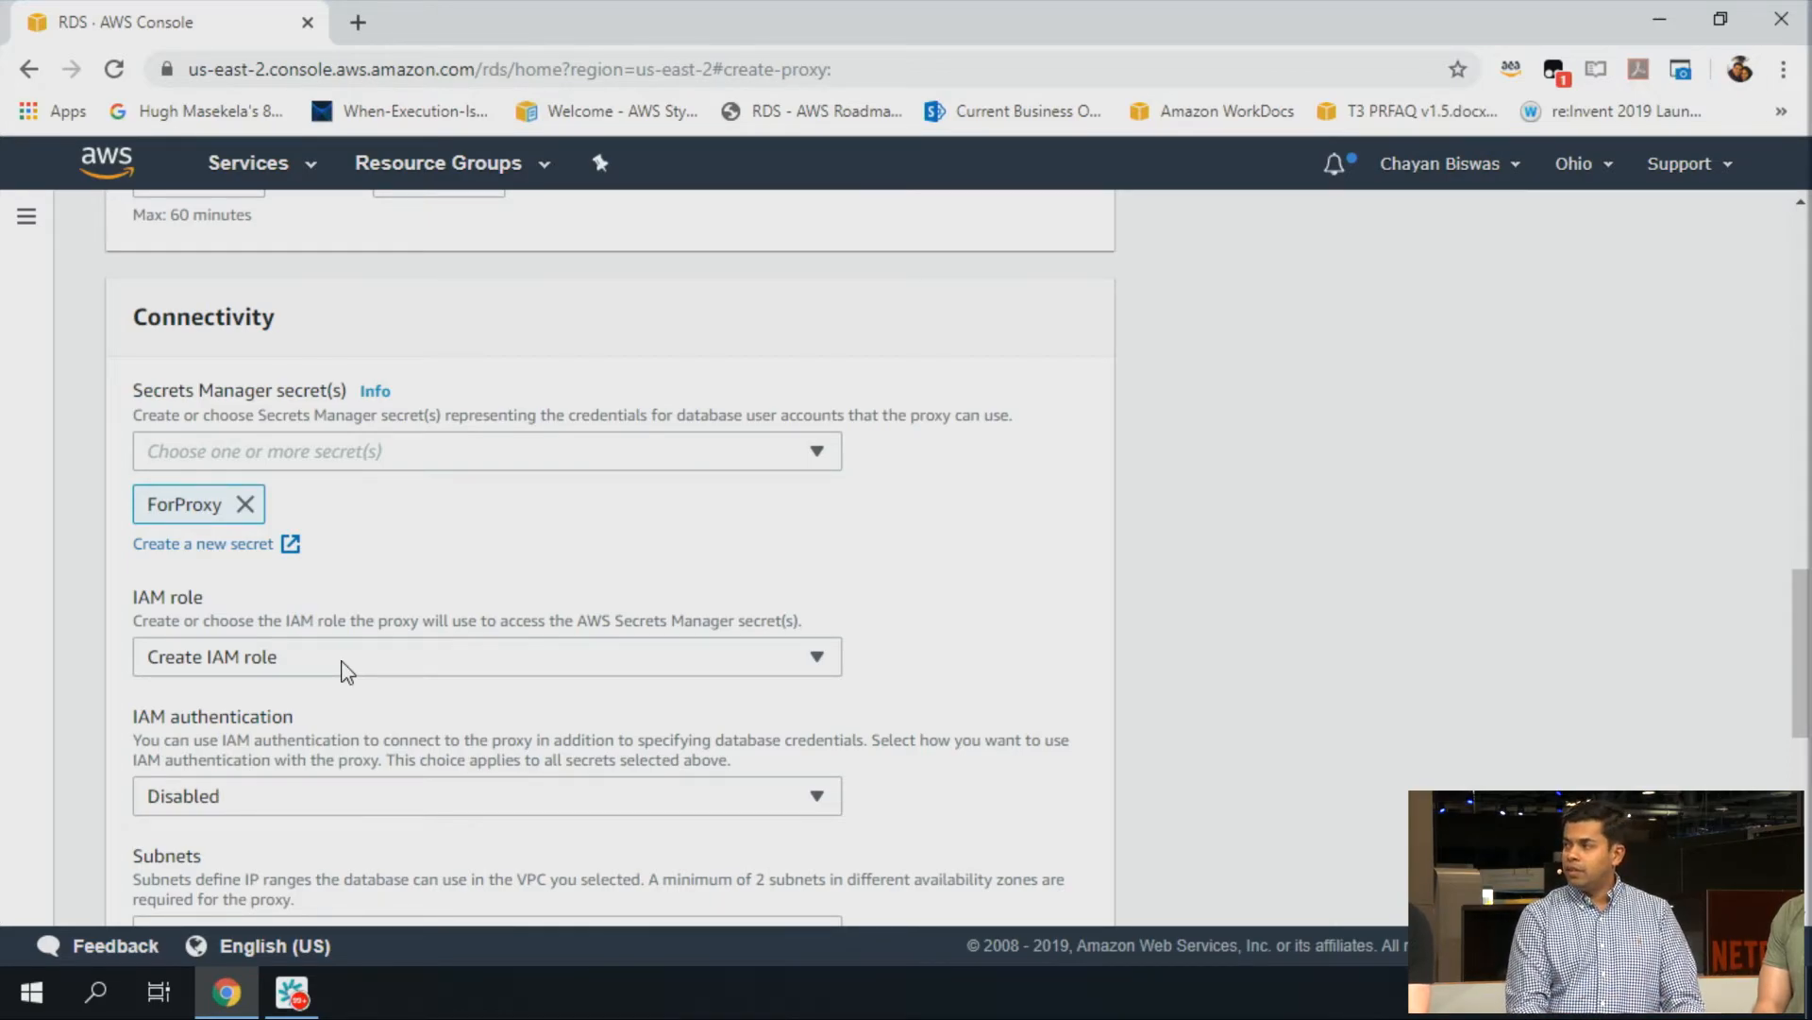
{"action": "scroll", "scroll_direction": "down", "scroll_amount": 3}
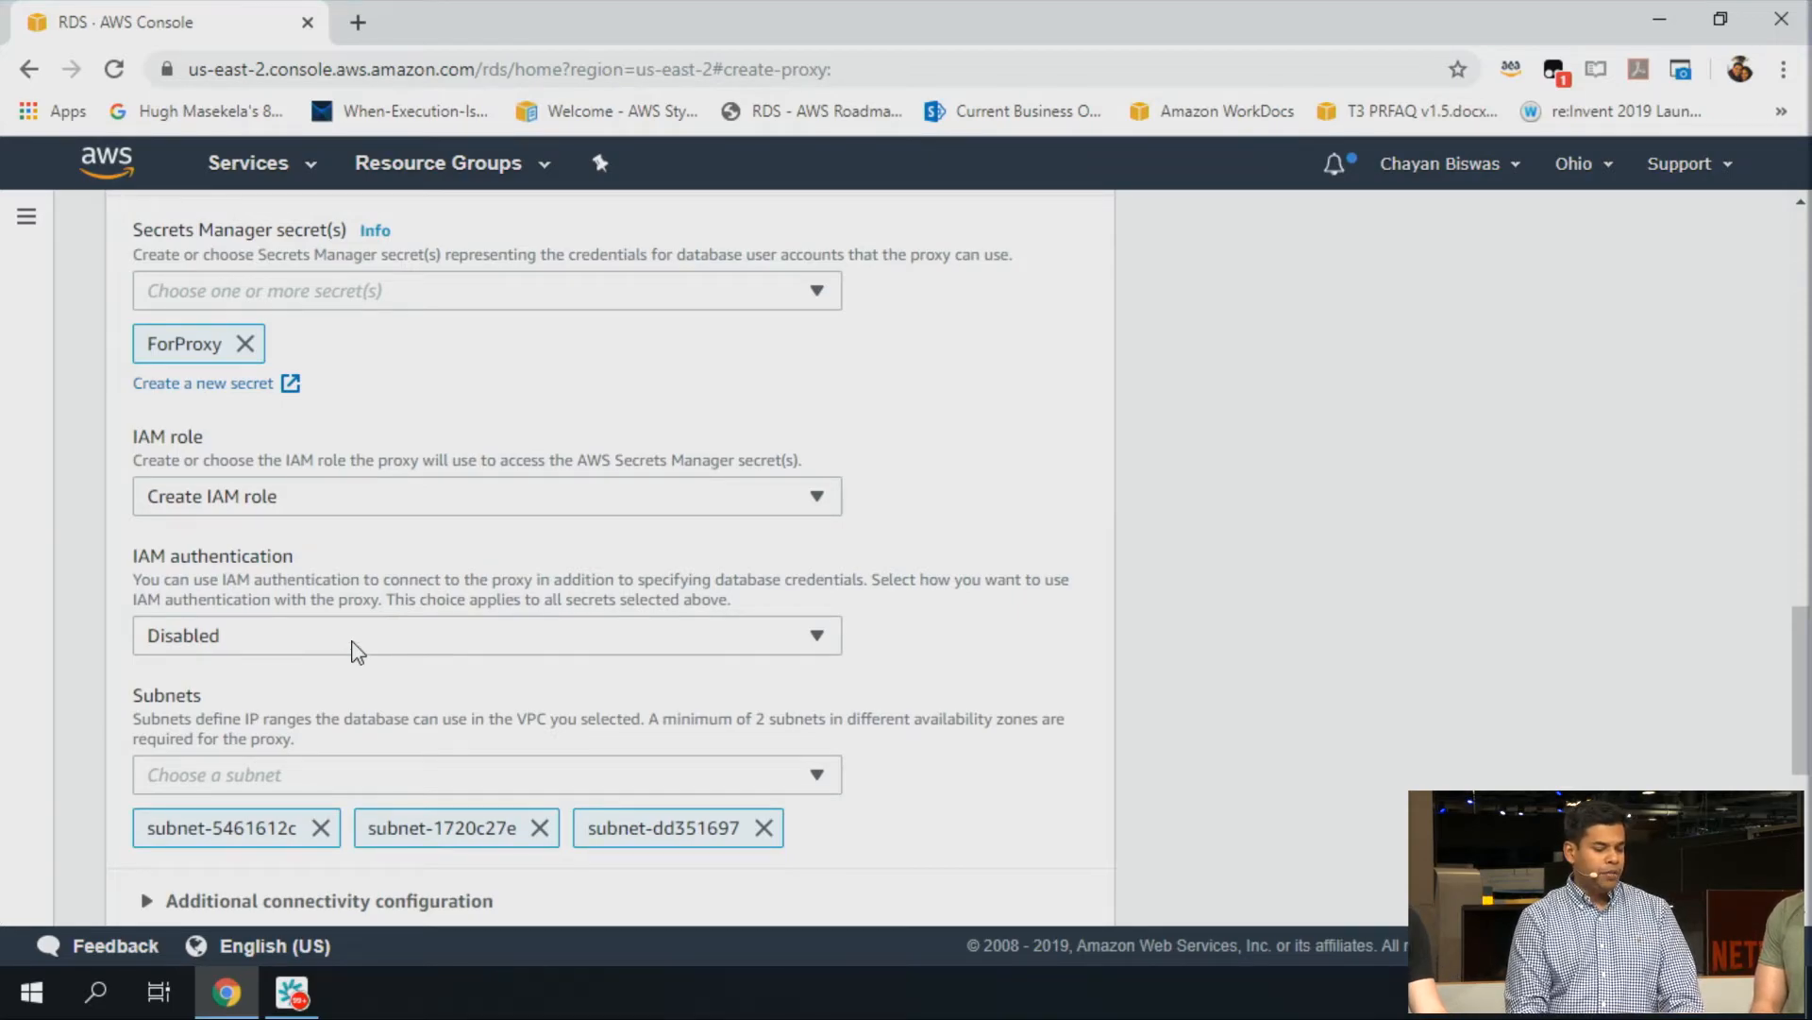
Set IAM authentication to Required
{"action": "left_click", "coordinate": [485, 635]}
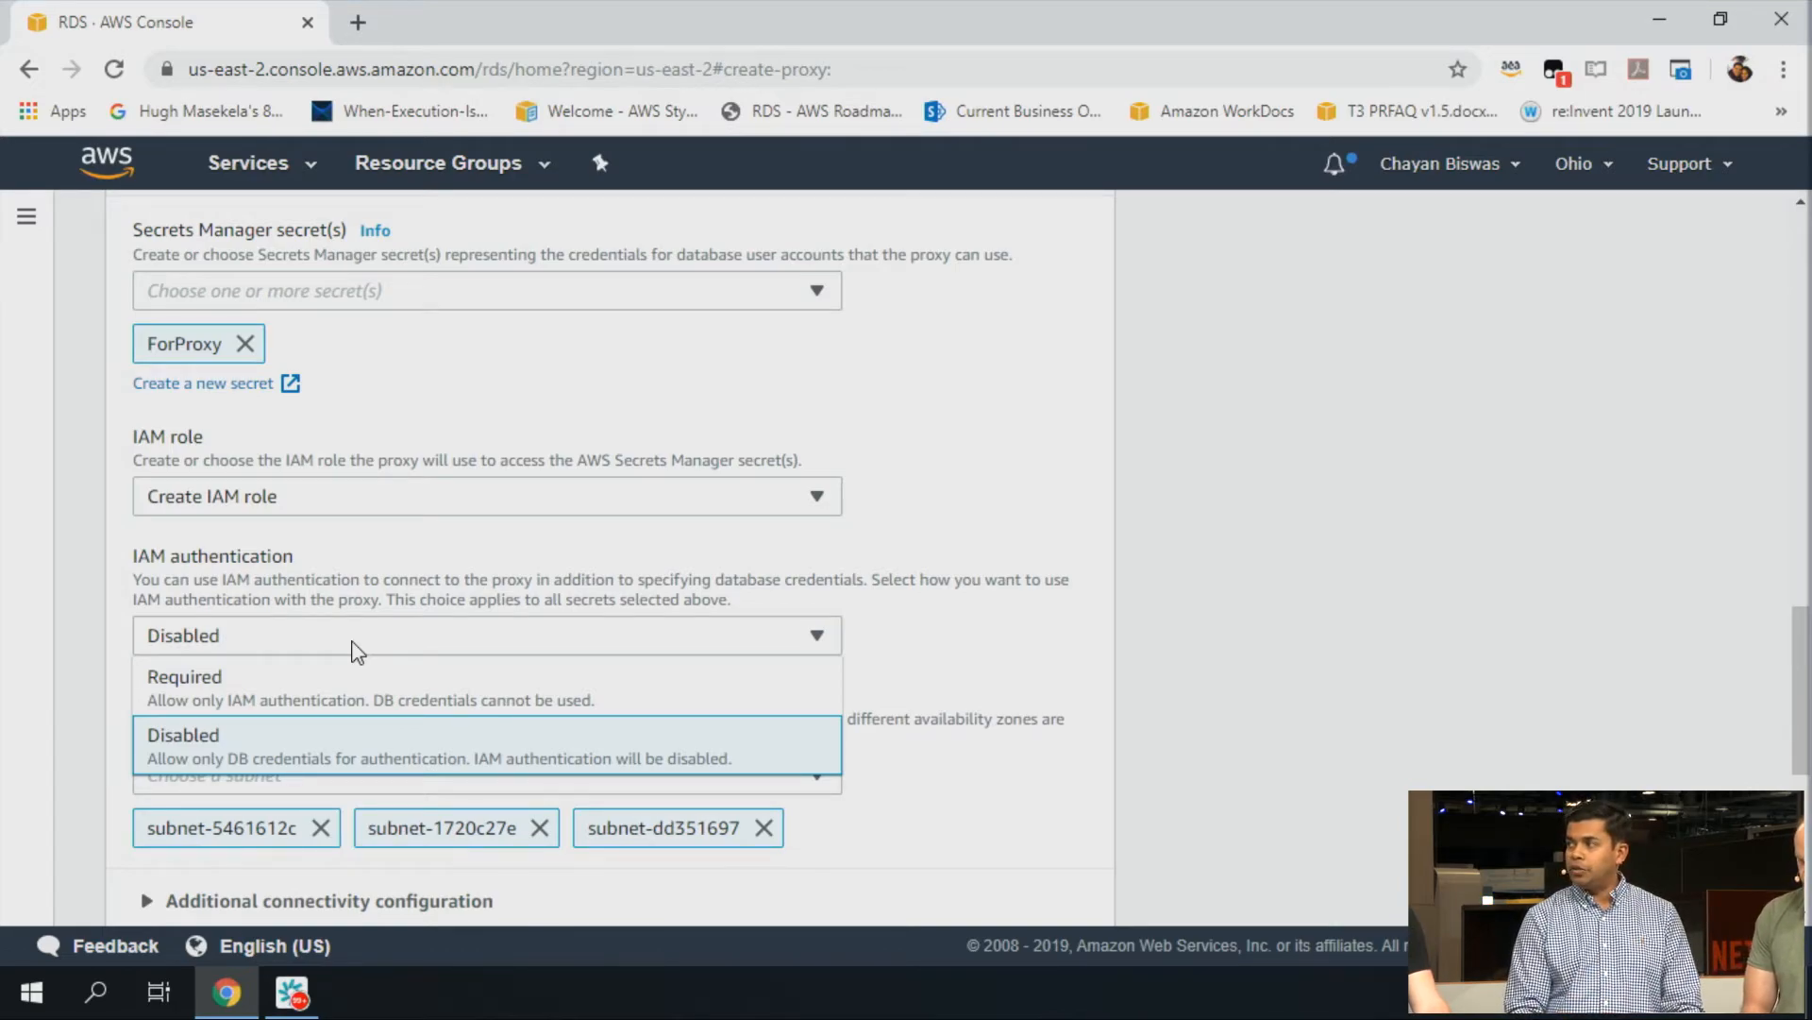
{"action": "left_click", "coordinate": [184, 676]}
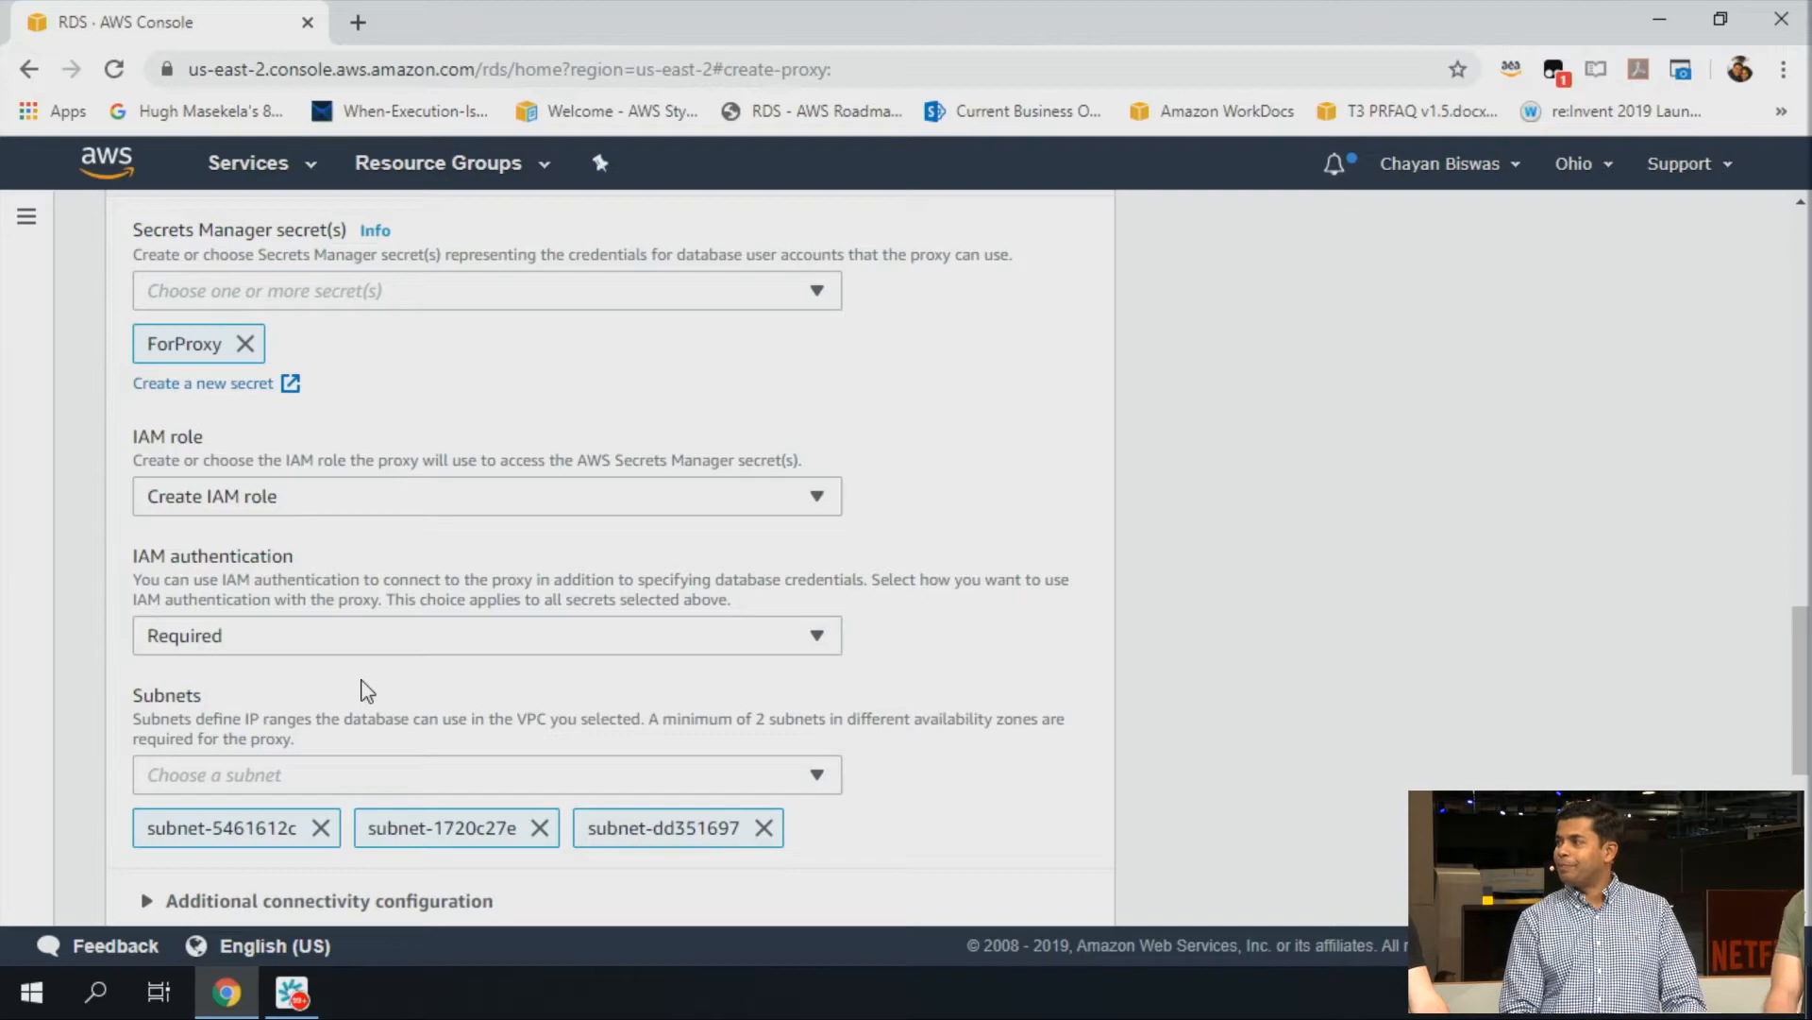
Accept the RDS Proxy preview agreement and submit myawesomeproxy for creation
{"action": "scroll", "scroll_direction": "down", "scroll_amount": 3}
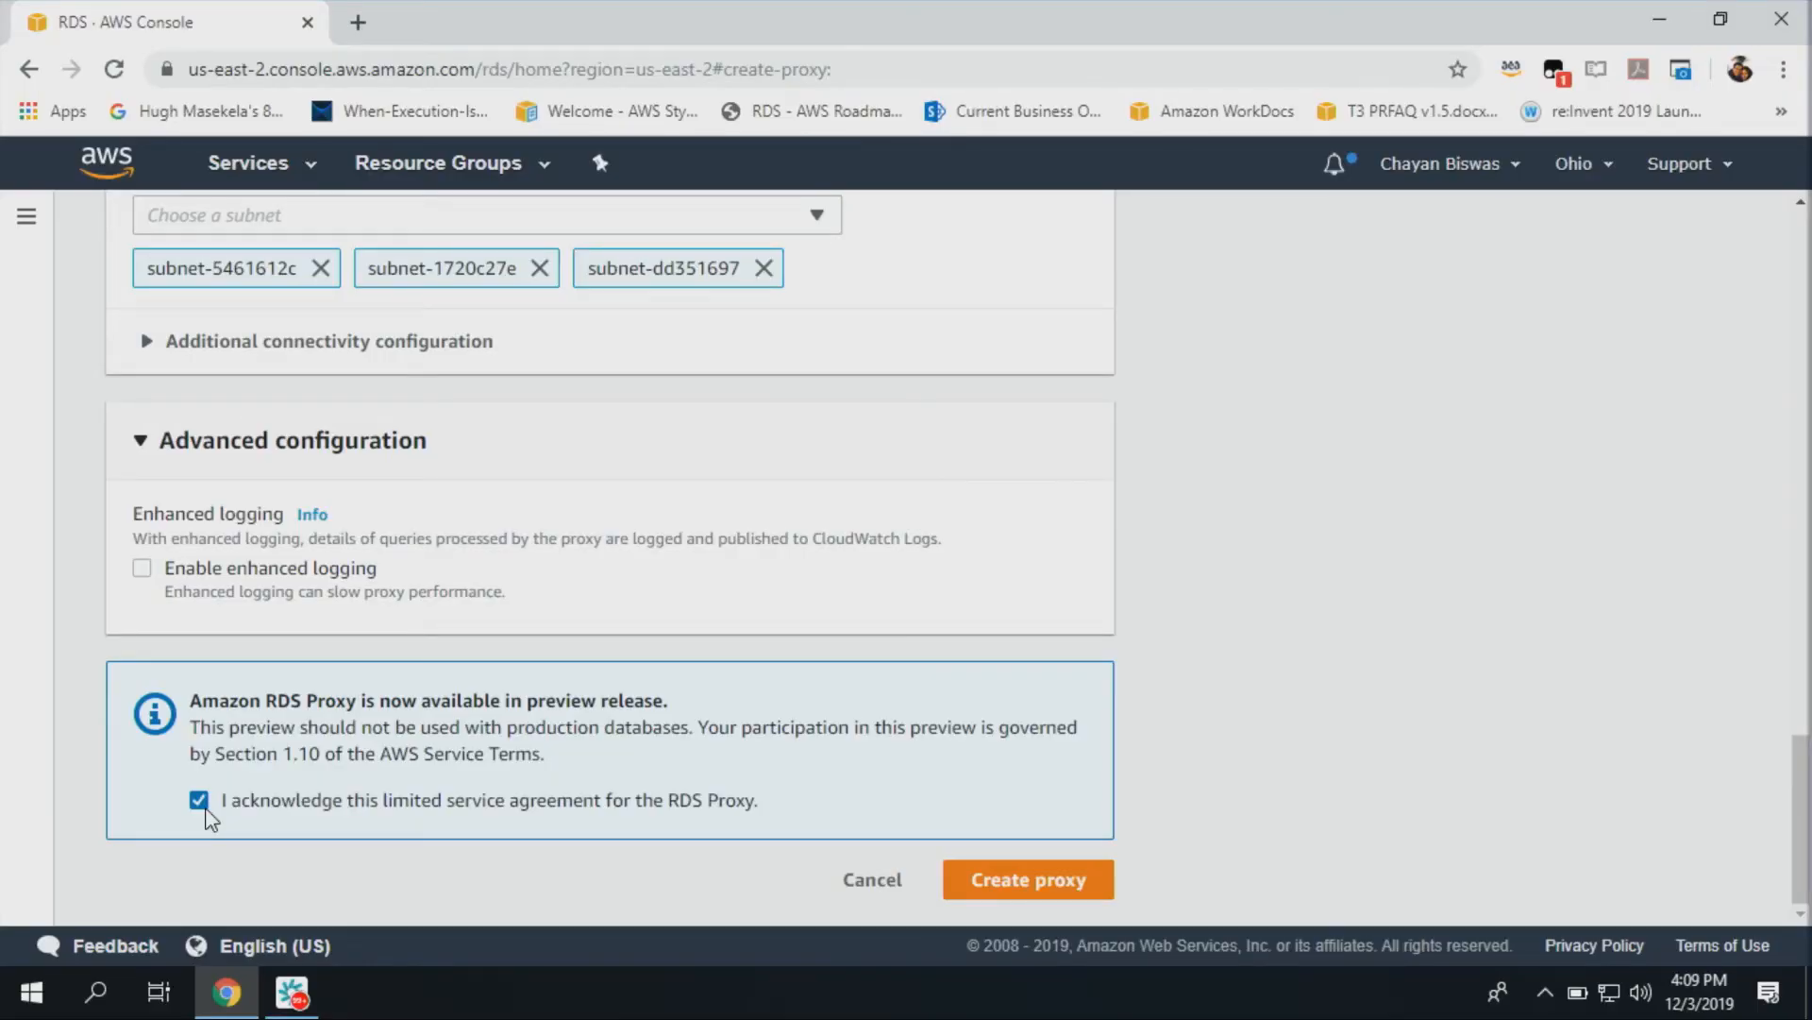
{"action": "left_click", "coordinate": [1029, 879]}
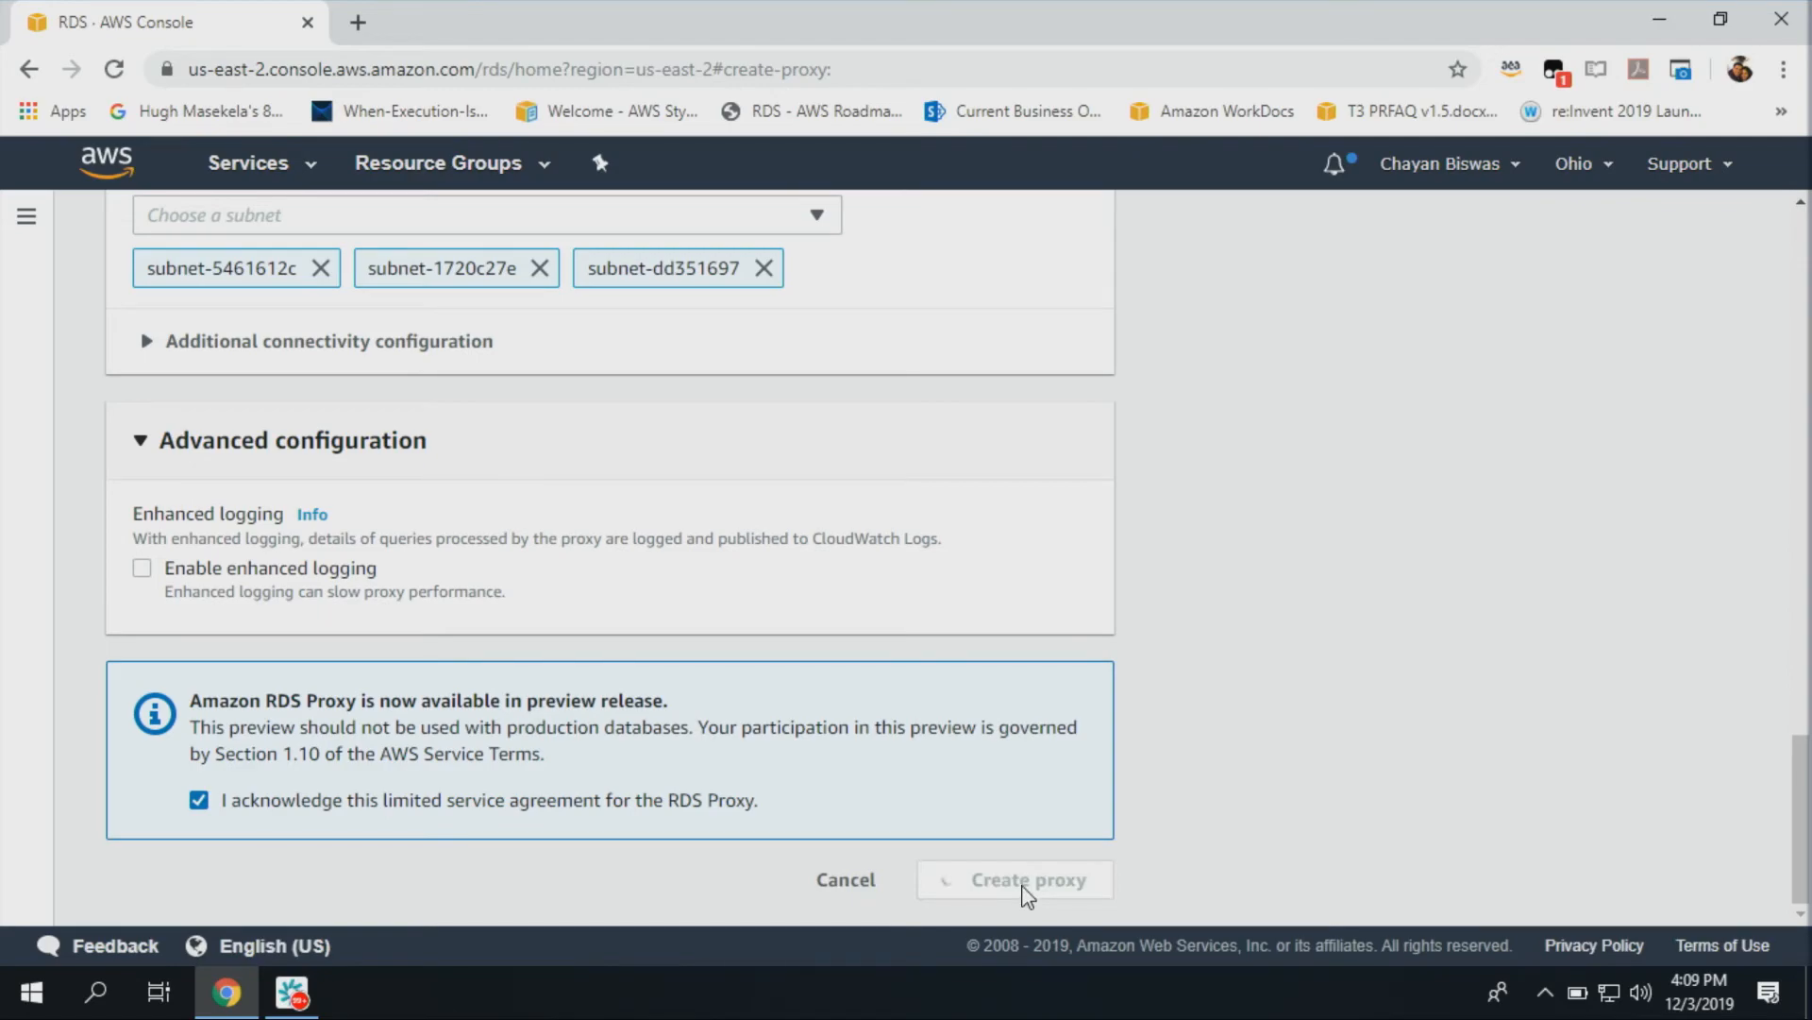
{"action": "left_click", "coordinate": [1016, 879]}
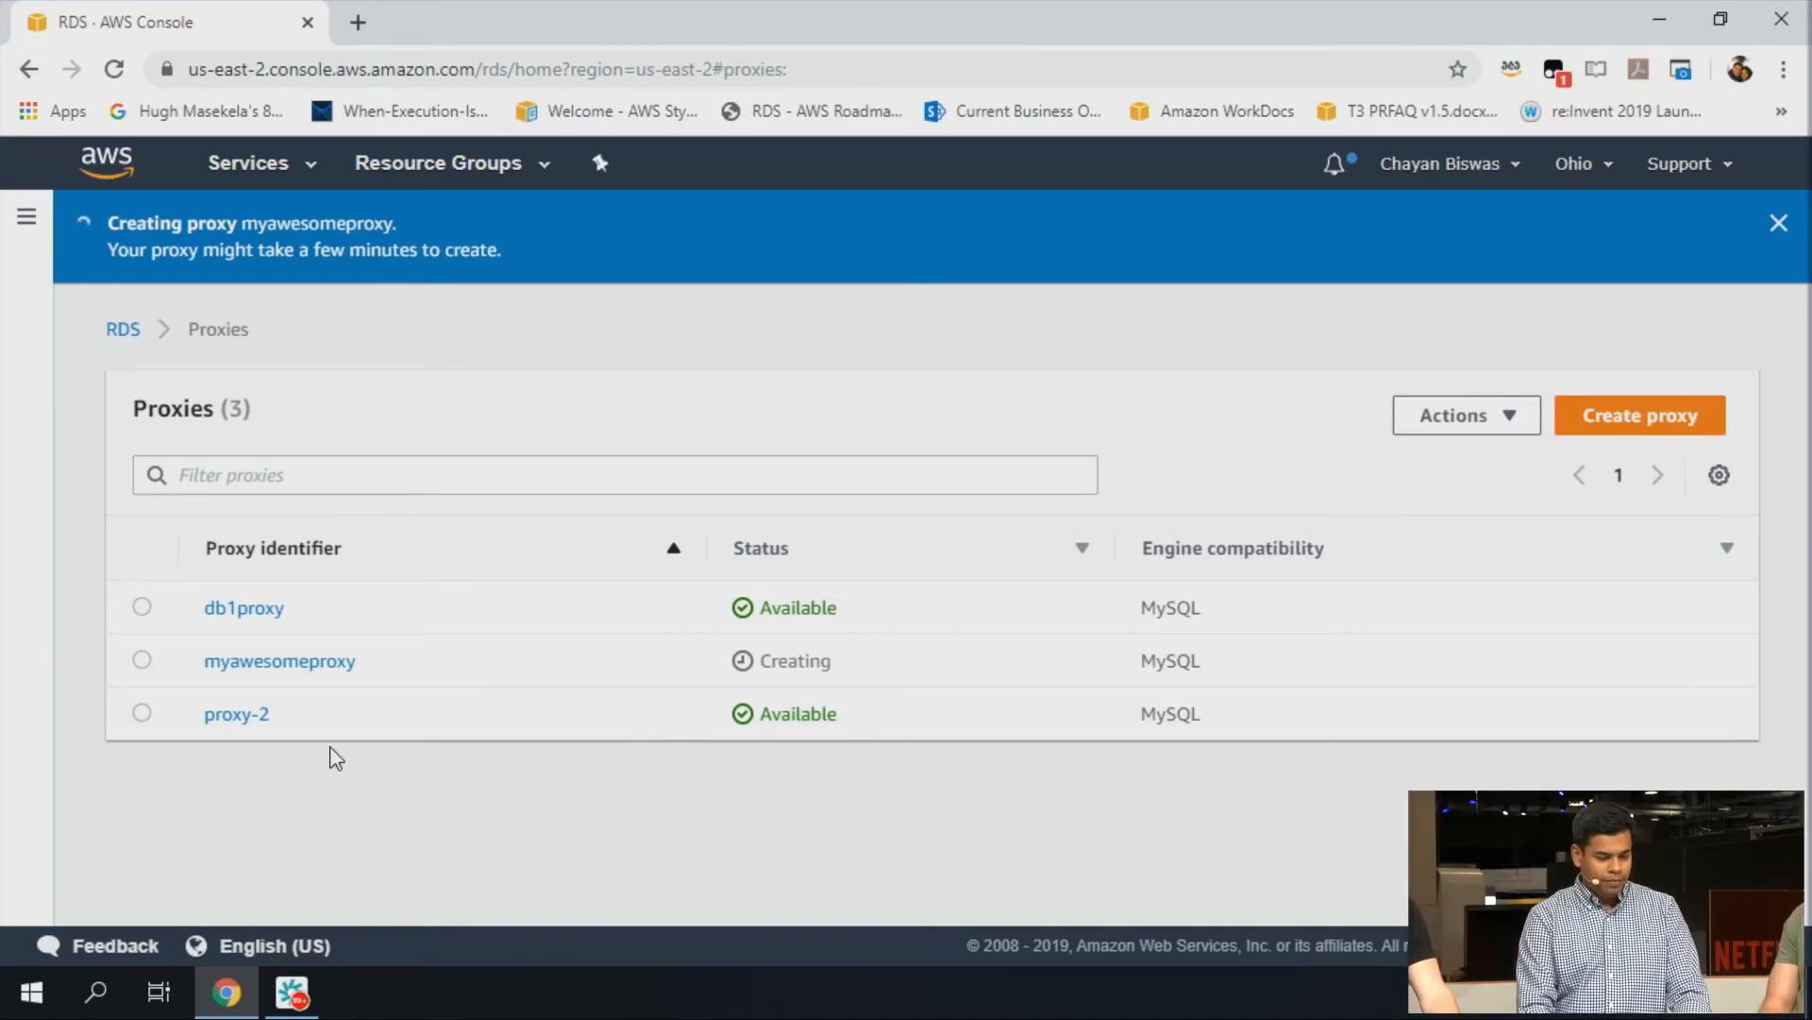
Open proxy-2's details and select its proxy endpoint address
{"action": "left_click", "coordinate": [236, 713]}
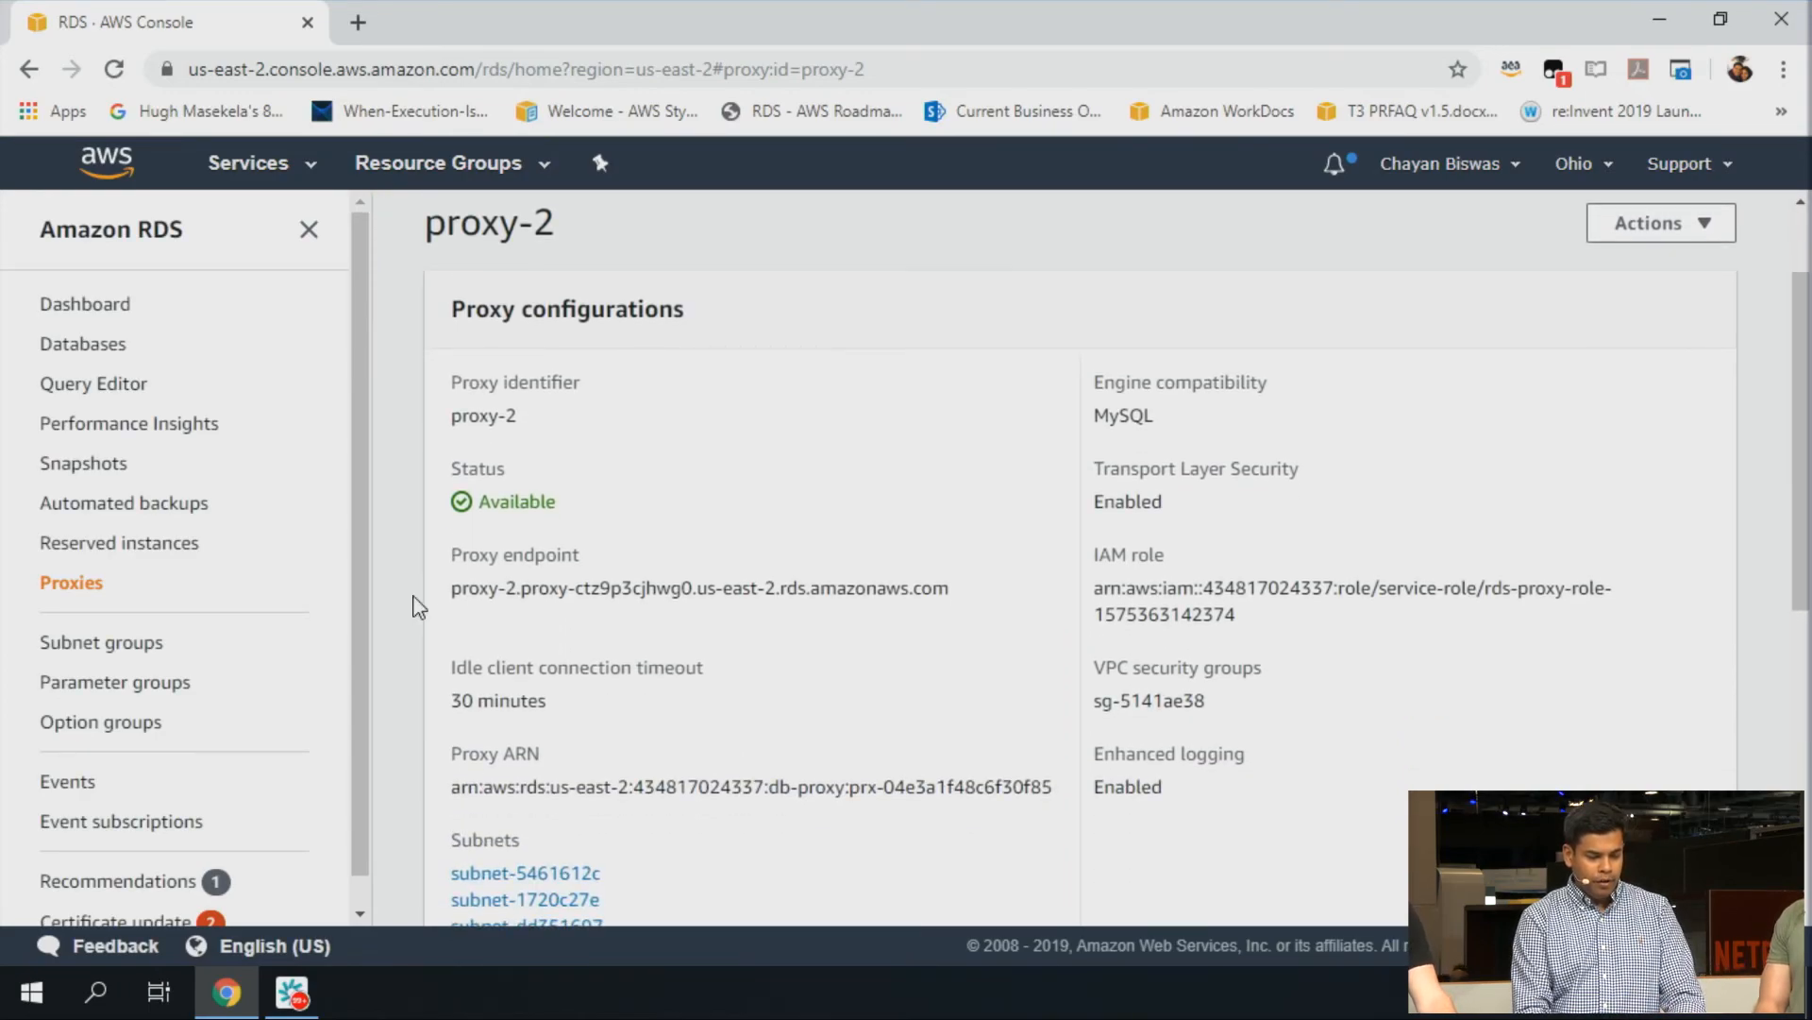
{"action": "left_click_drag", "start_coordinate": [452, 587], "coordinate": [798, 587]}
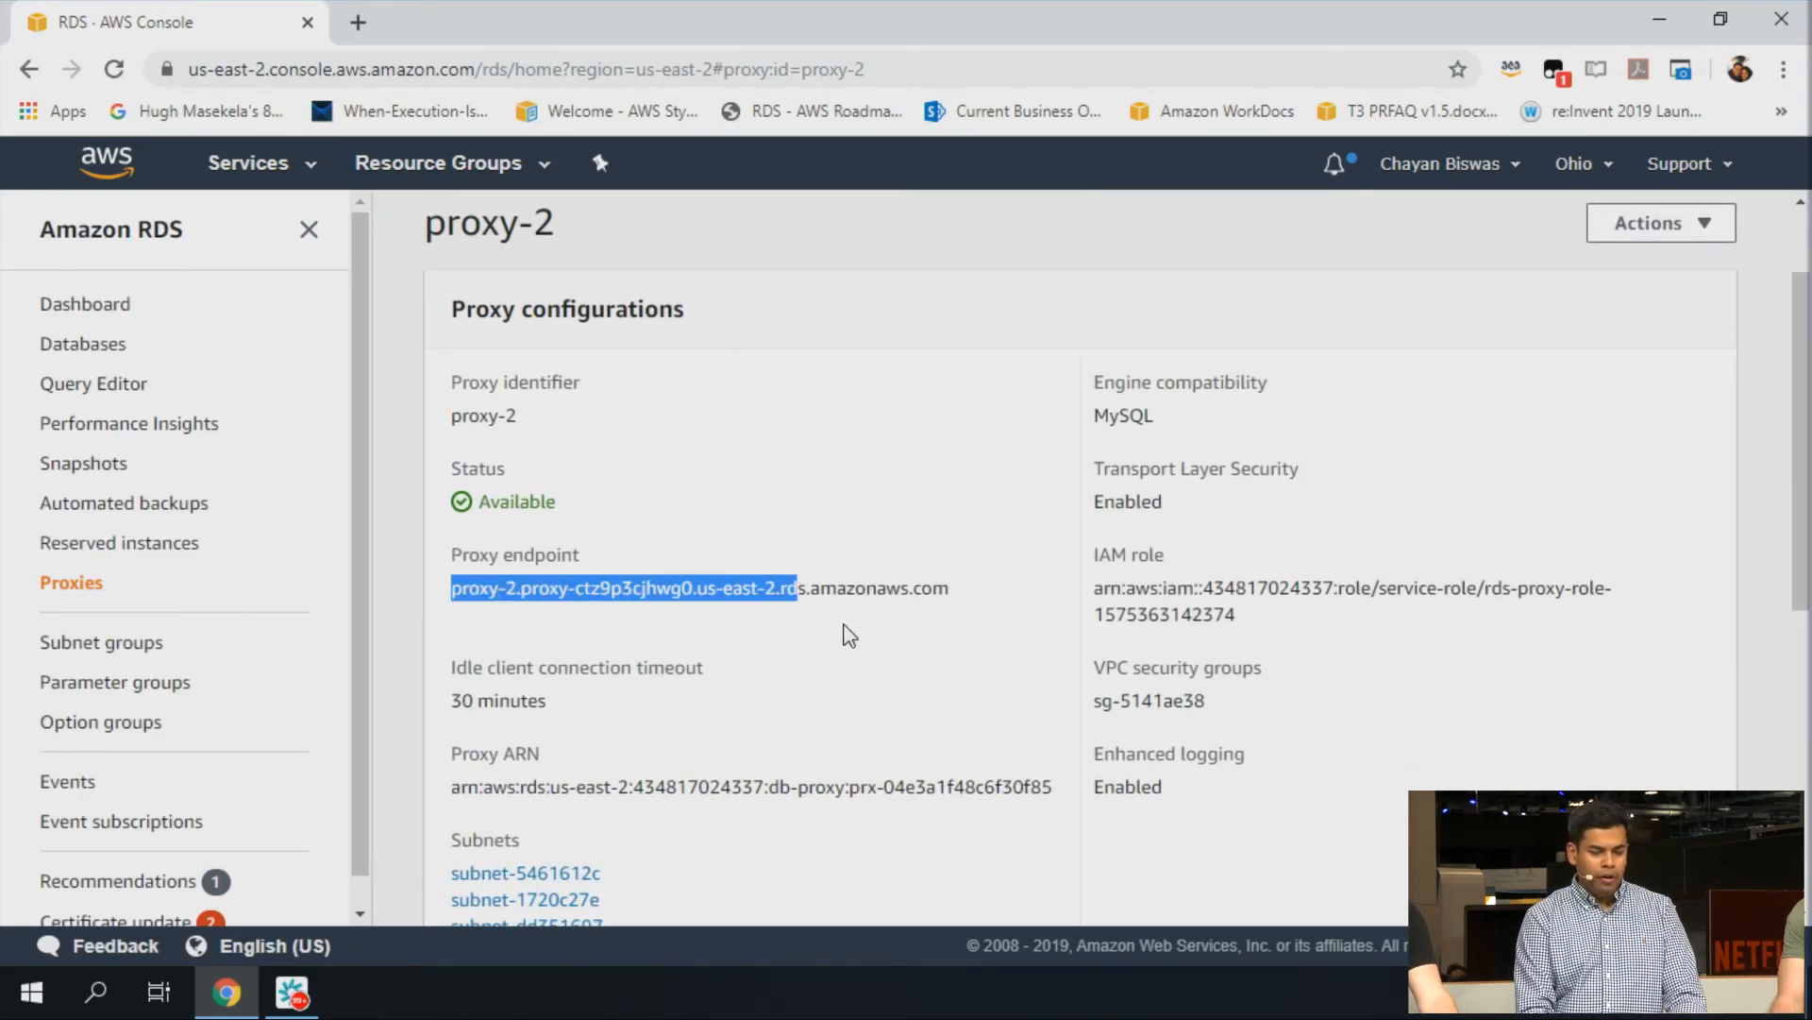